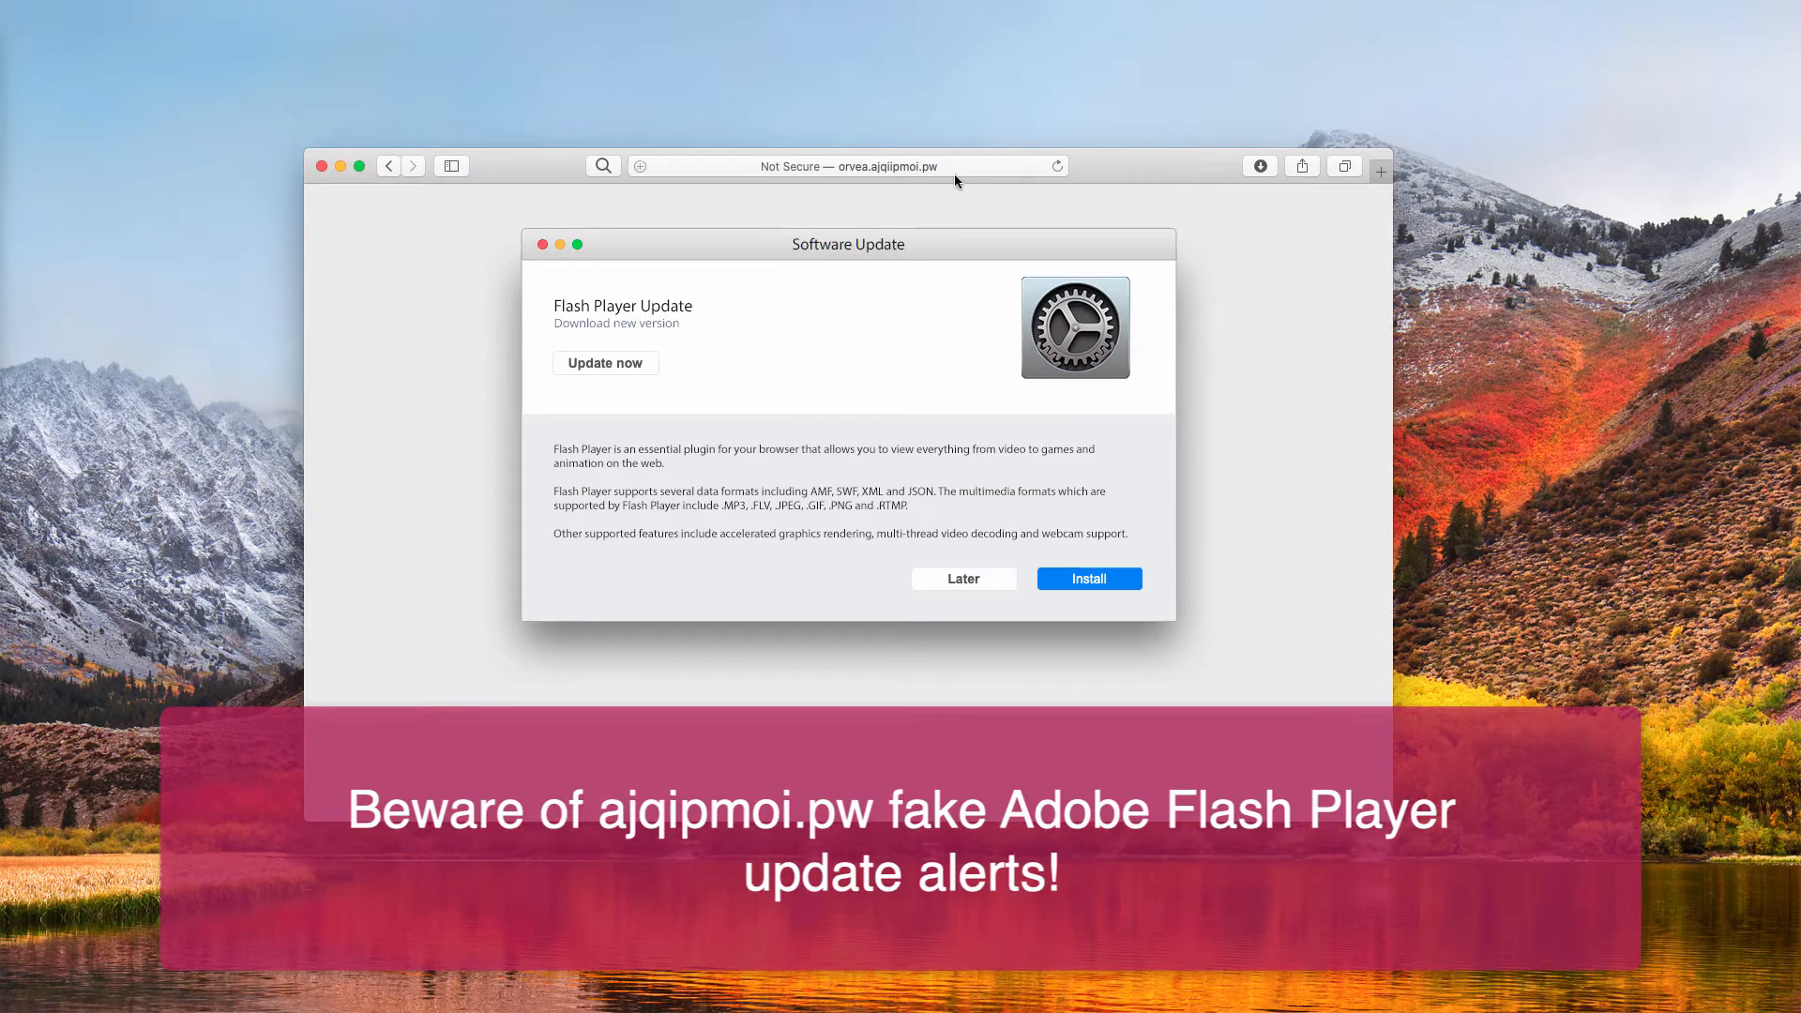
pyautogui.moveTo(874, 180)
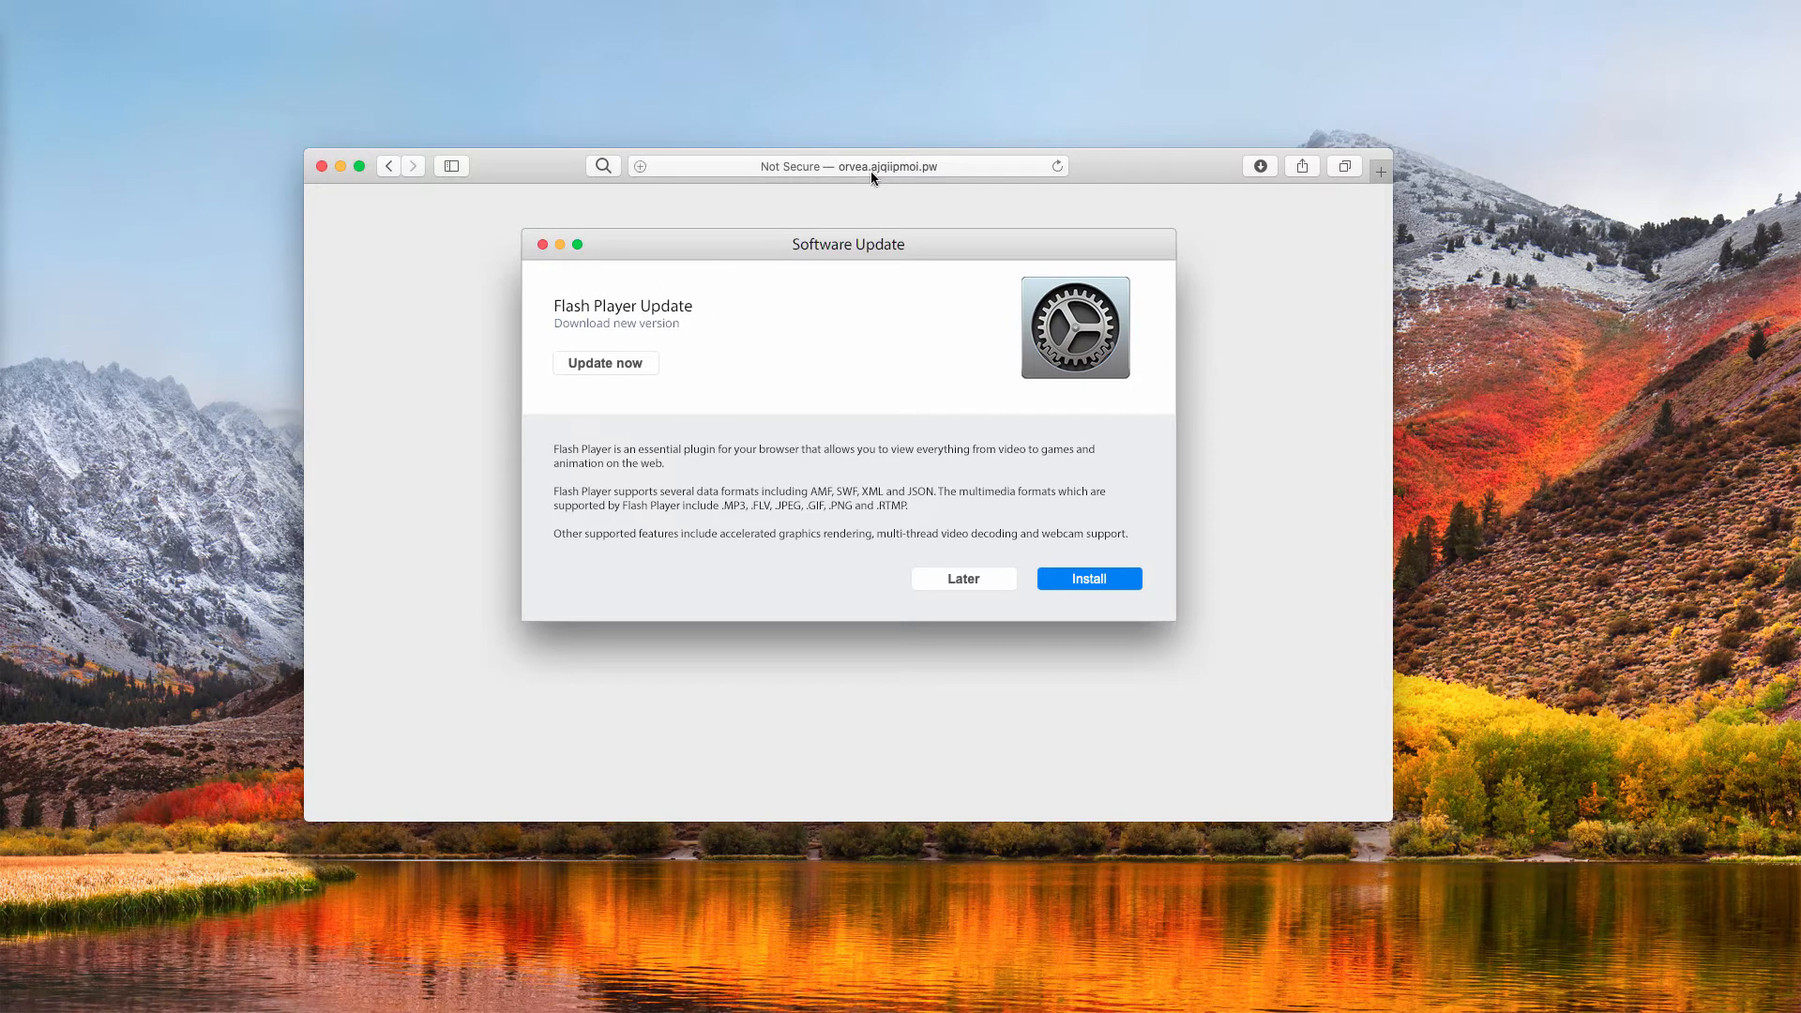
# Accept the fake Flash Player pop-up and open the downloaded Flash Player-2.dmg from Safari's downloads.
pyautogui.click(844, 165)
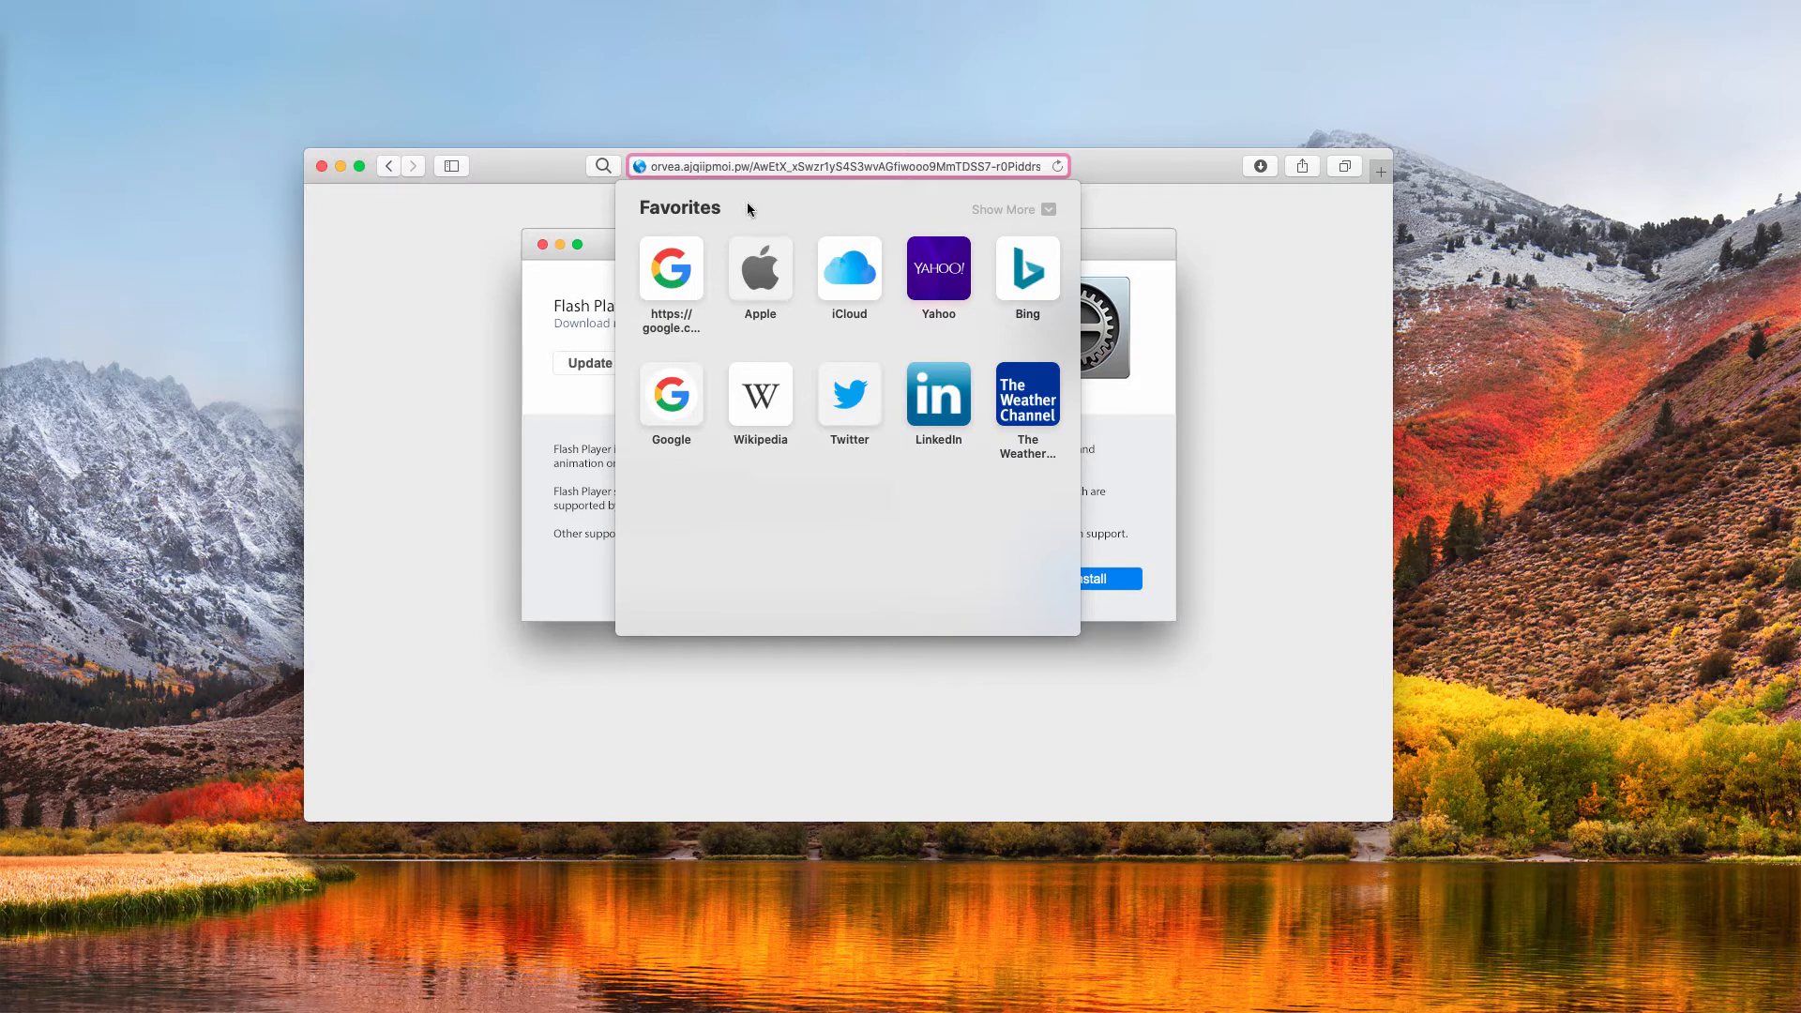
pyautogui.moveTo(810, 178)
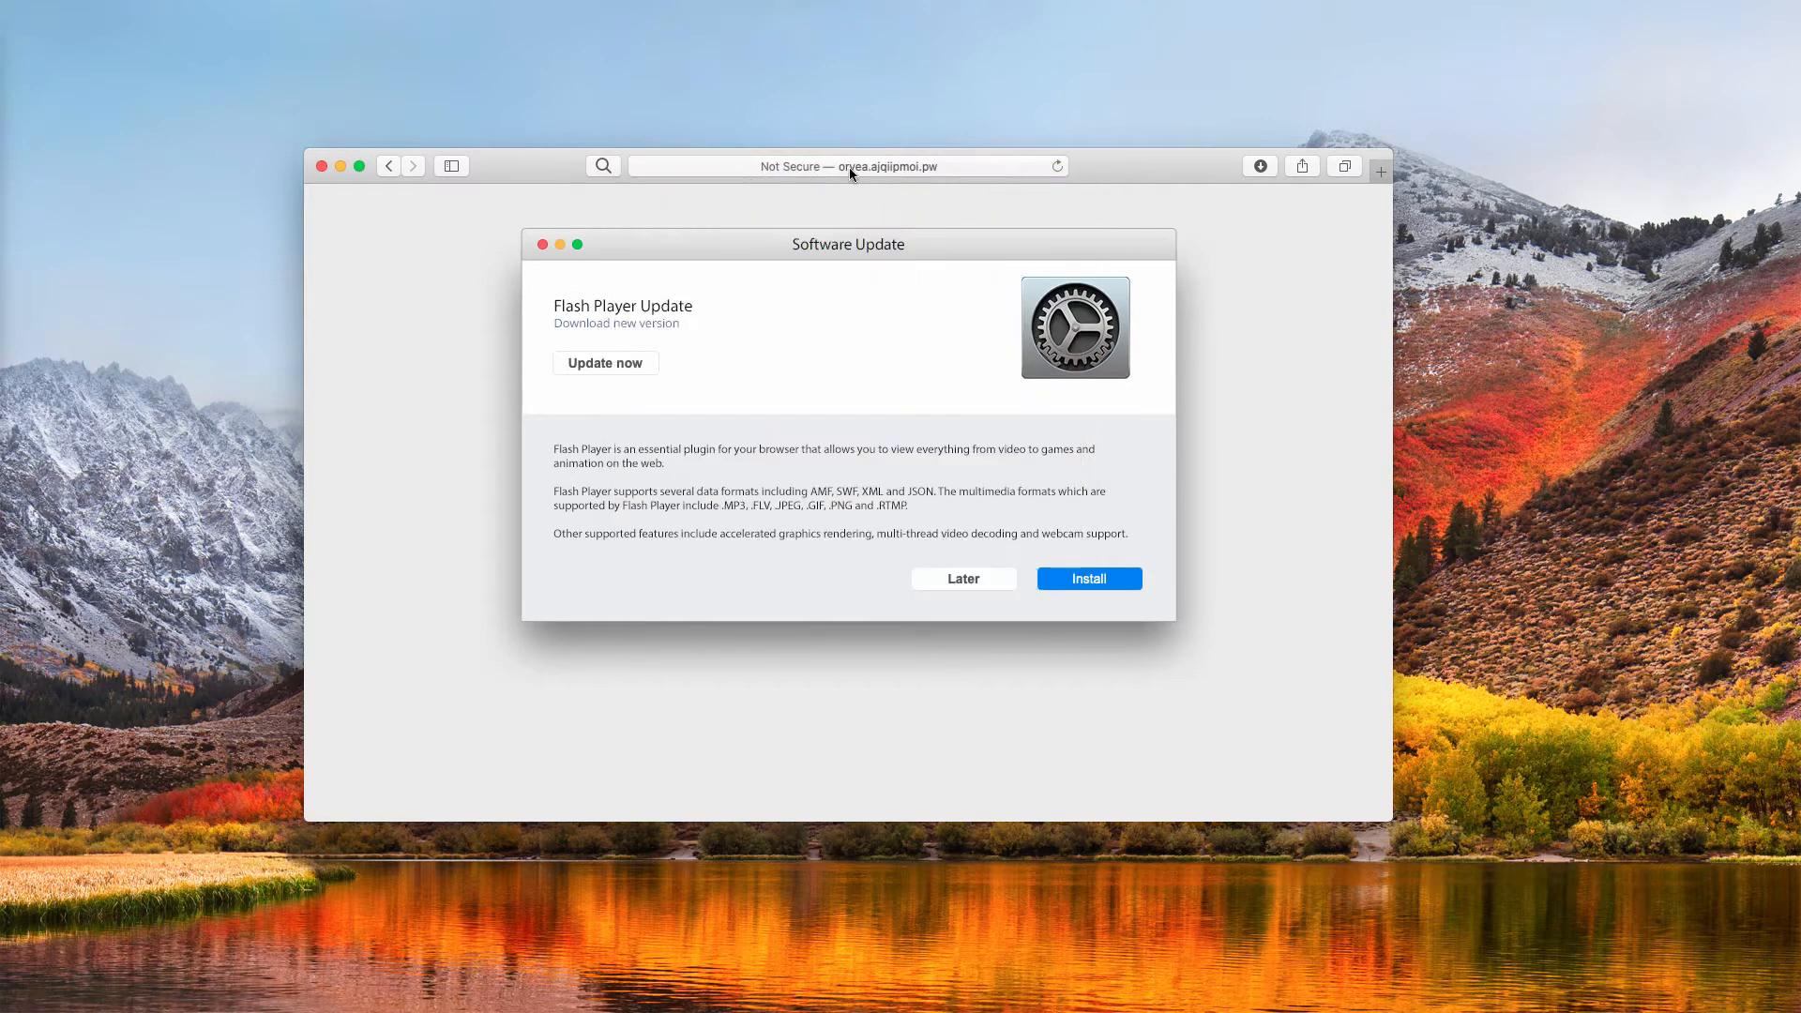
pyautogui.moveTo(959, 182)
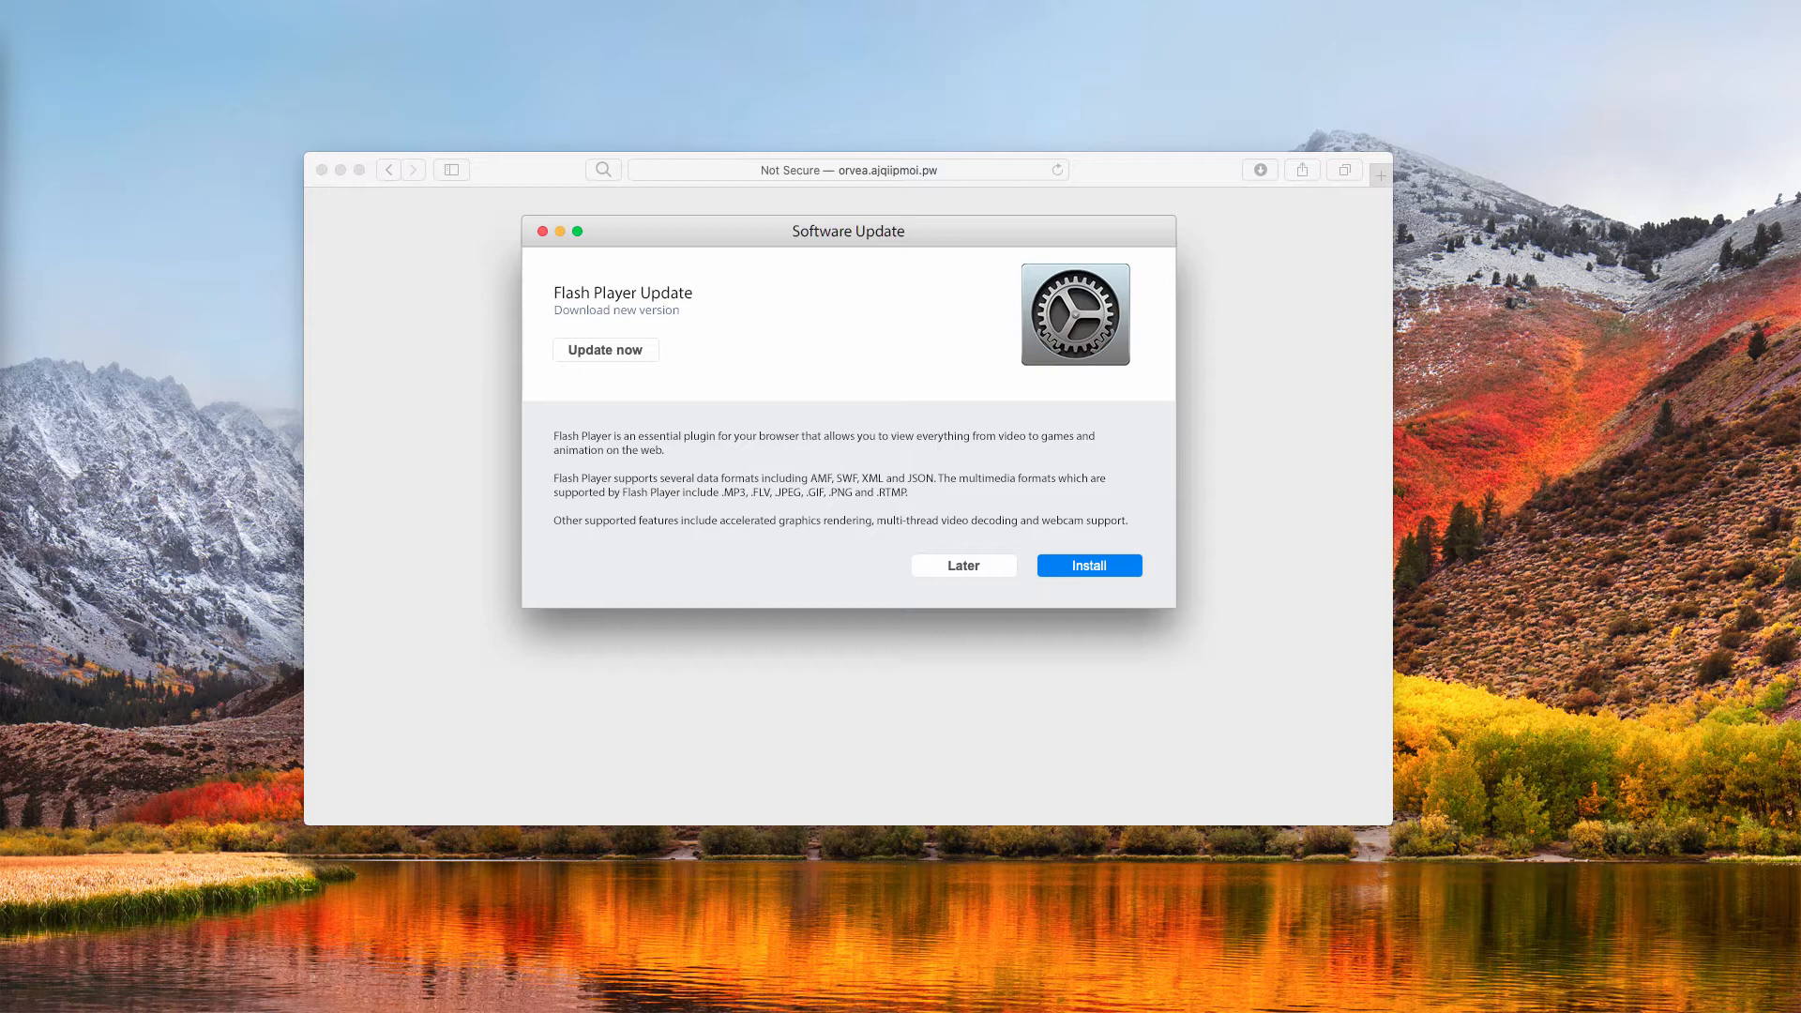
pyautogui.moveTo(1578, 581)
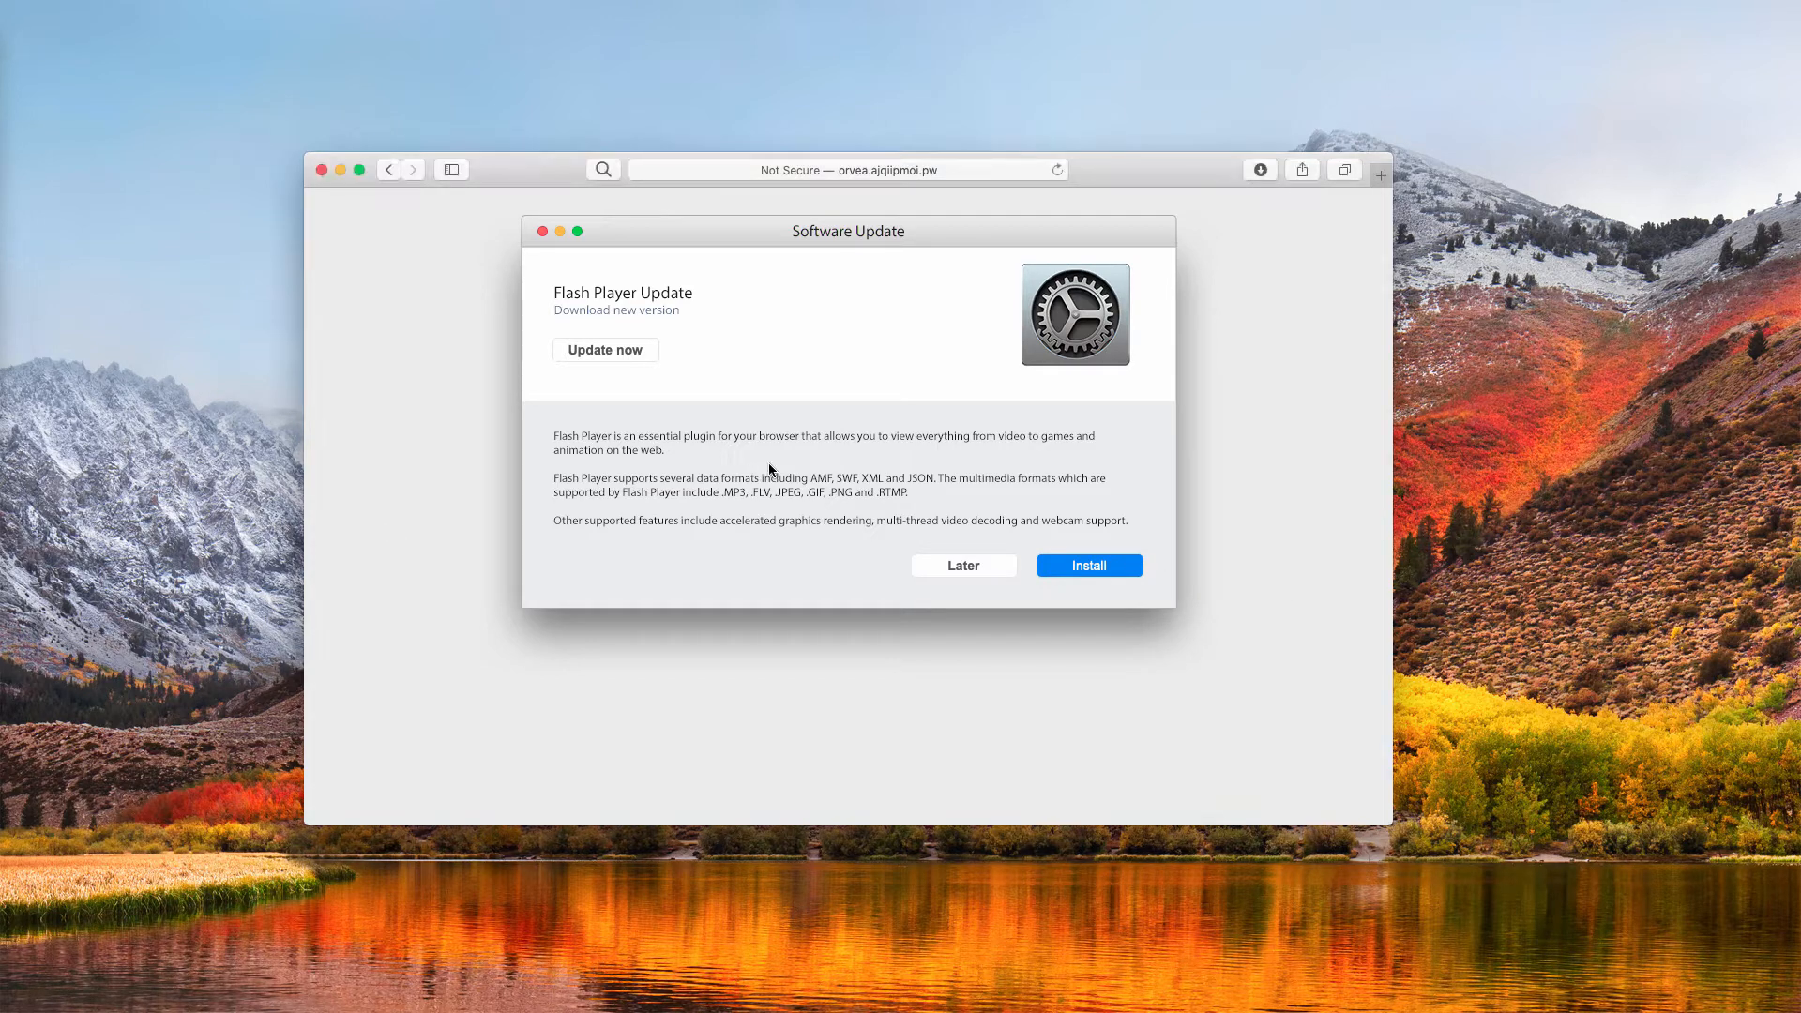
pyautogui.moveTo(687, 304)
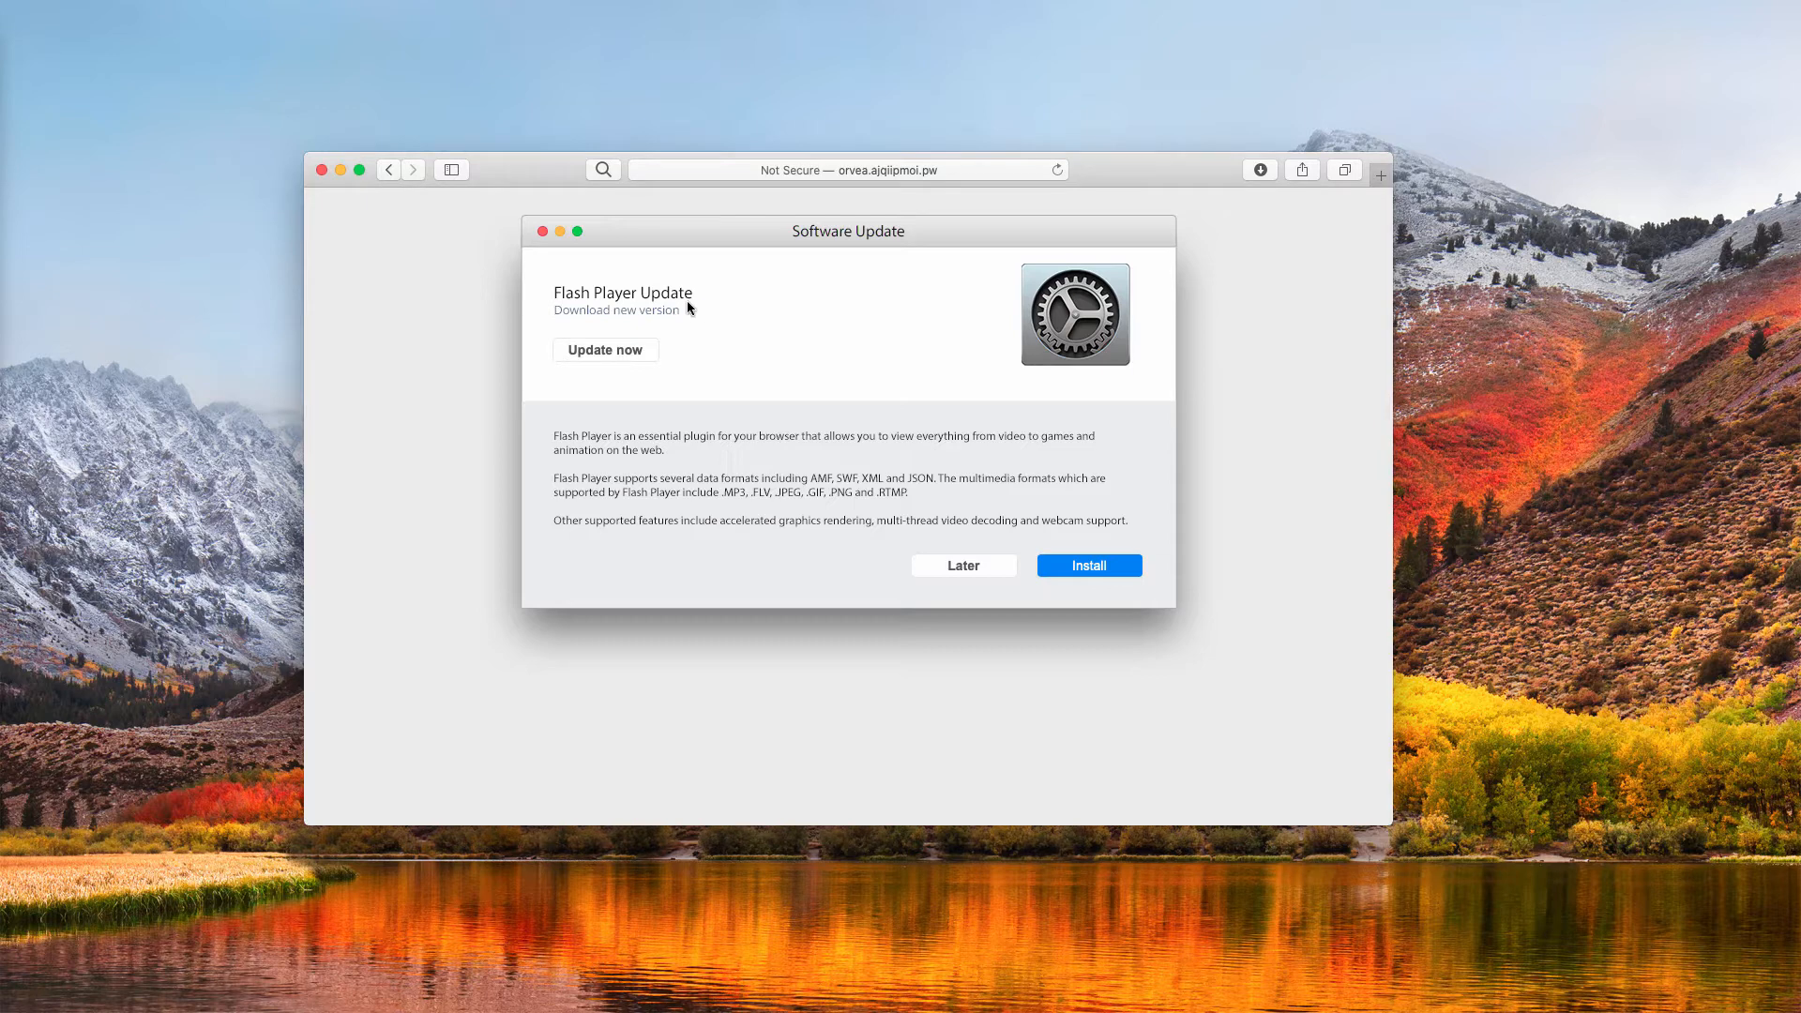
pyautogui.moveTo(705, 298)
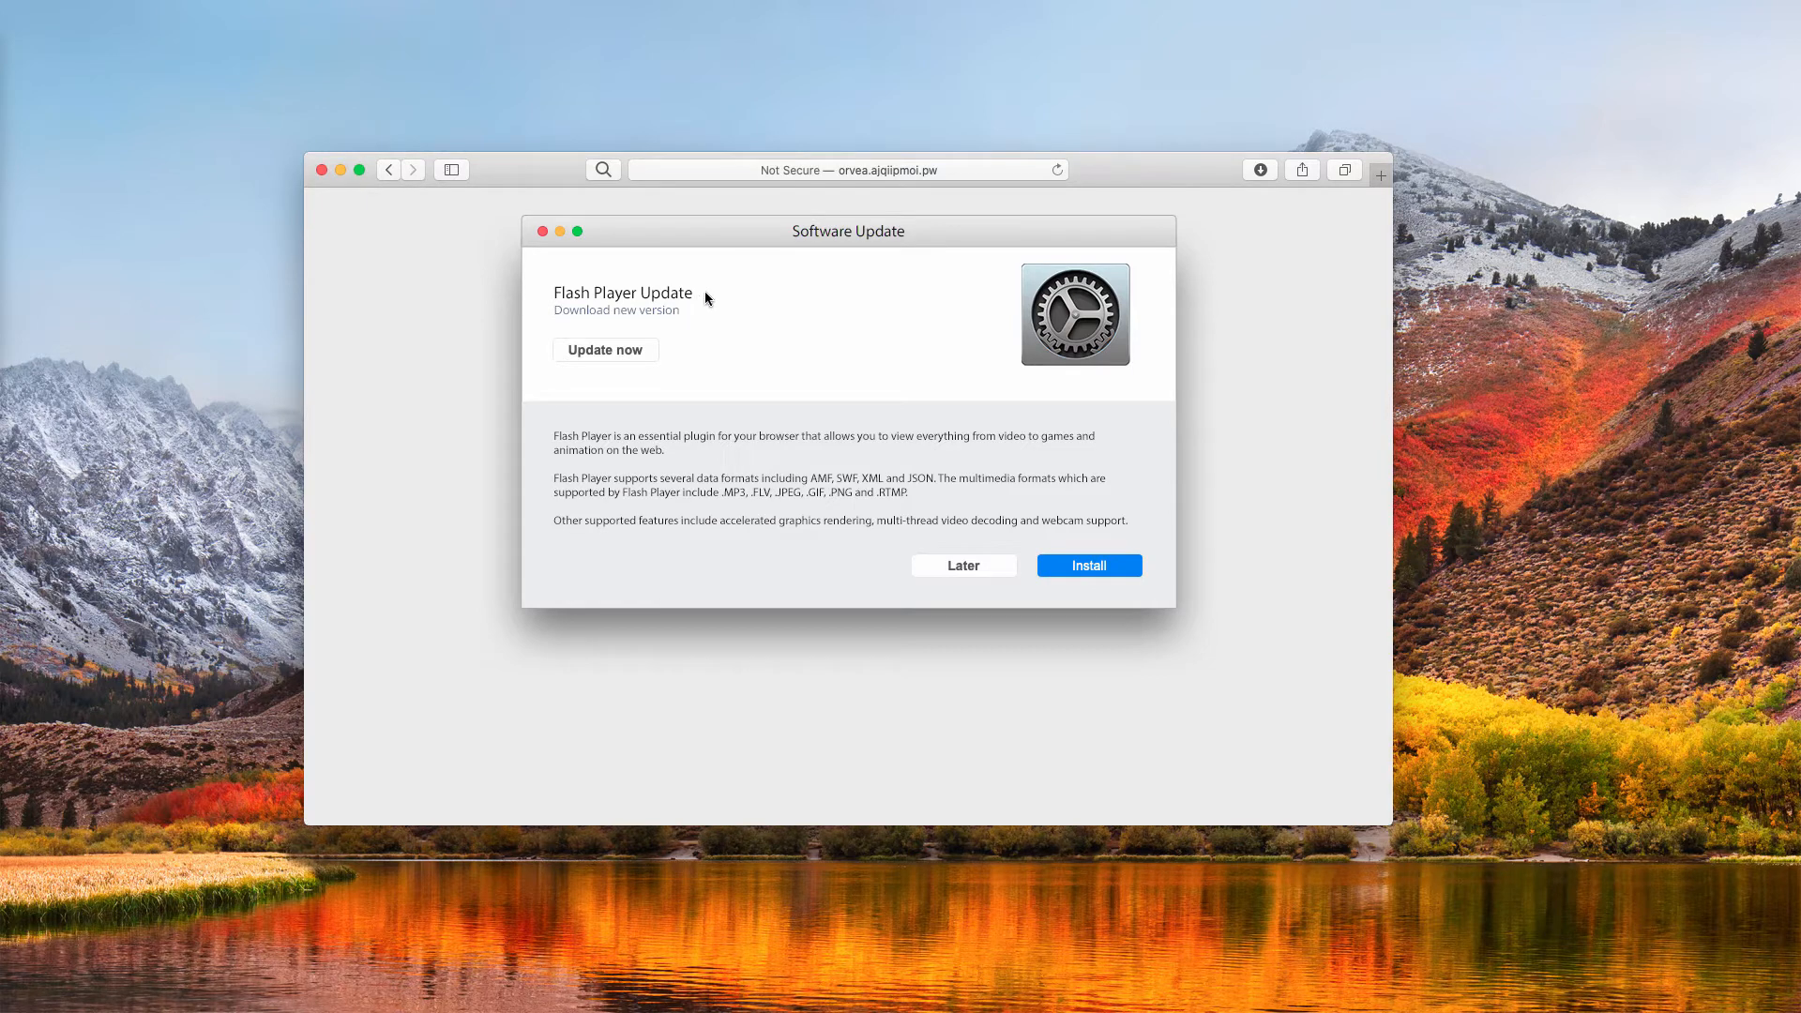
pyautogui.moveTo(758, 238)
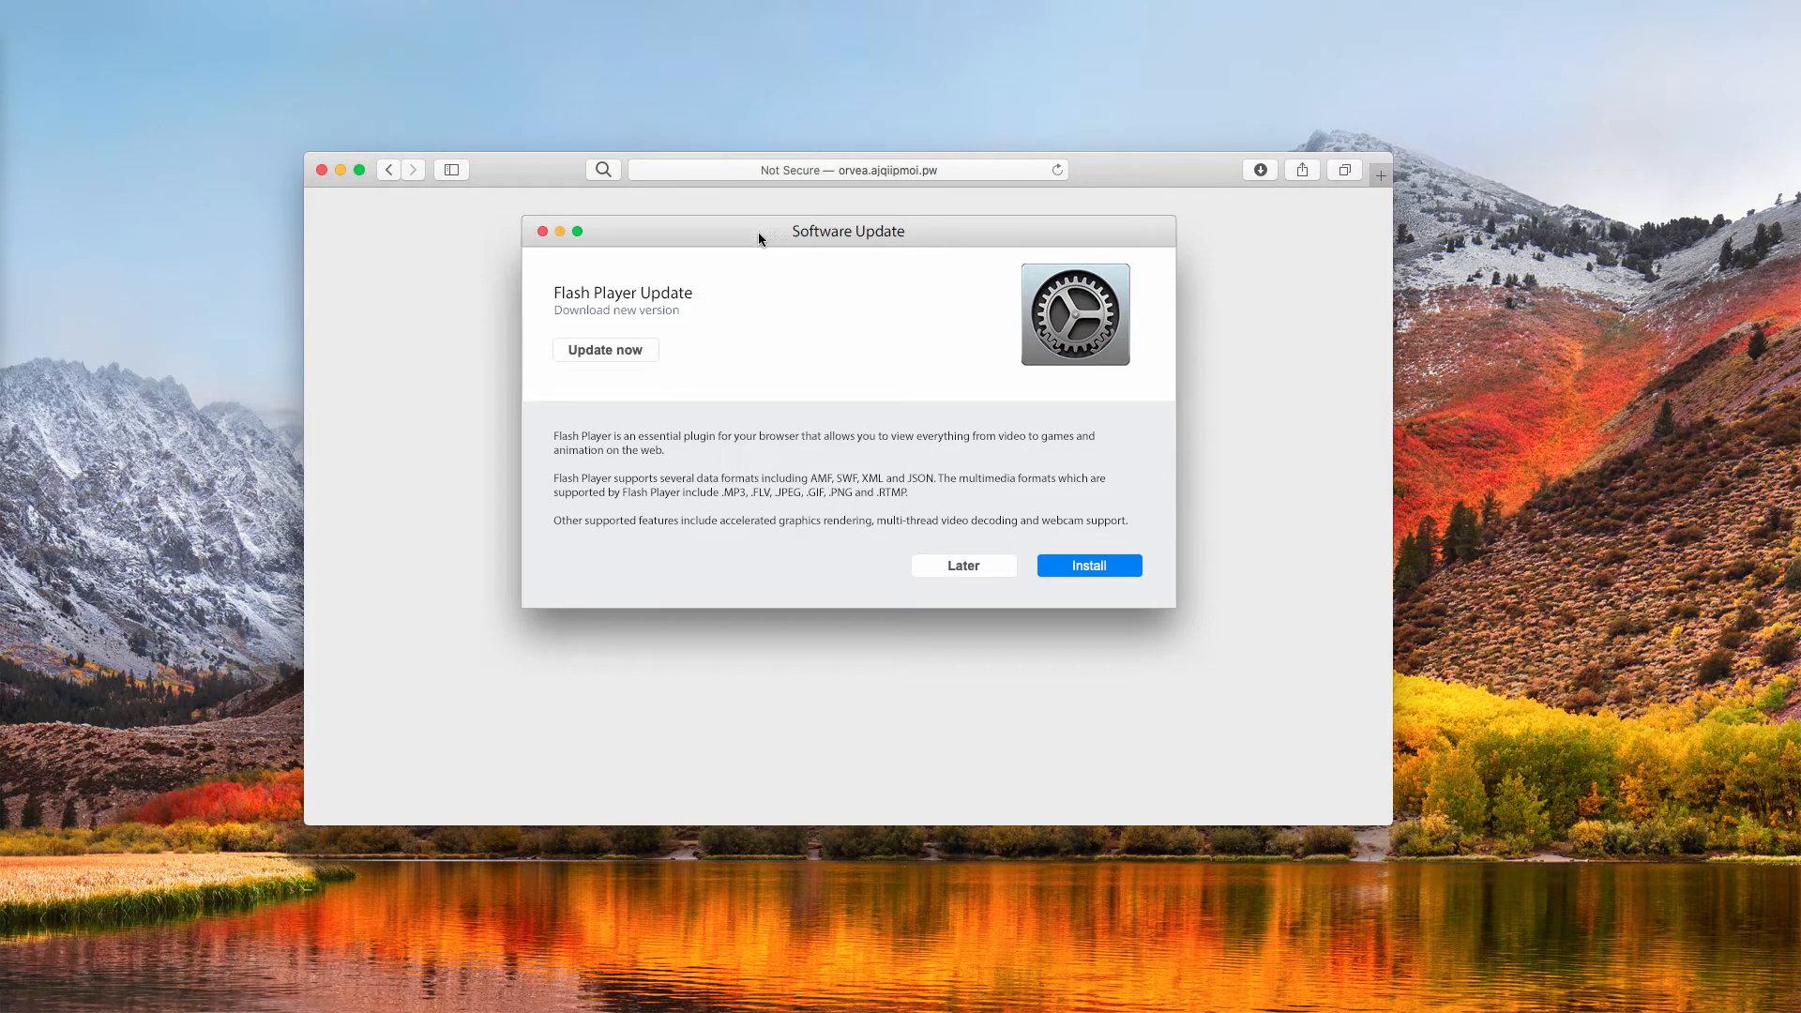
pyautogui.moveTo(1227, 564)
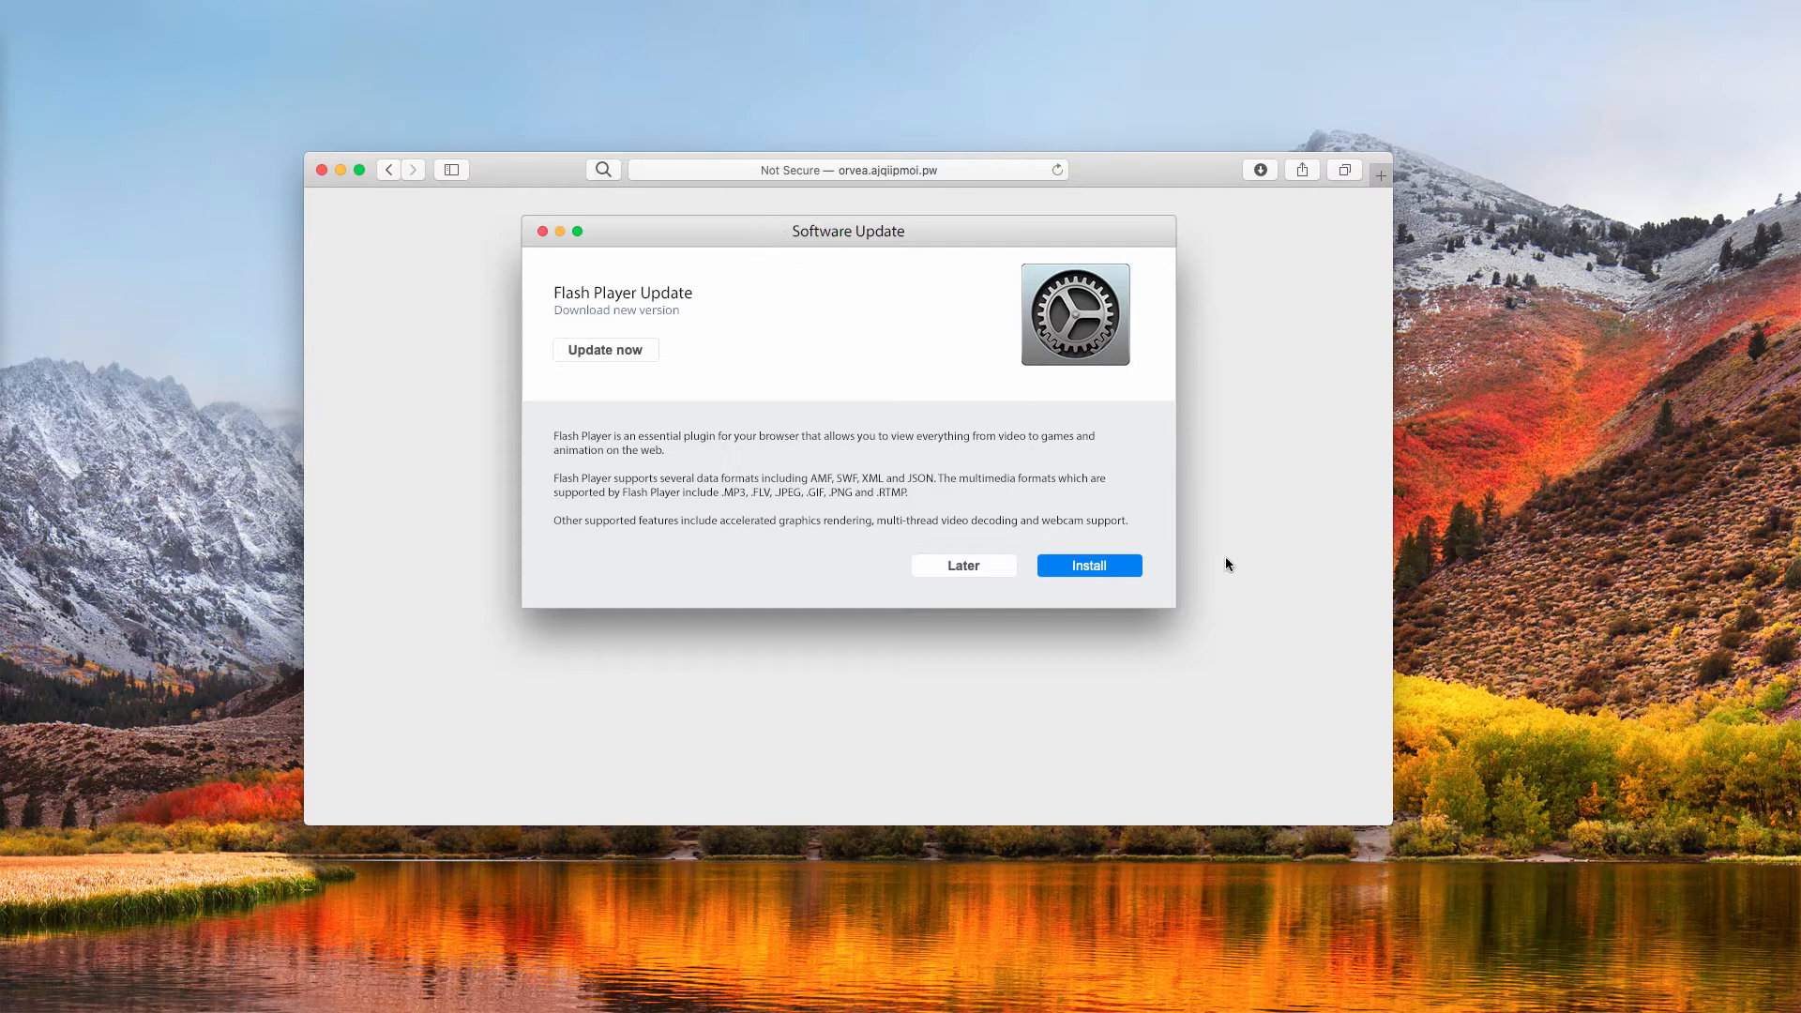
pyautogui.moveTo(1088, 571)
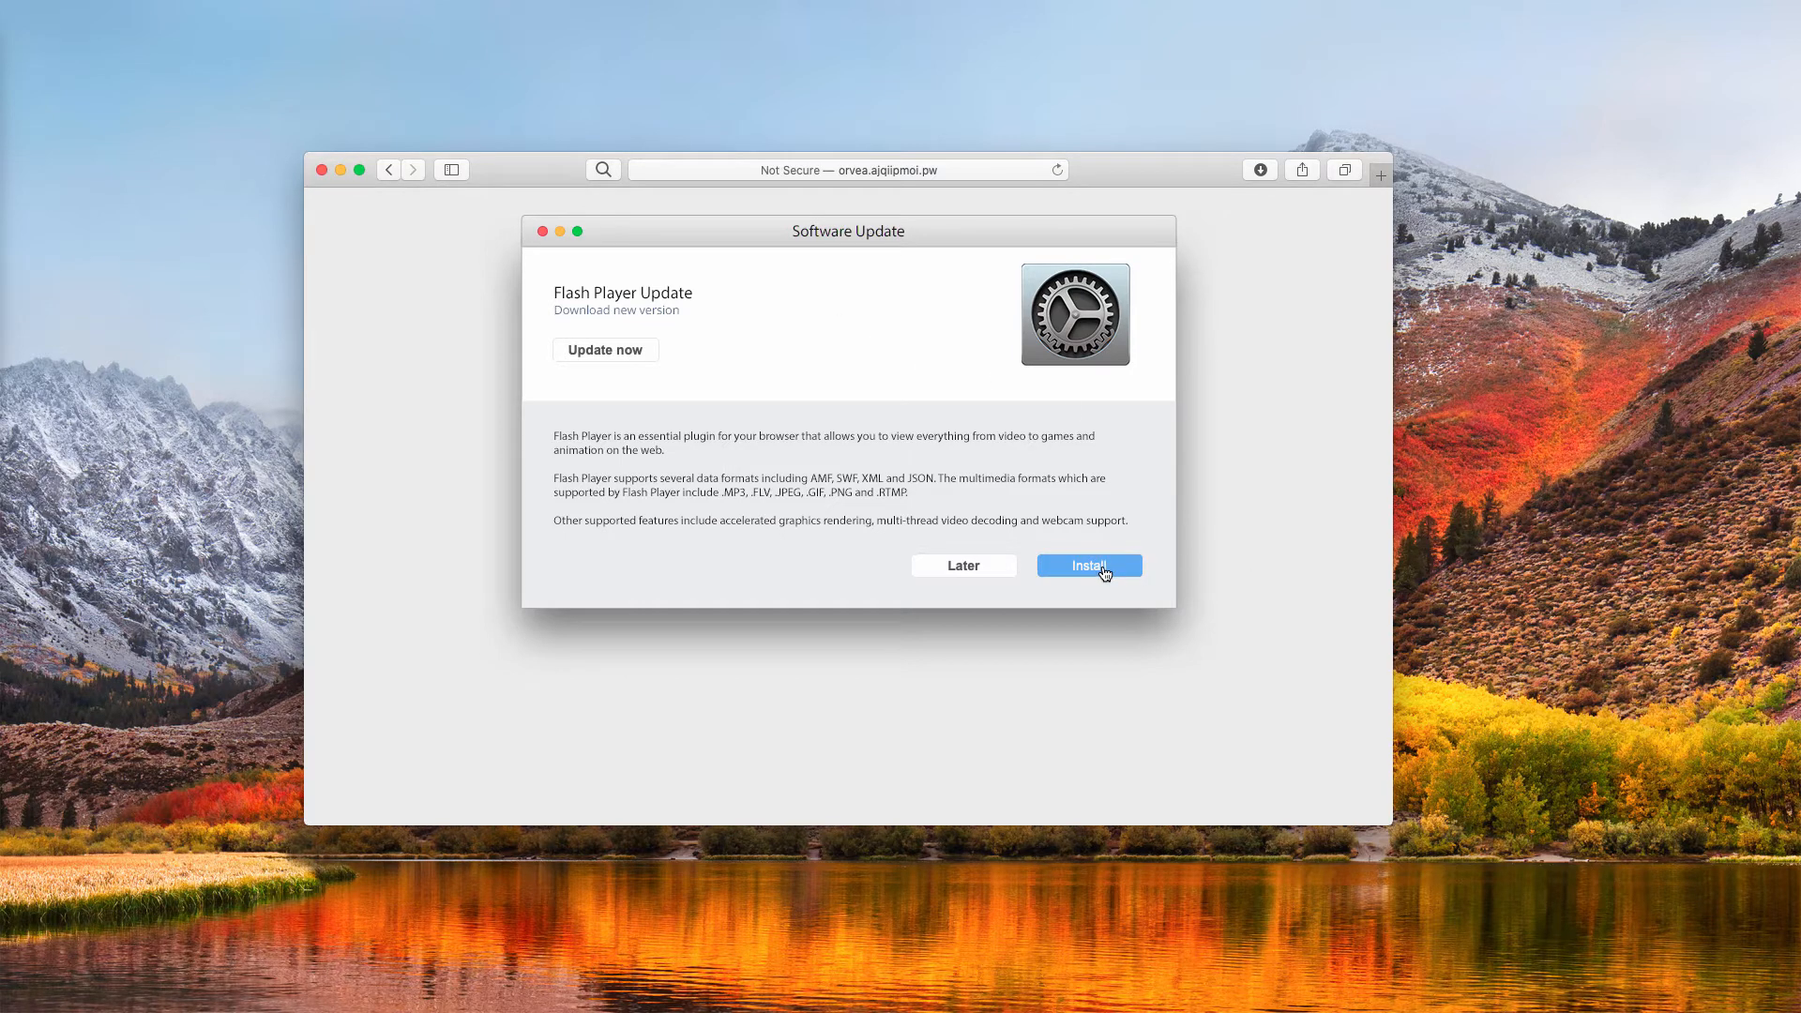
pyautogui.click(1088, 564)
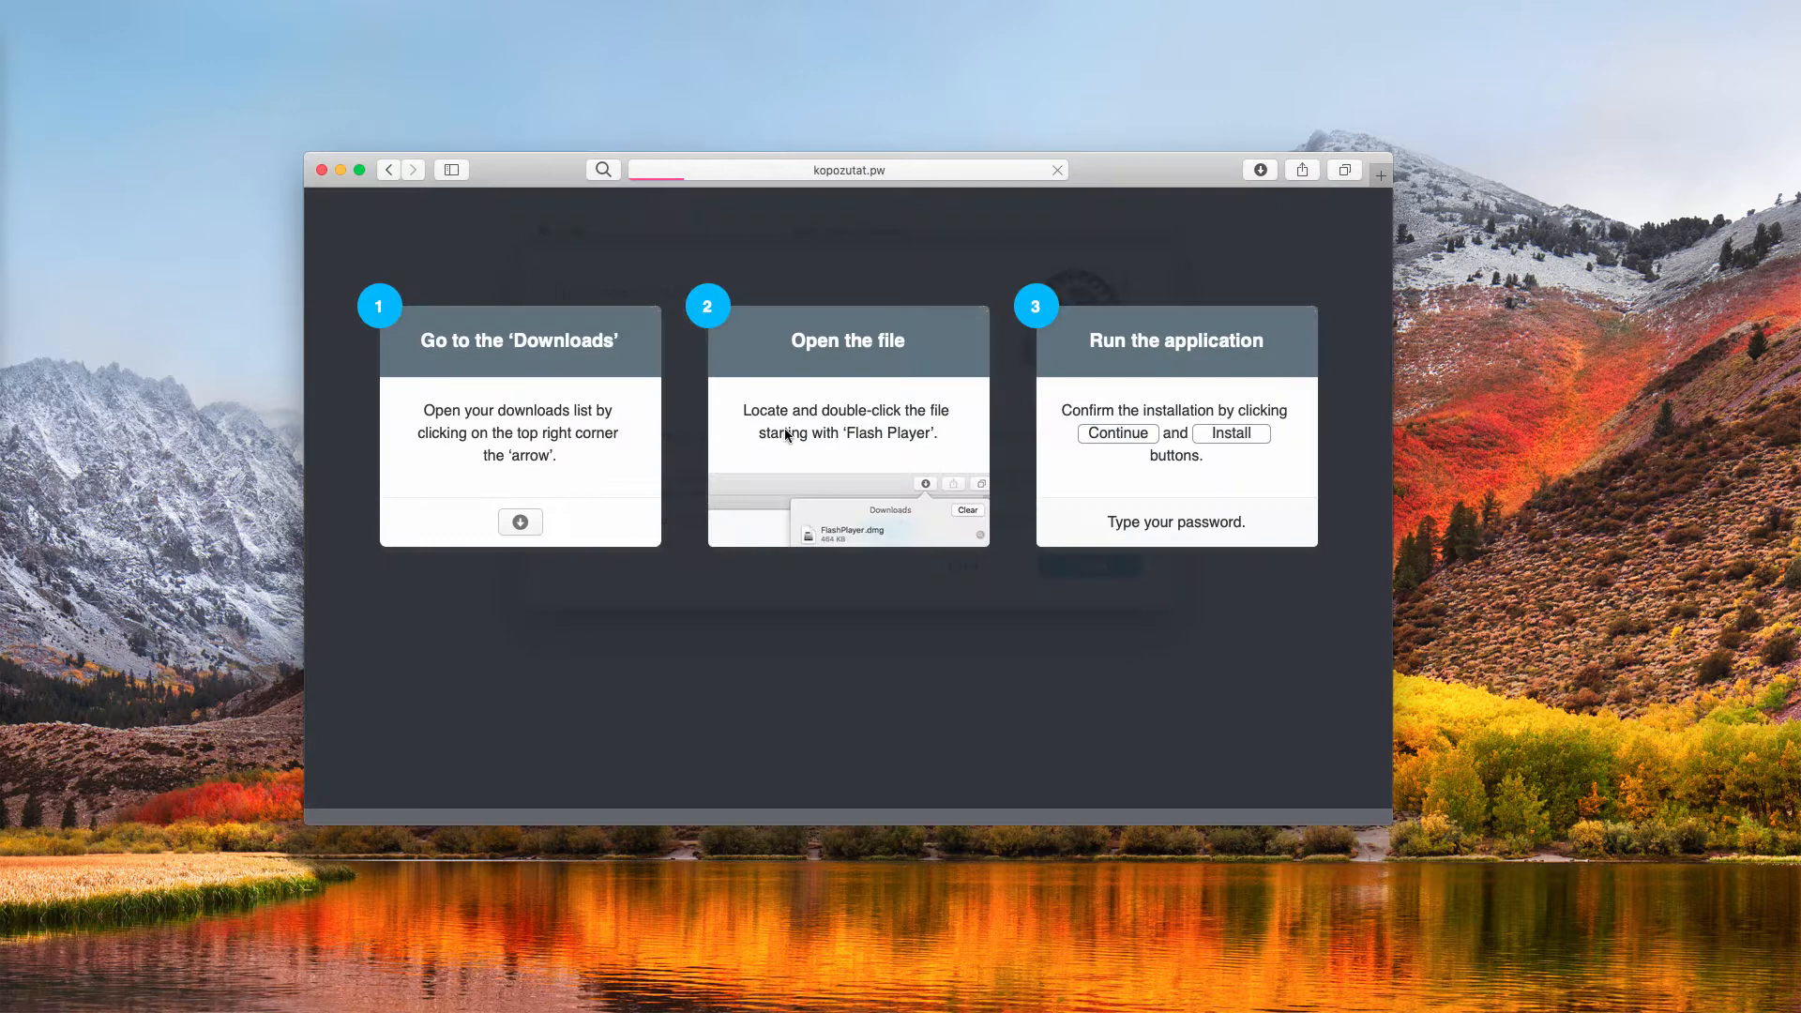
pyautogui.click(1261, 171)
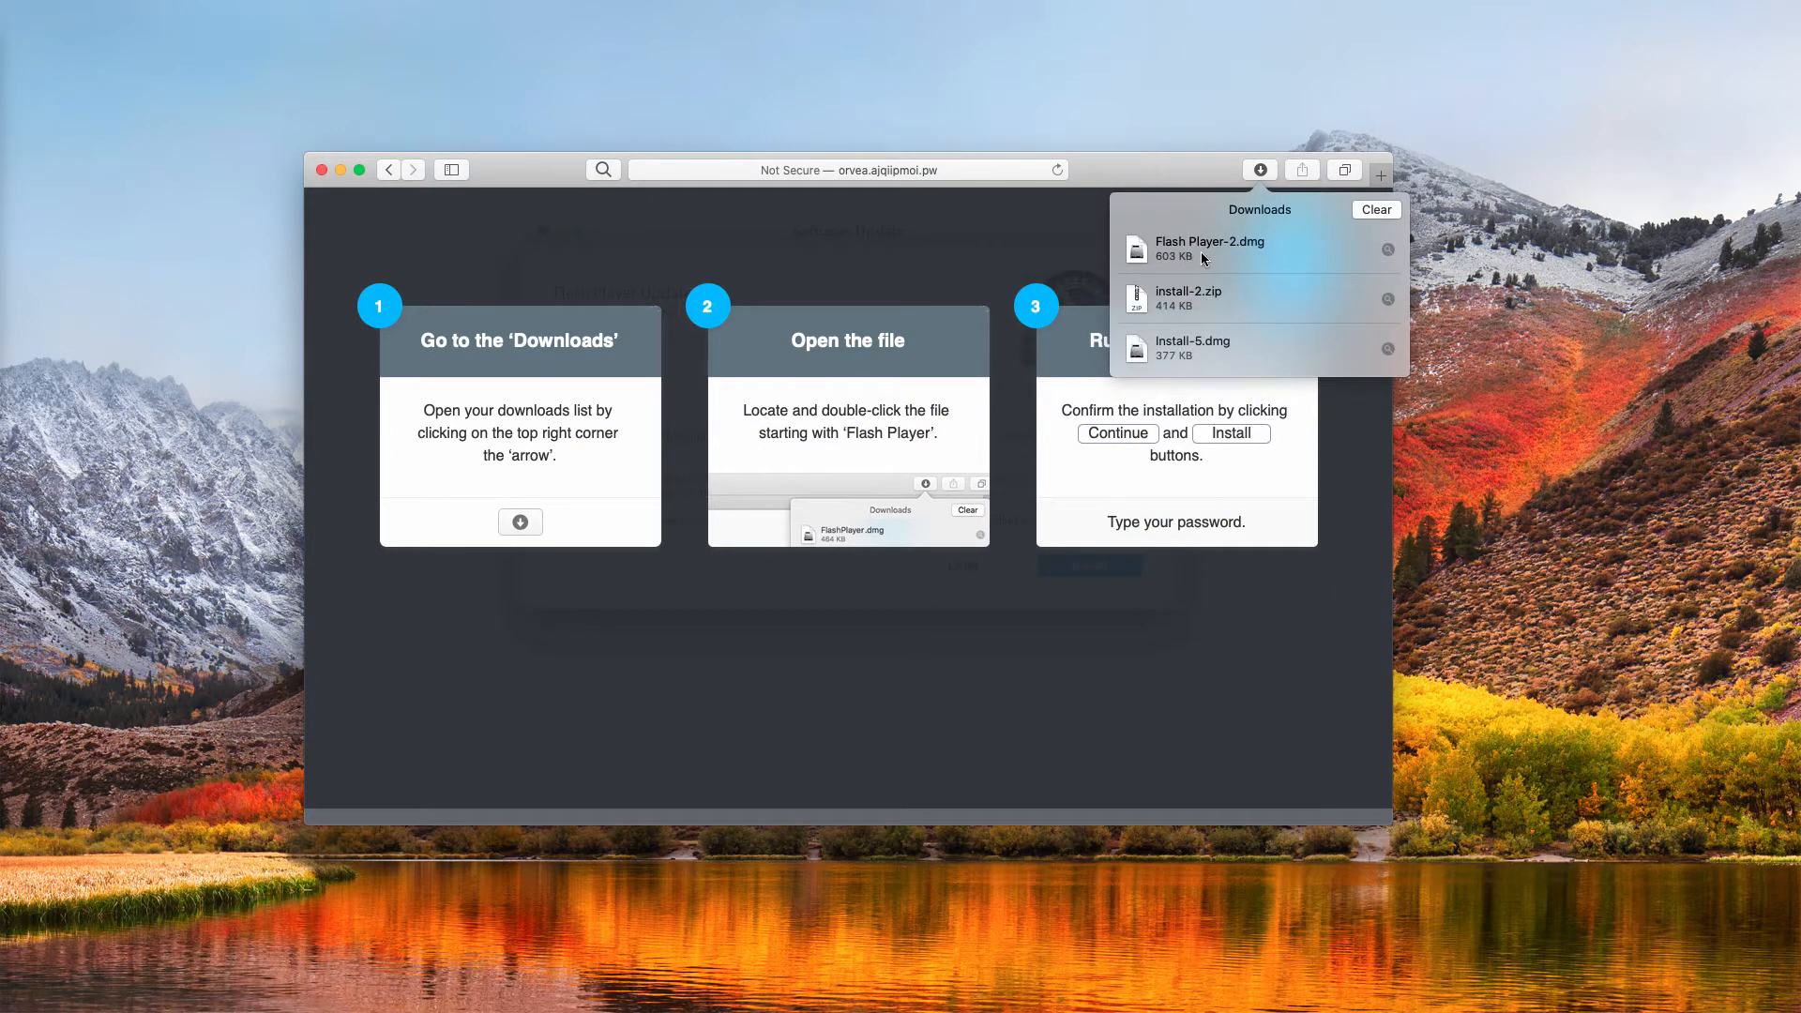
pyautogui.click(1208, 247)
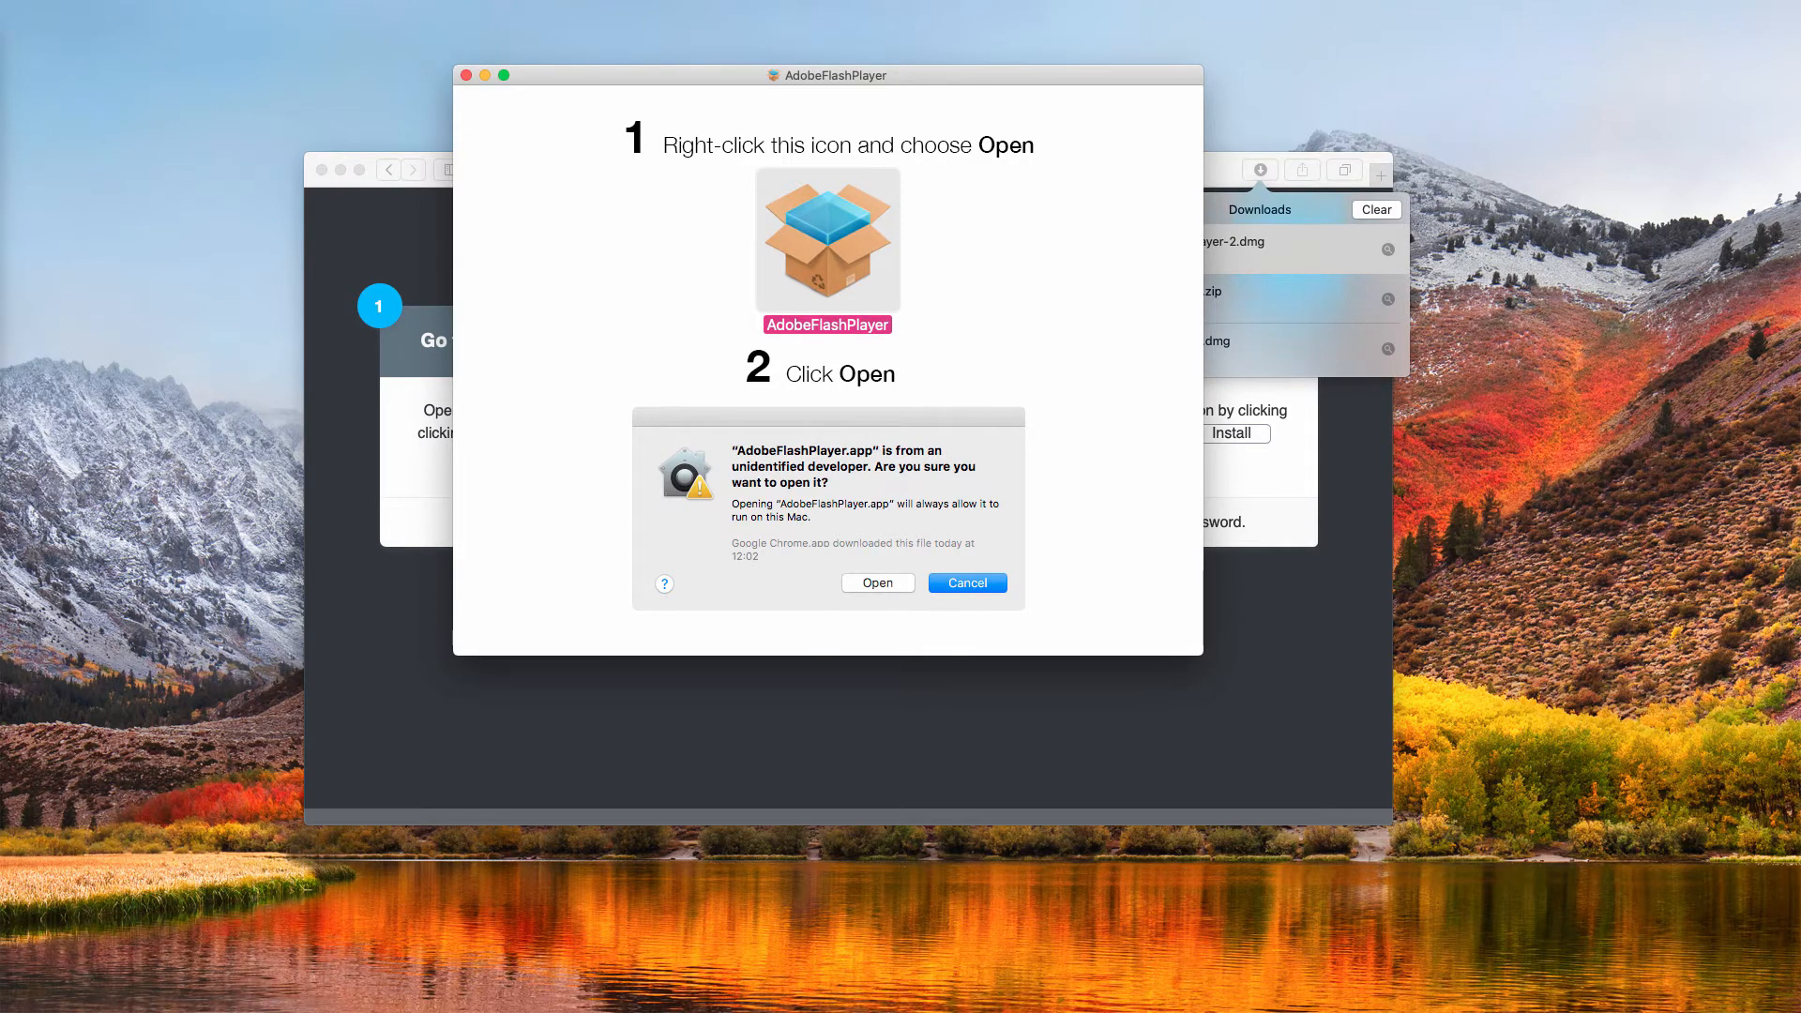
# Run the AdobeFlashPlayer installer to success, skipping the Opera offer, and close it.
pyautogui.click(876, 581)
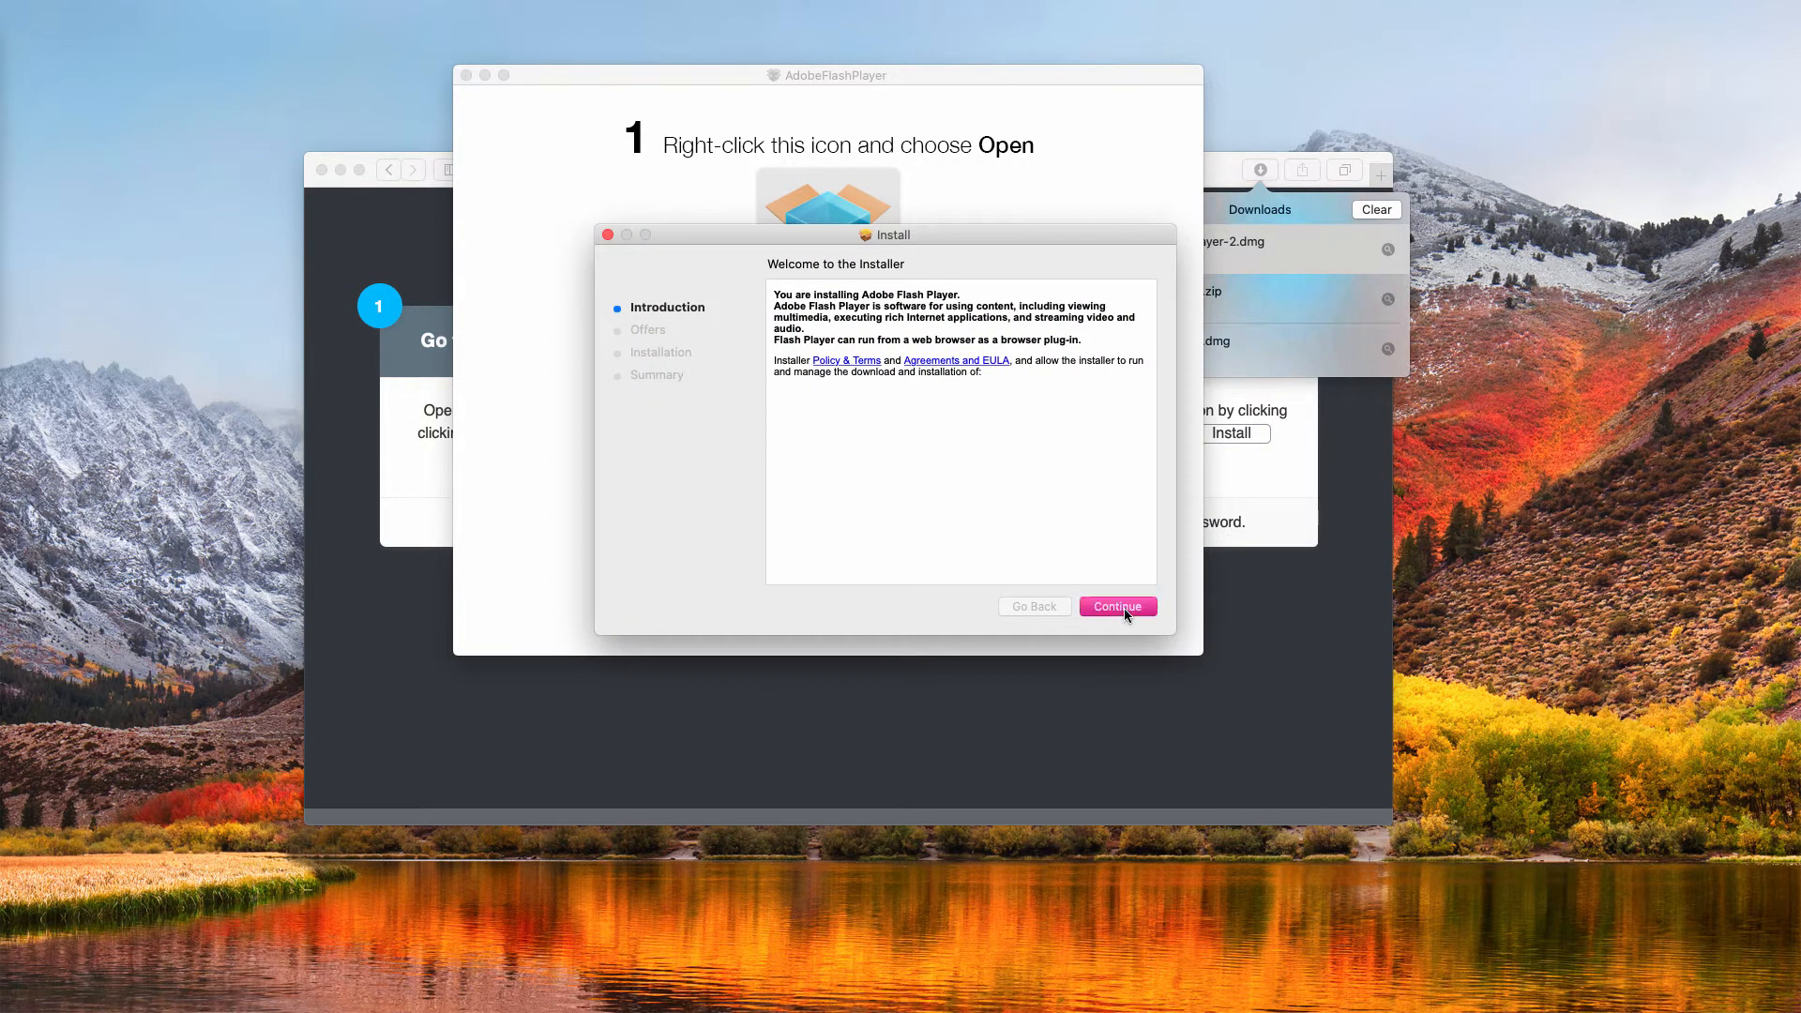
pyautogui.click(1115, 606)
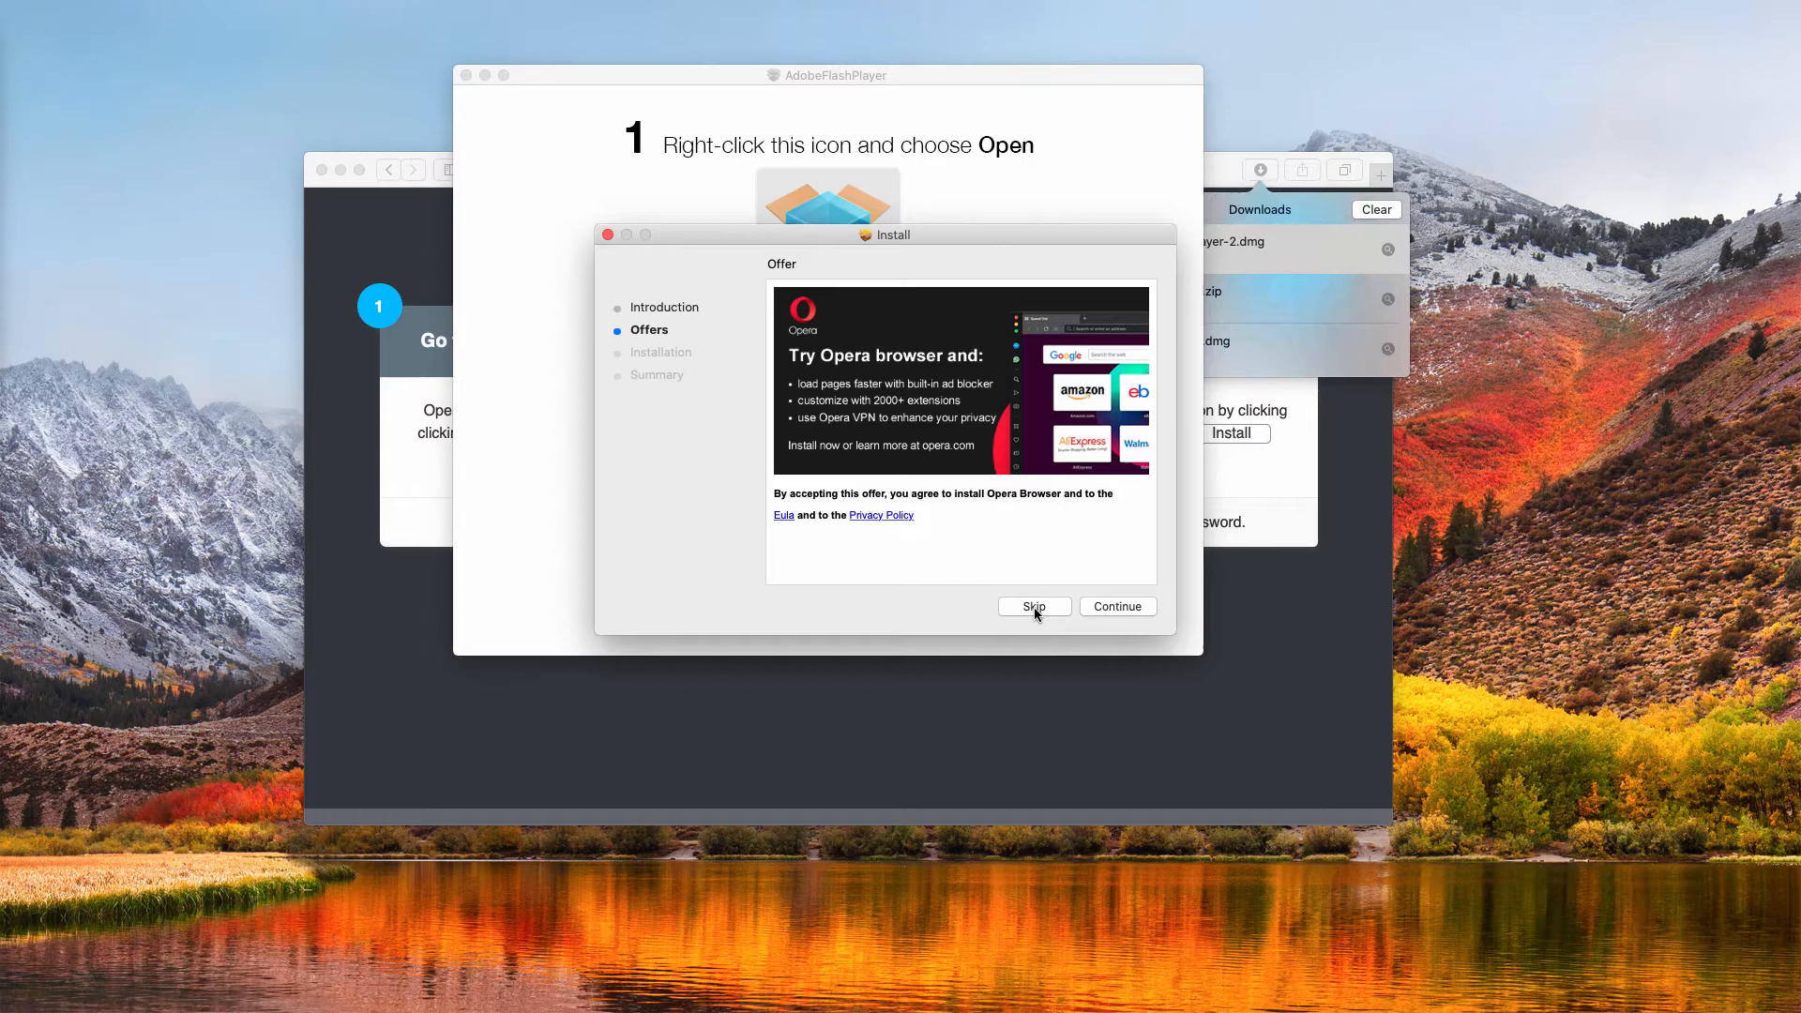
pyautogui.click(1032, 606)
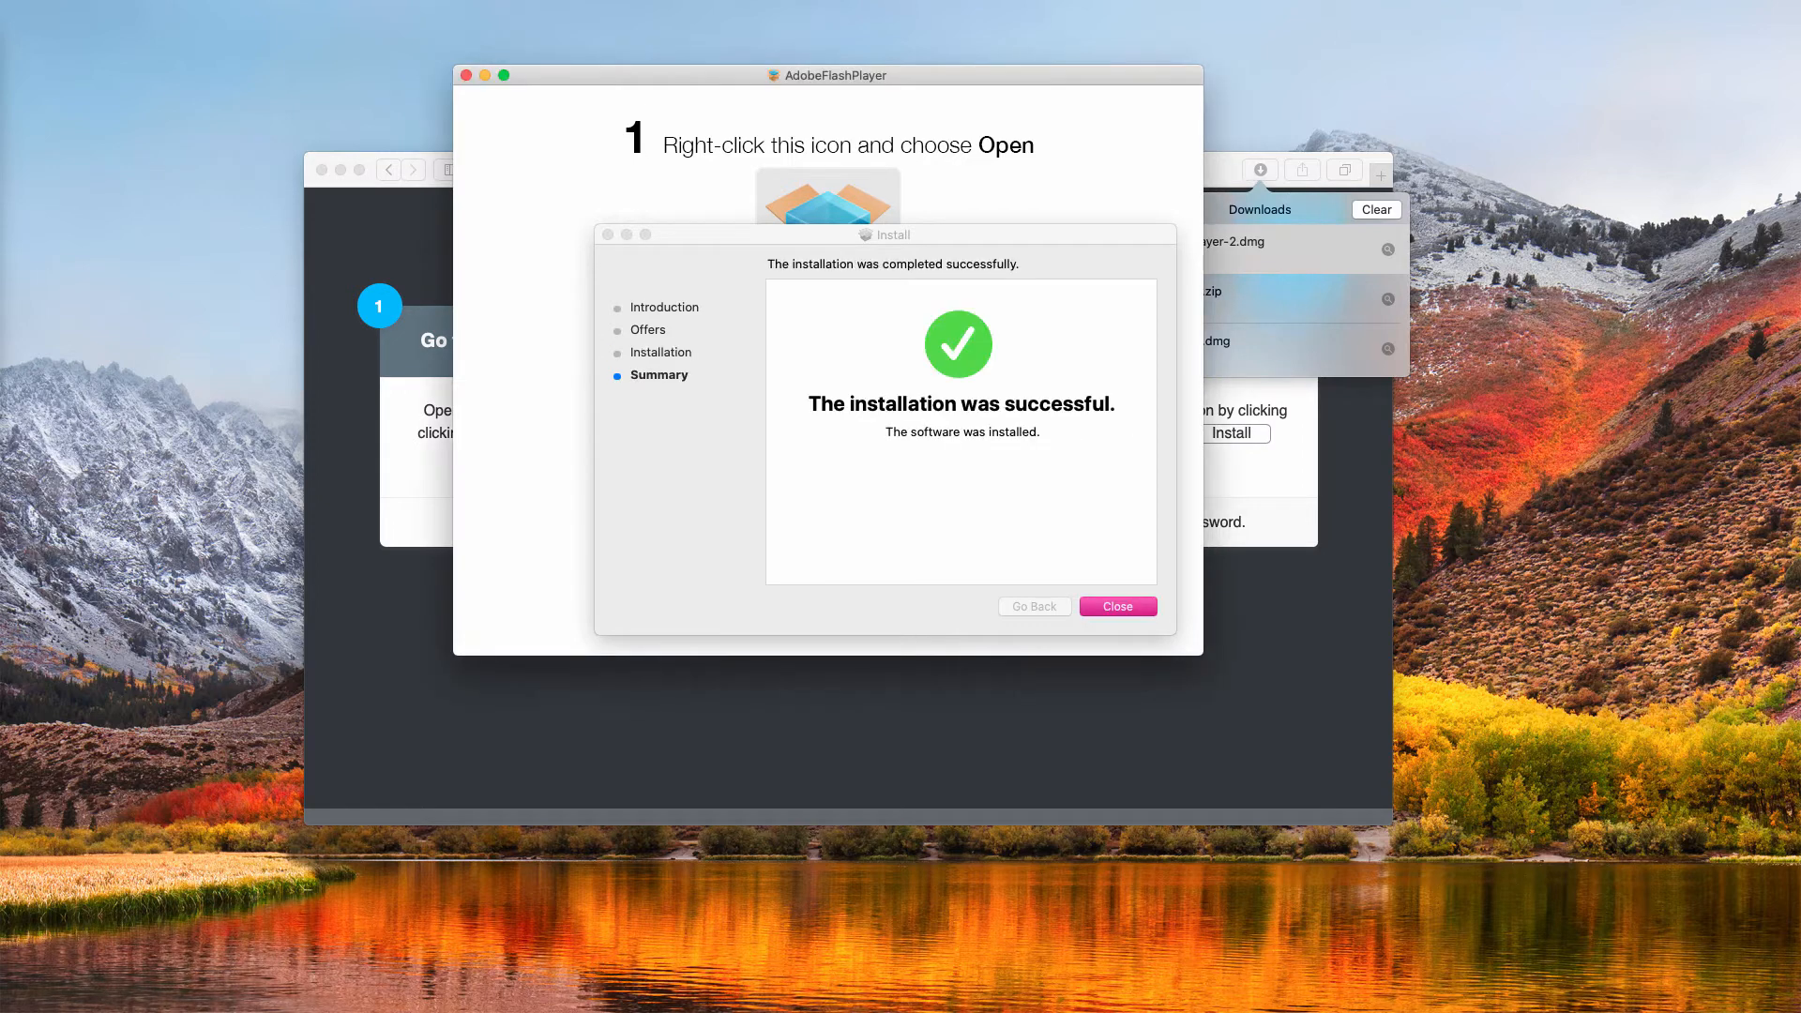
pyautogui.click(1114, 605)
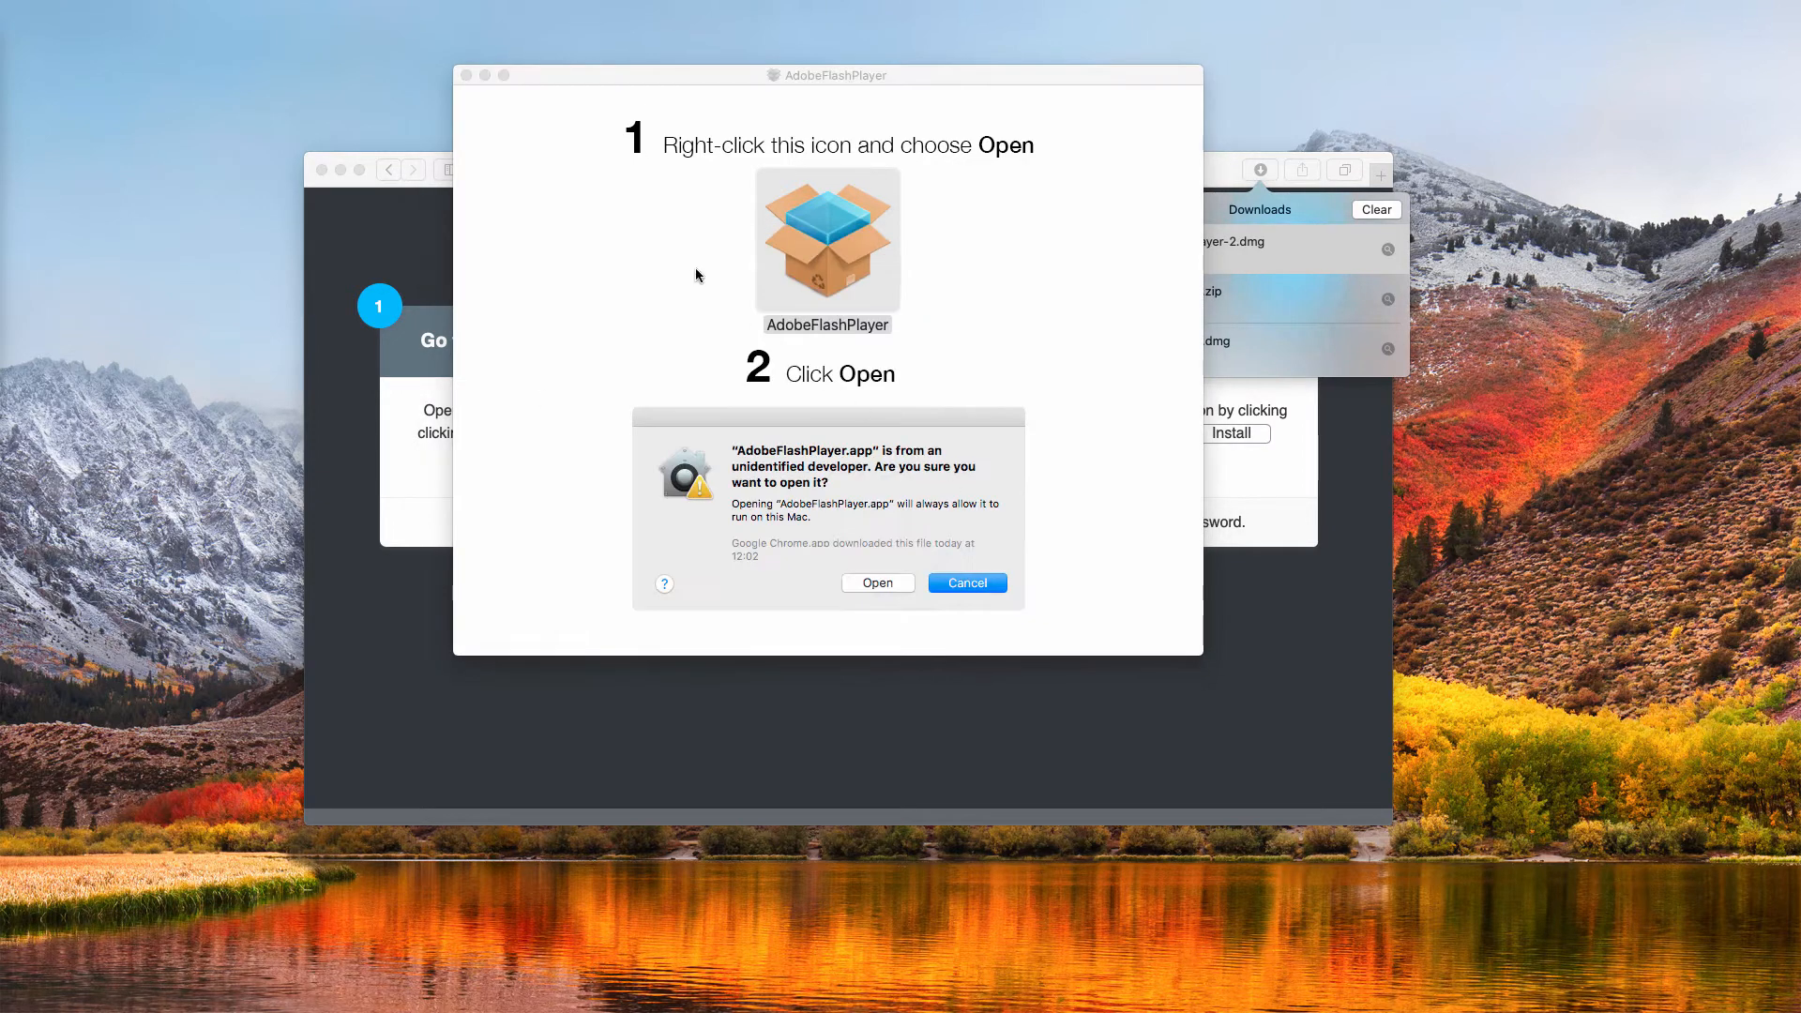
# Browse the Applications folder list to find Combo Cleaner.app.
pyautogui.click(967, 581)
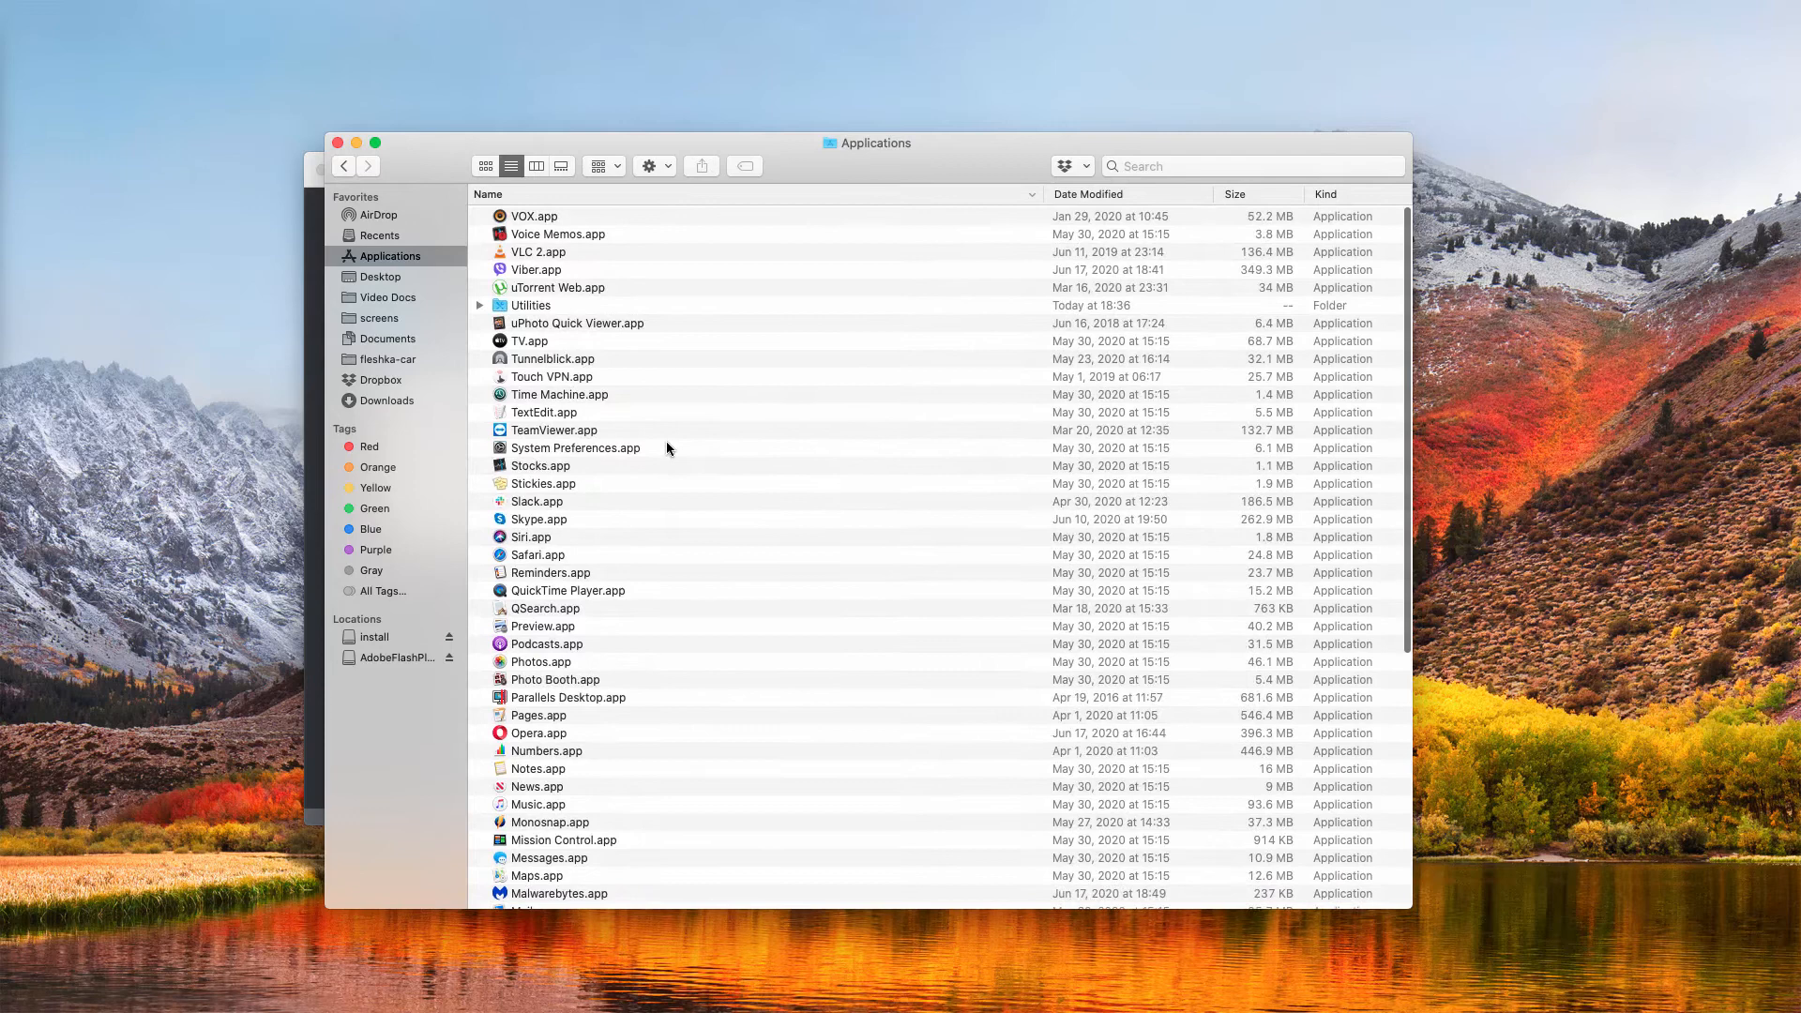
pyautogui.scroll(-3)
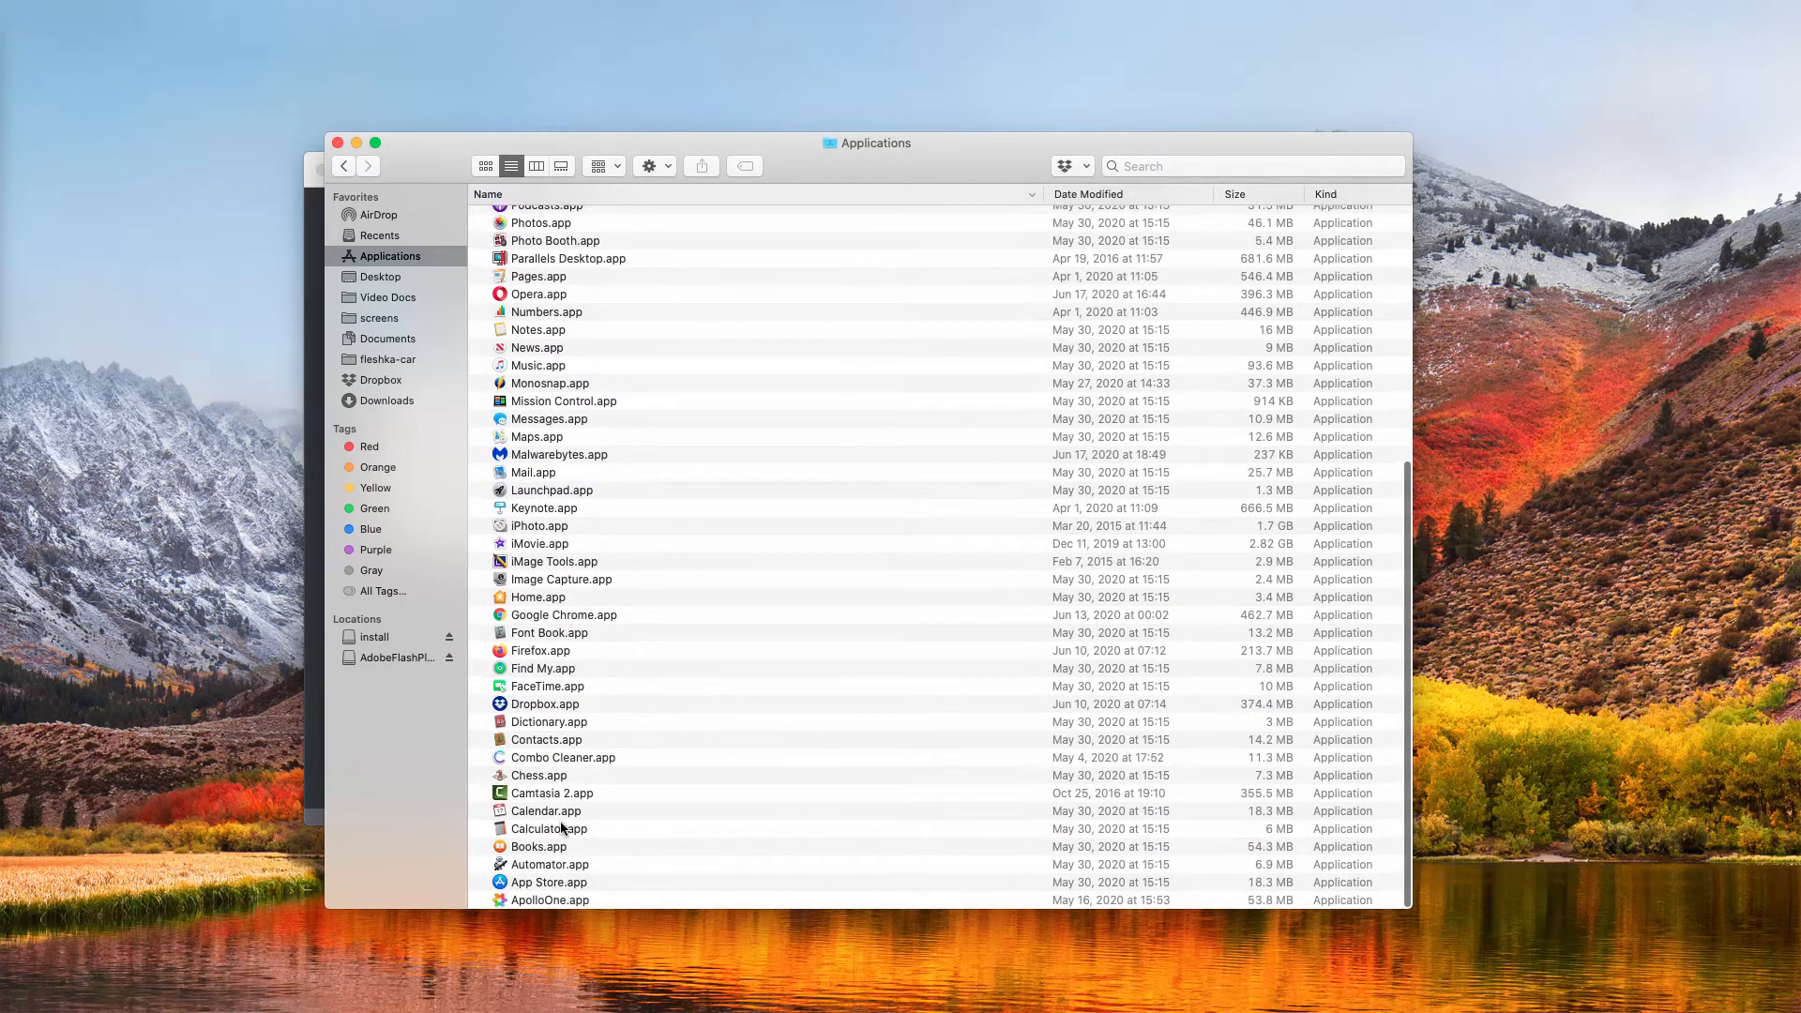
pyautogui.scroll(3)
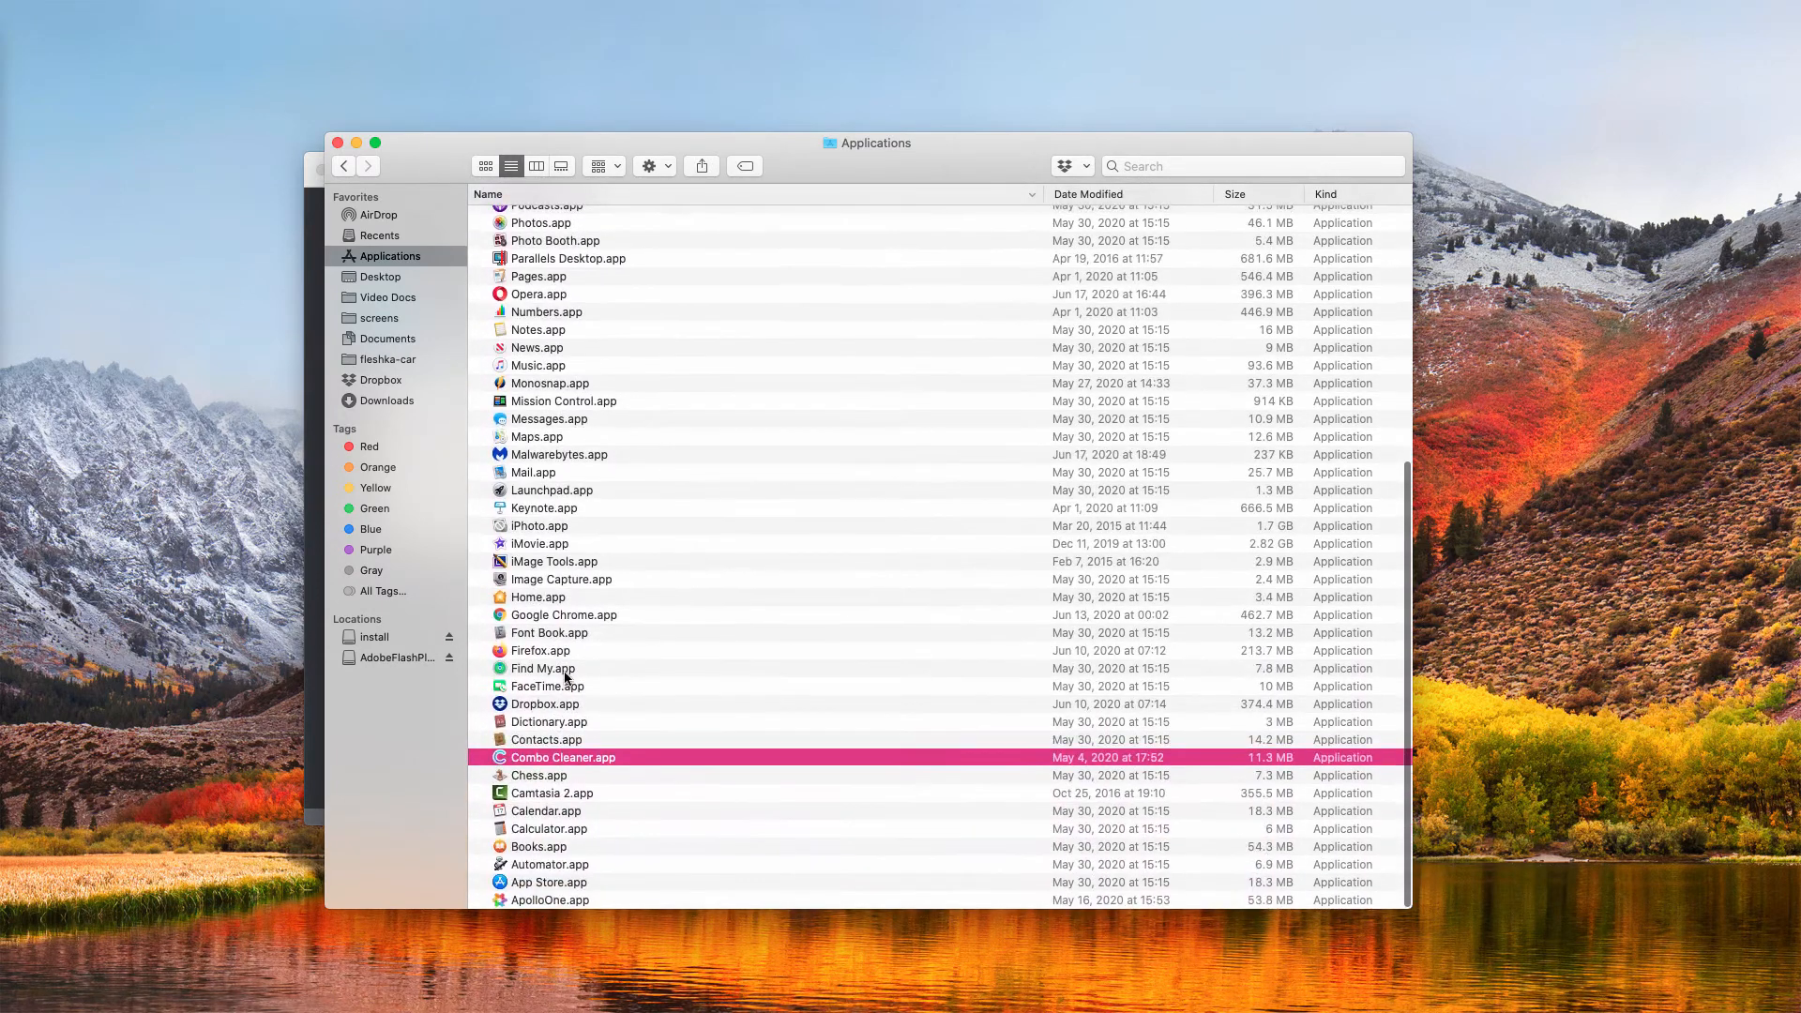
pyautogui.moveTo(345, 158)
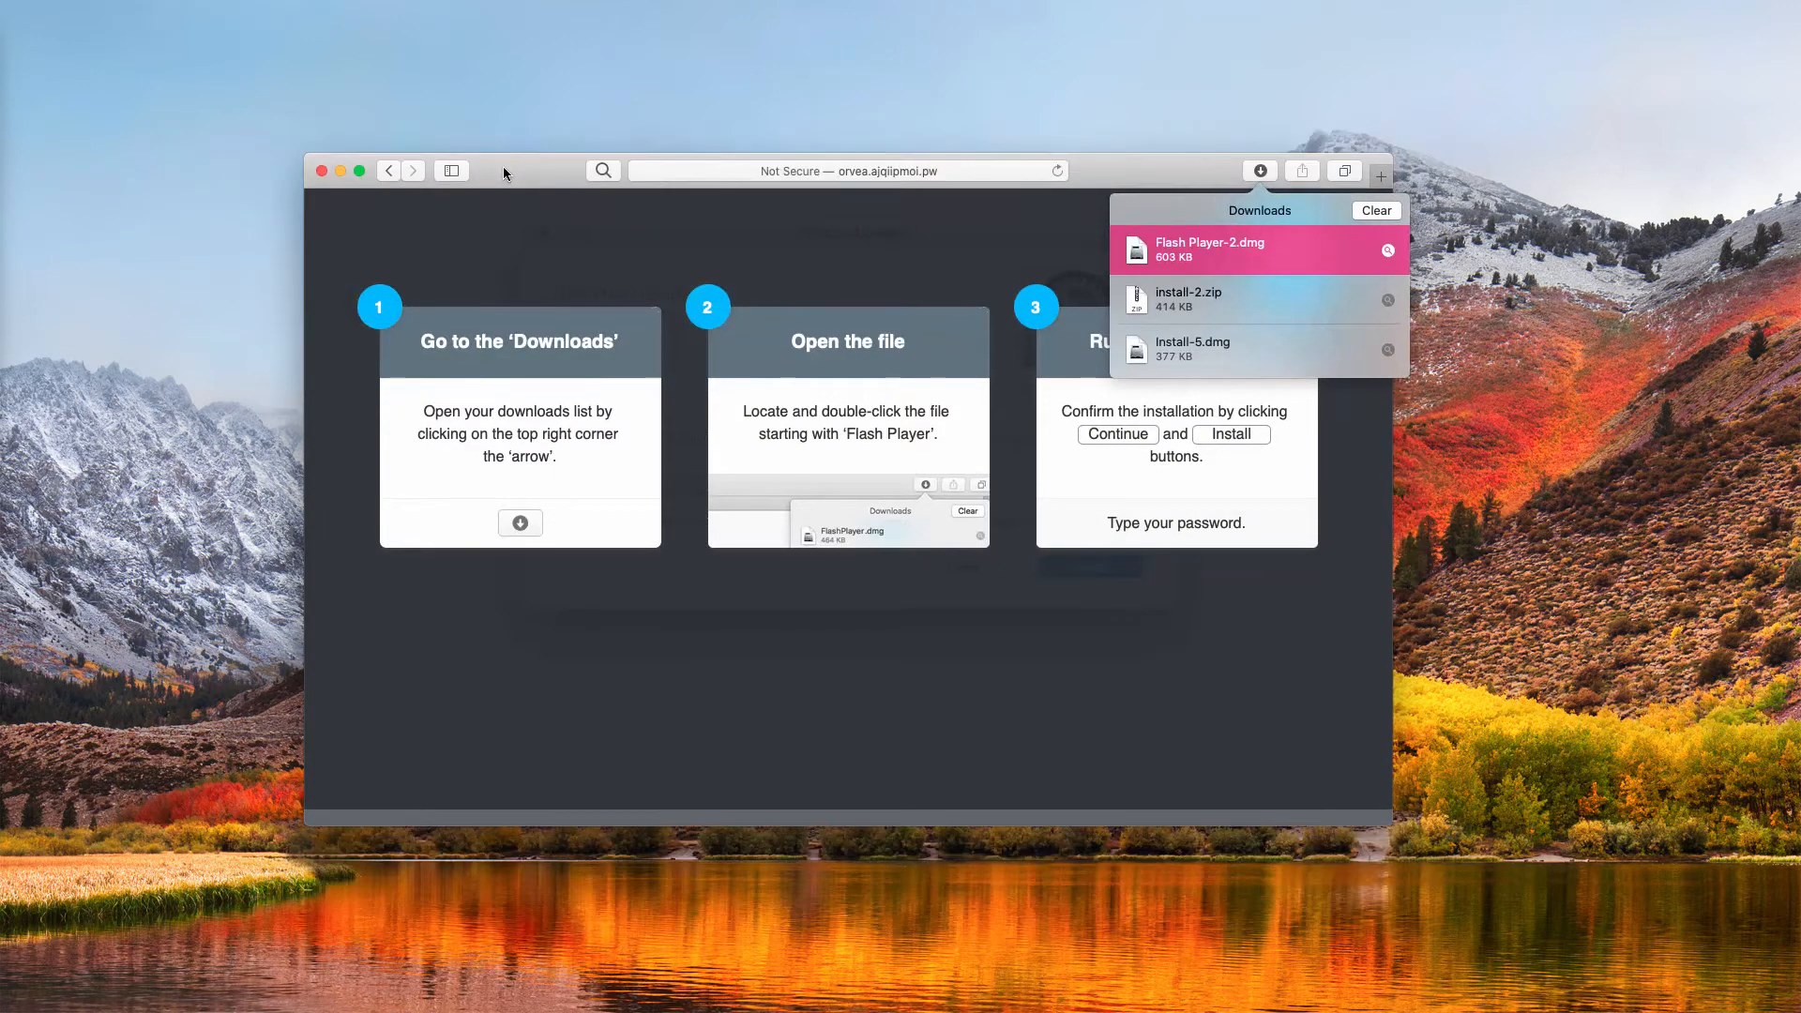
pyautogui.moveTo(863, 216)
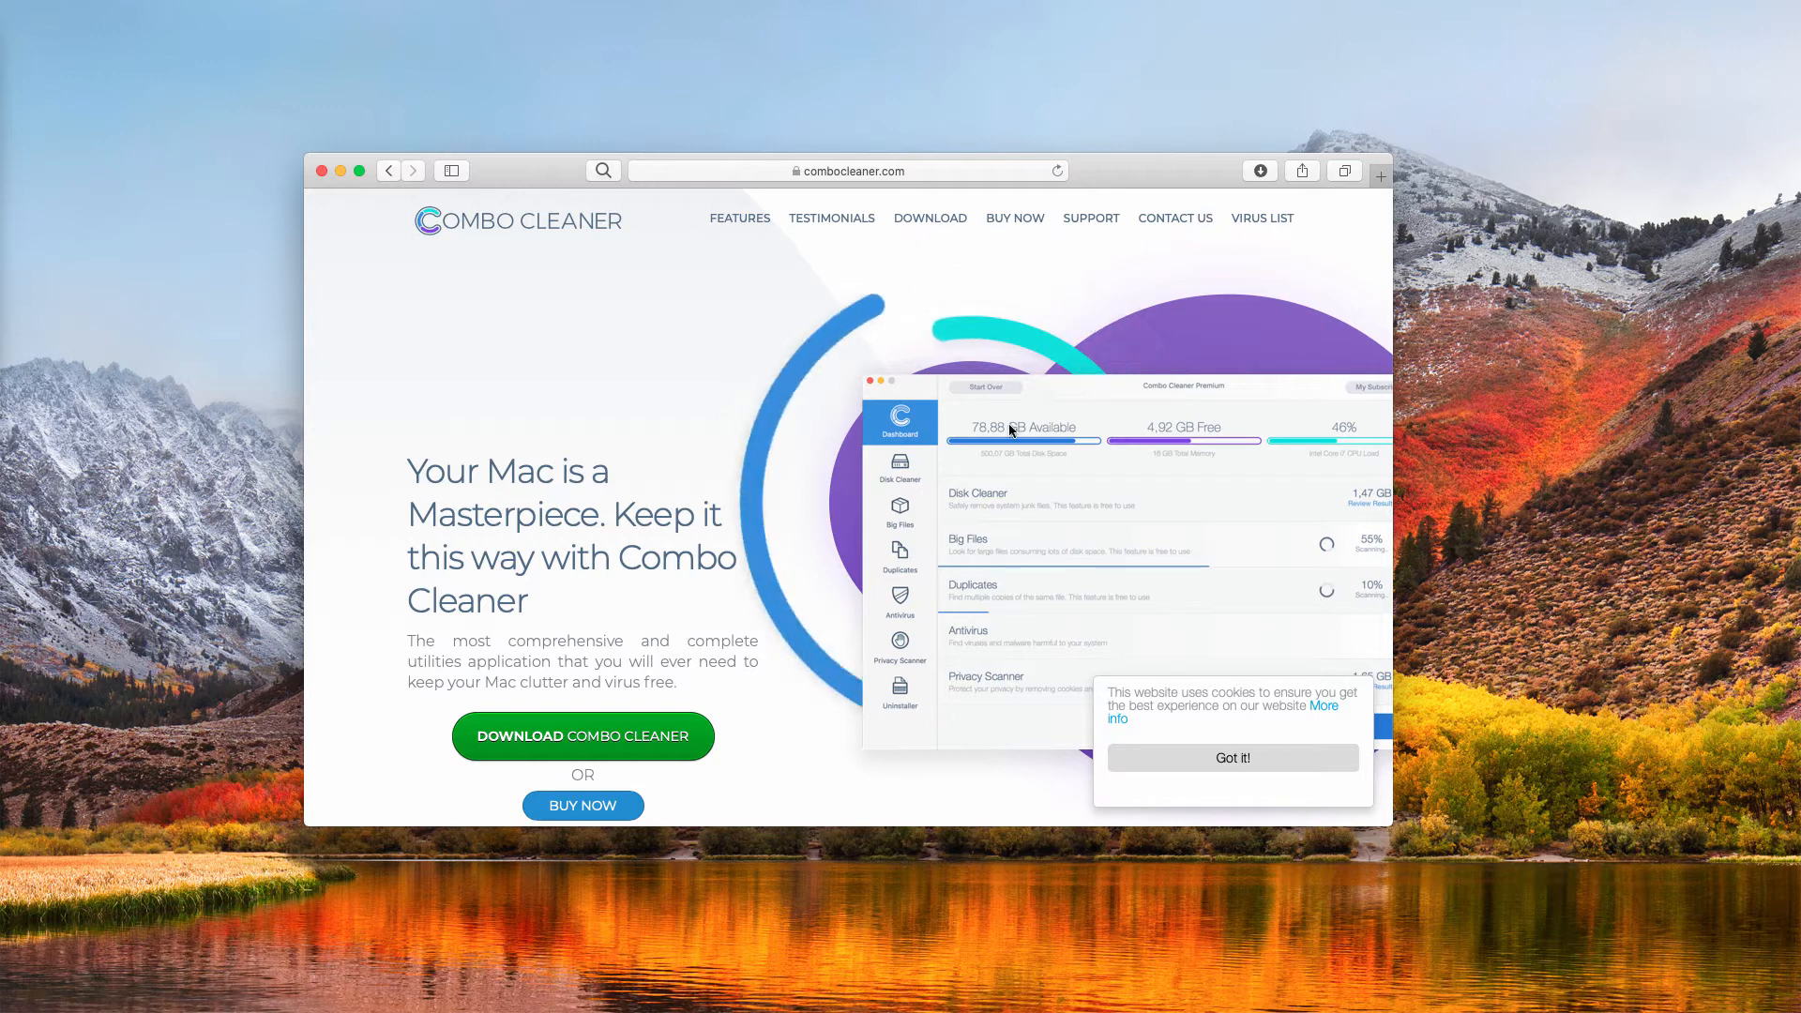
pyautogui.moveTo(806, 257)
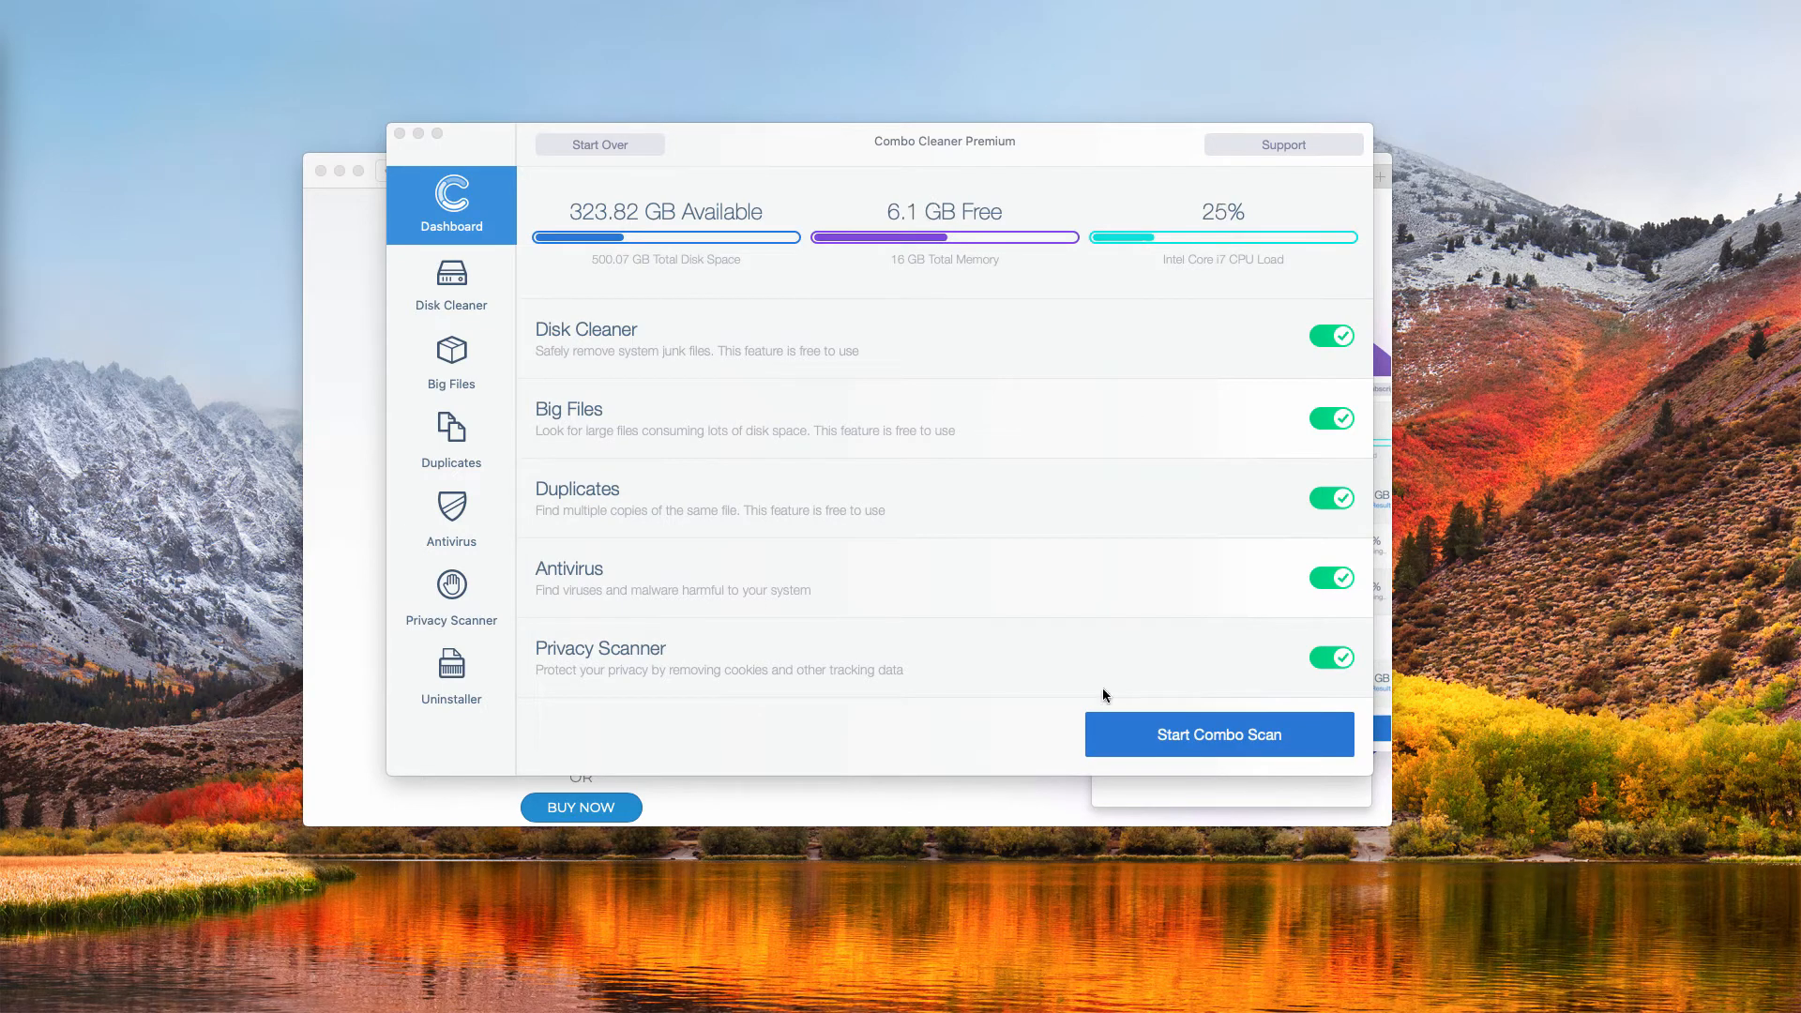
# Start the Combo Scan and review the Antivirus results reporting 31 threats.
pyautogui.click(1219, 733)
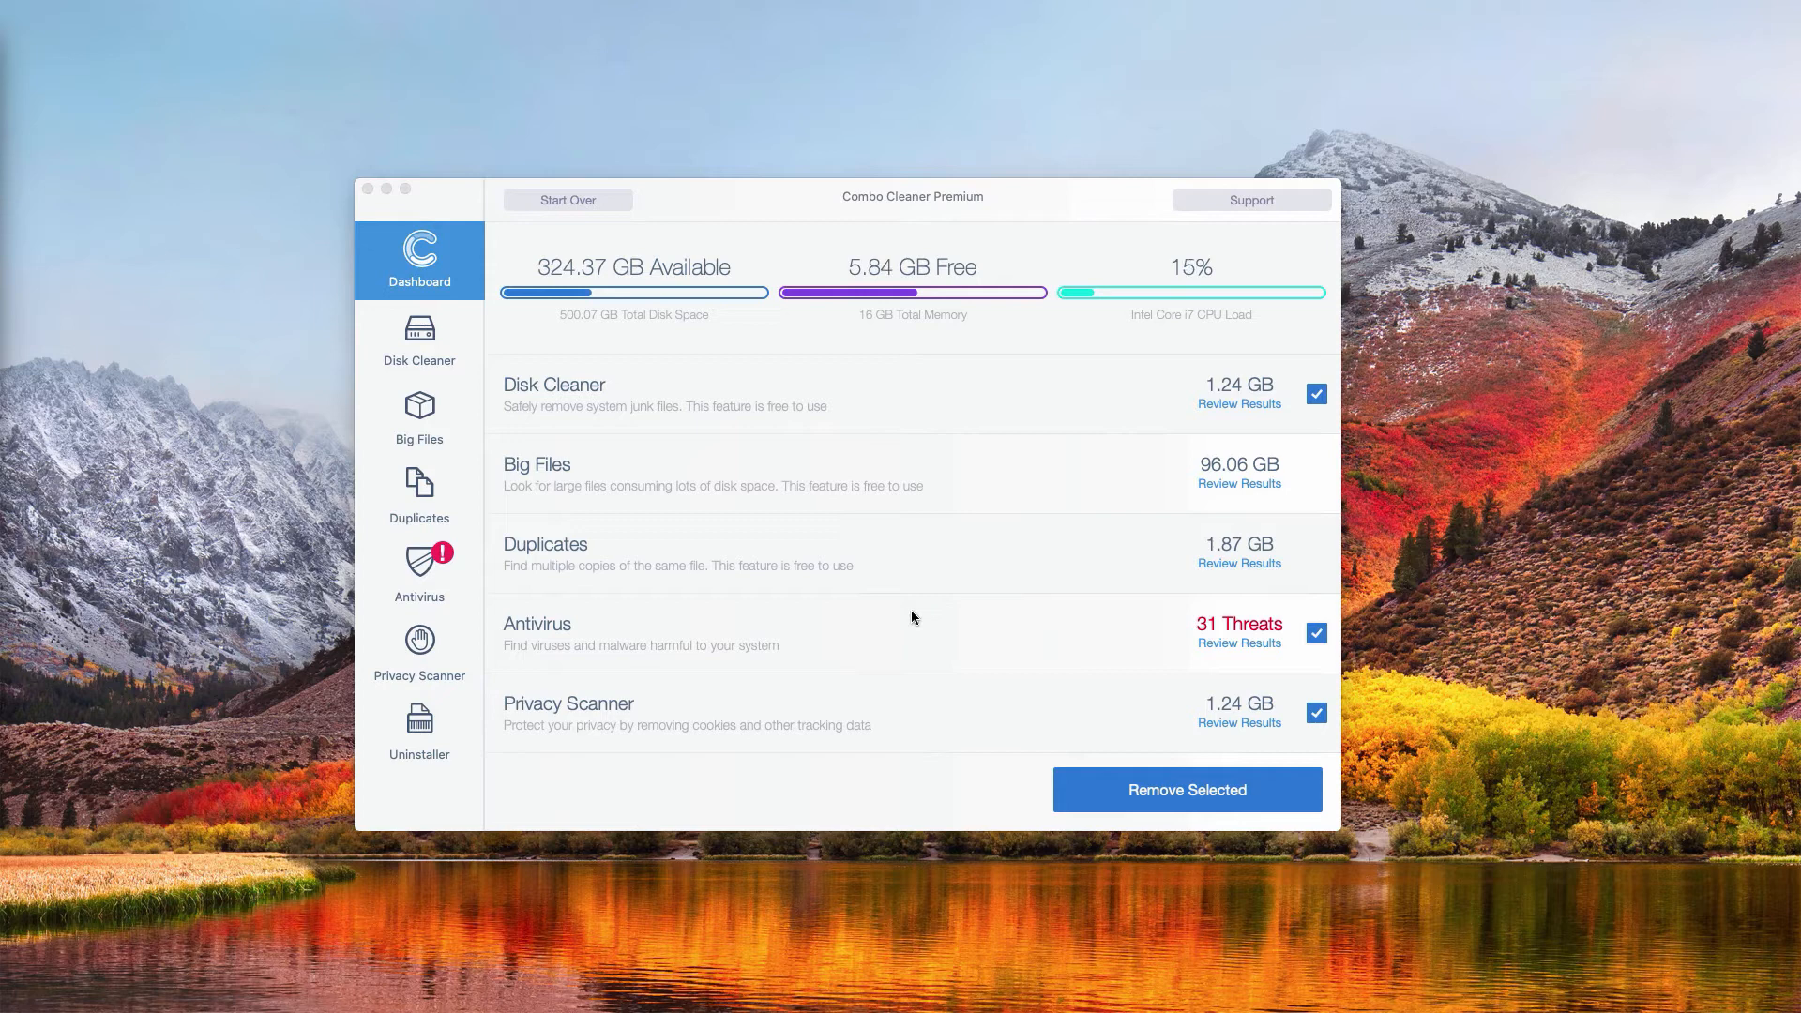
pyautogui.moveTo(529, 631)
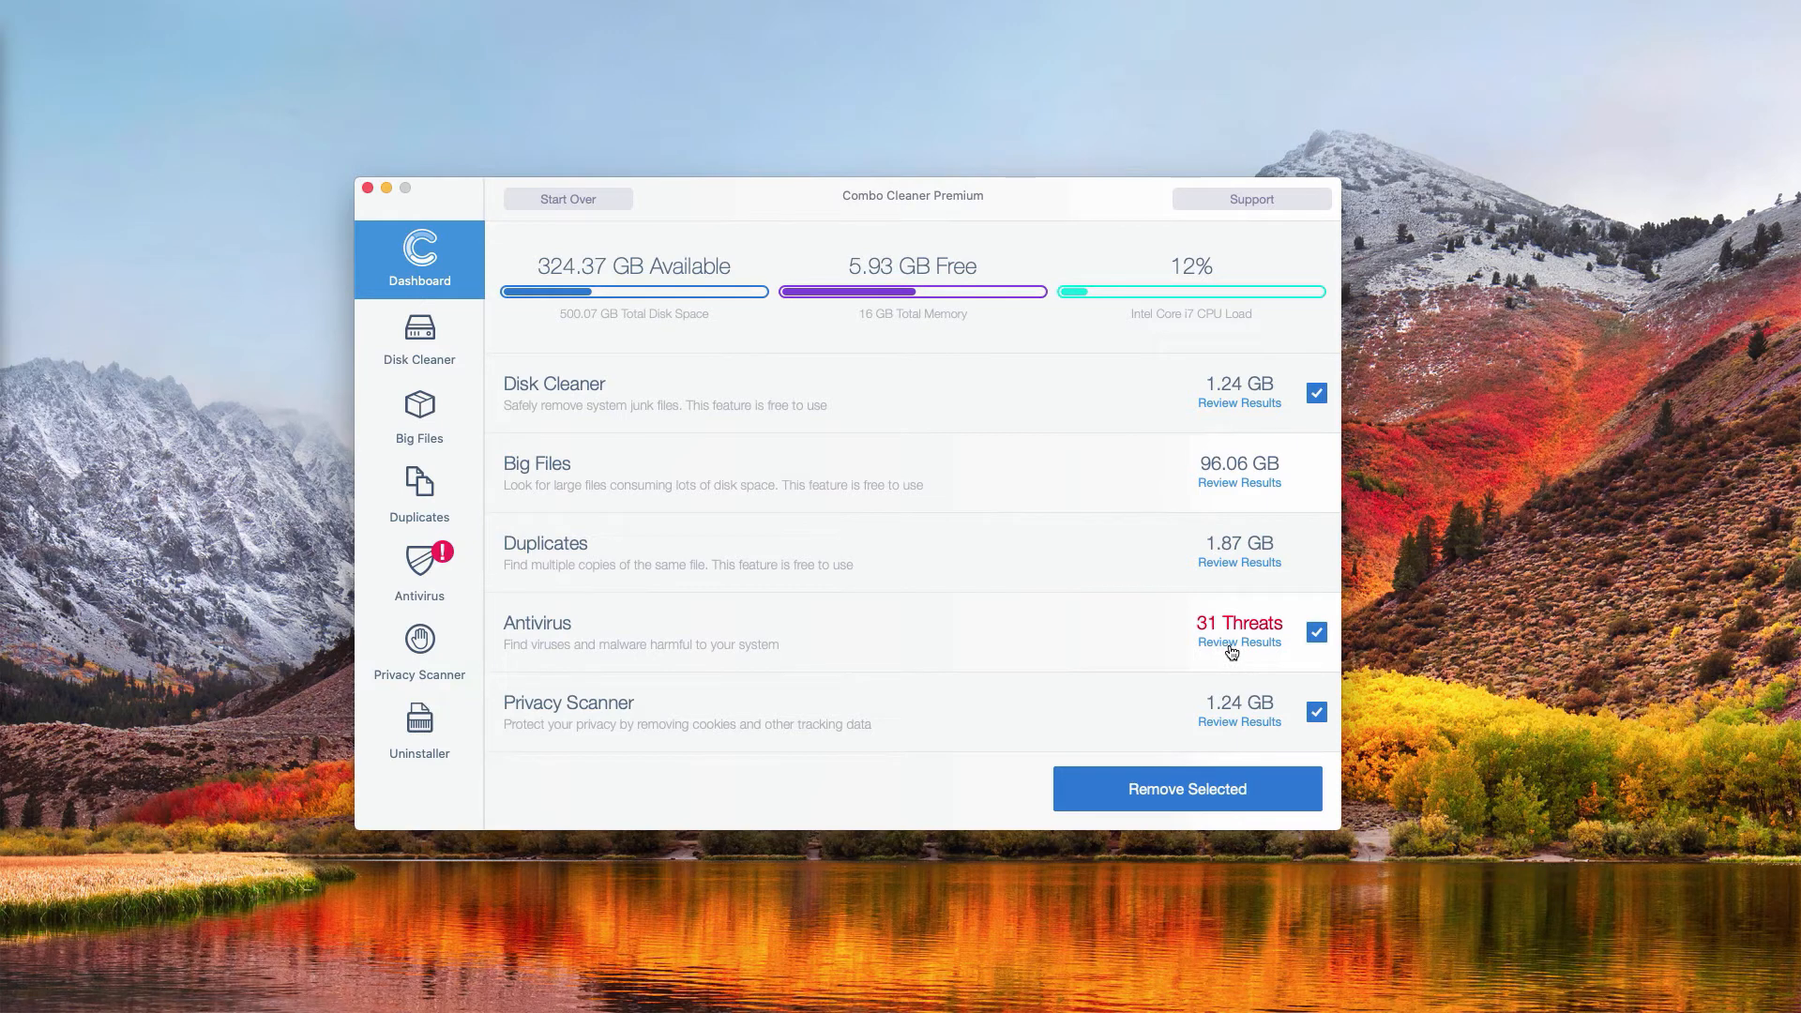
pyautogui.click(1239, 642)
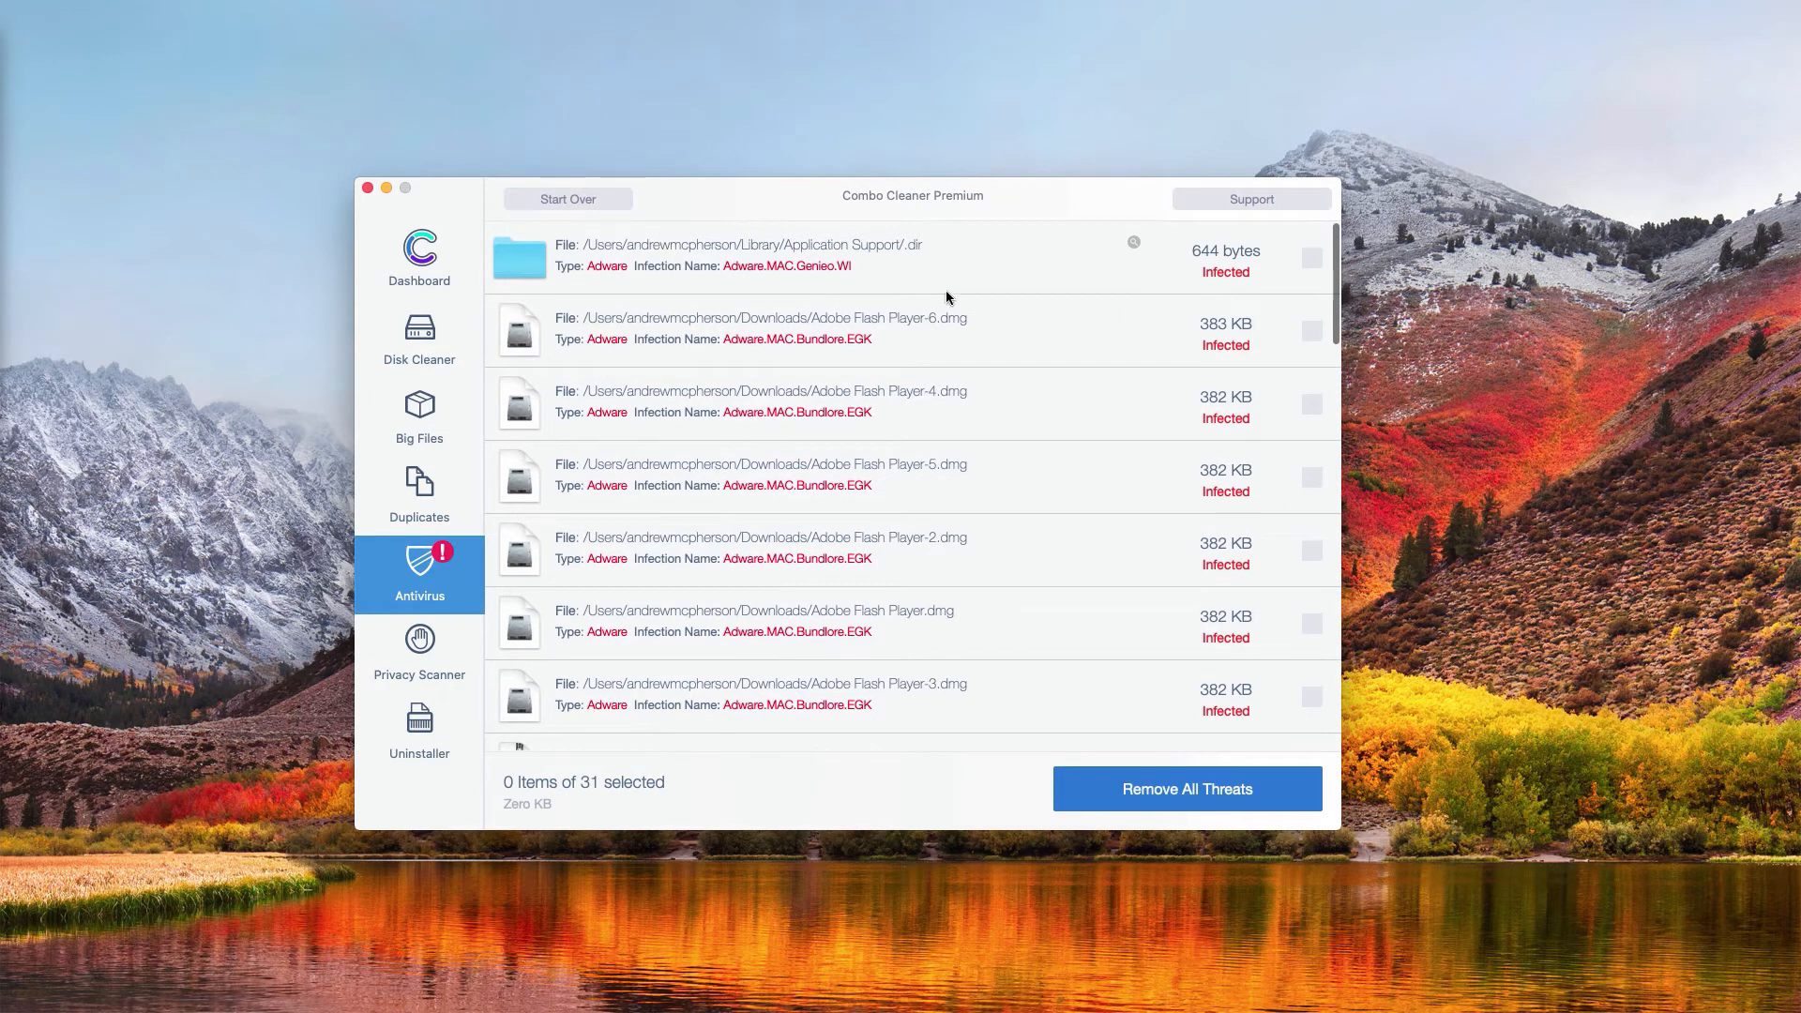
pyautogui.moveTo(863, 259)
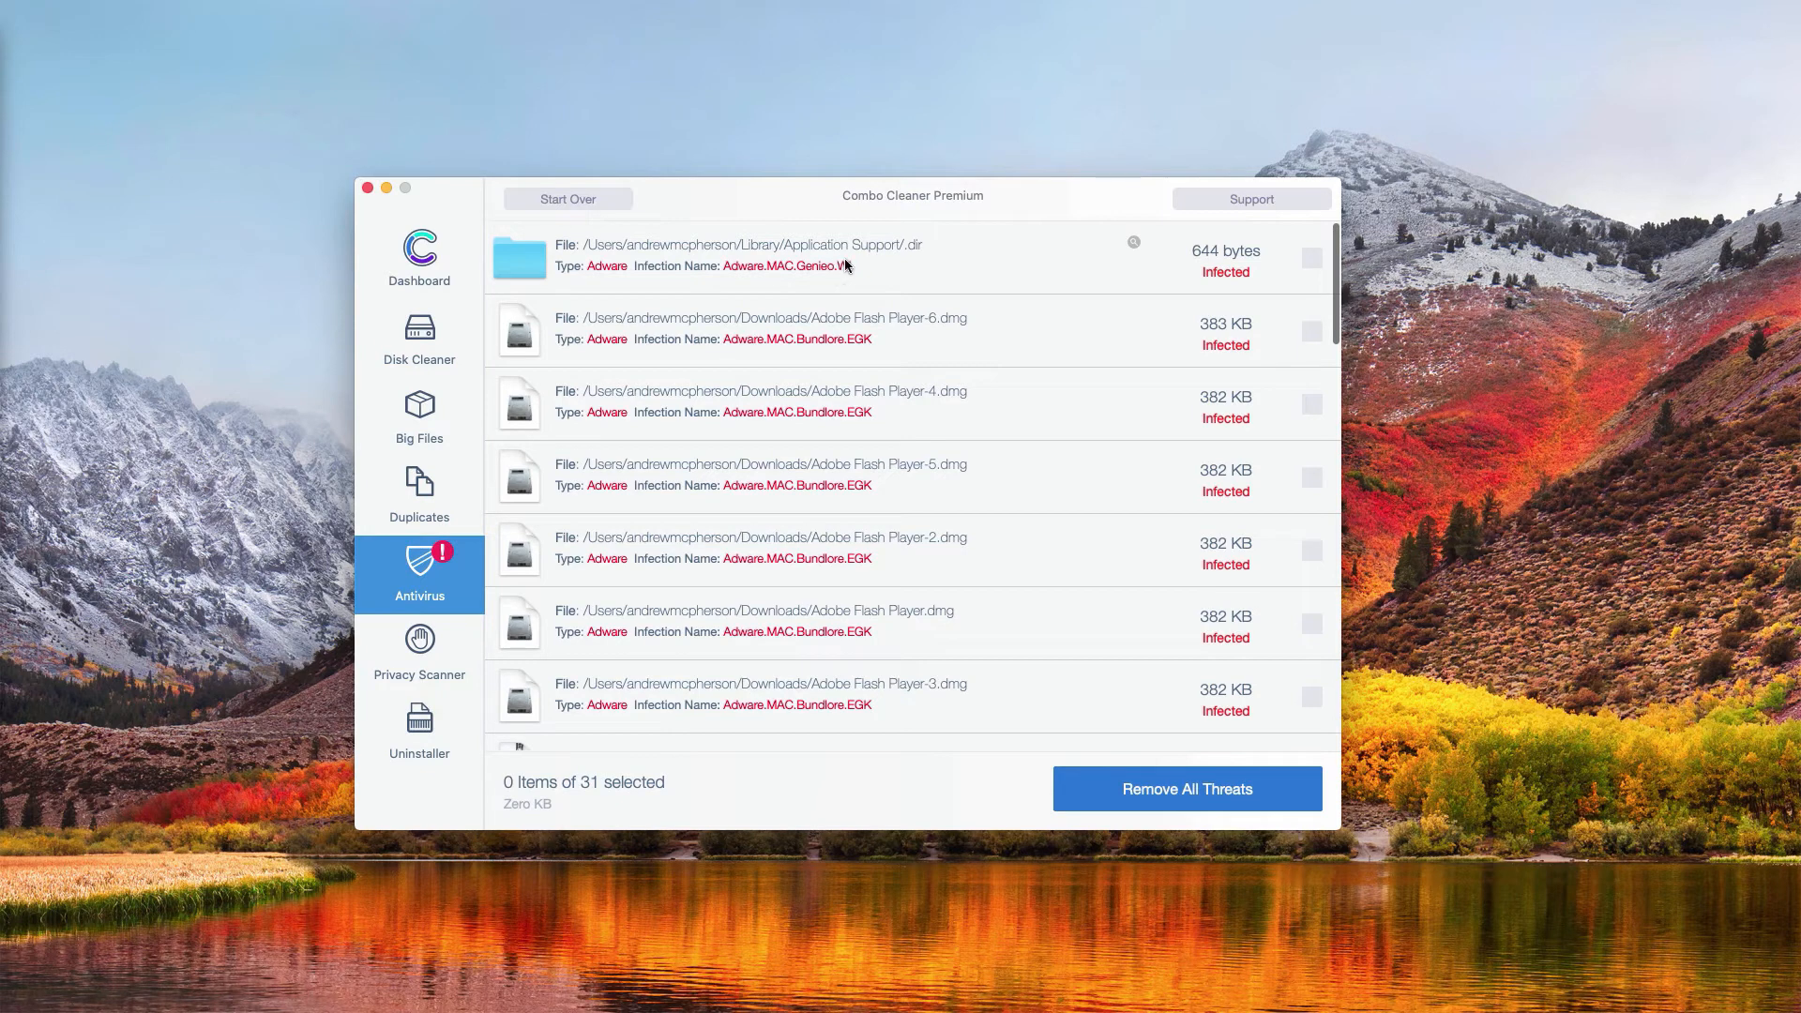
pyautogui.moveTo(1128, 255)
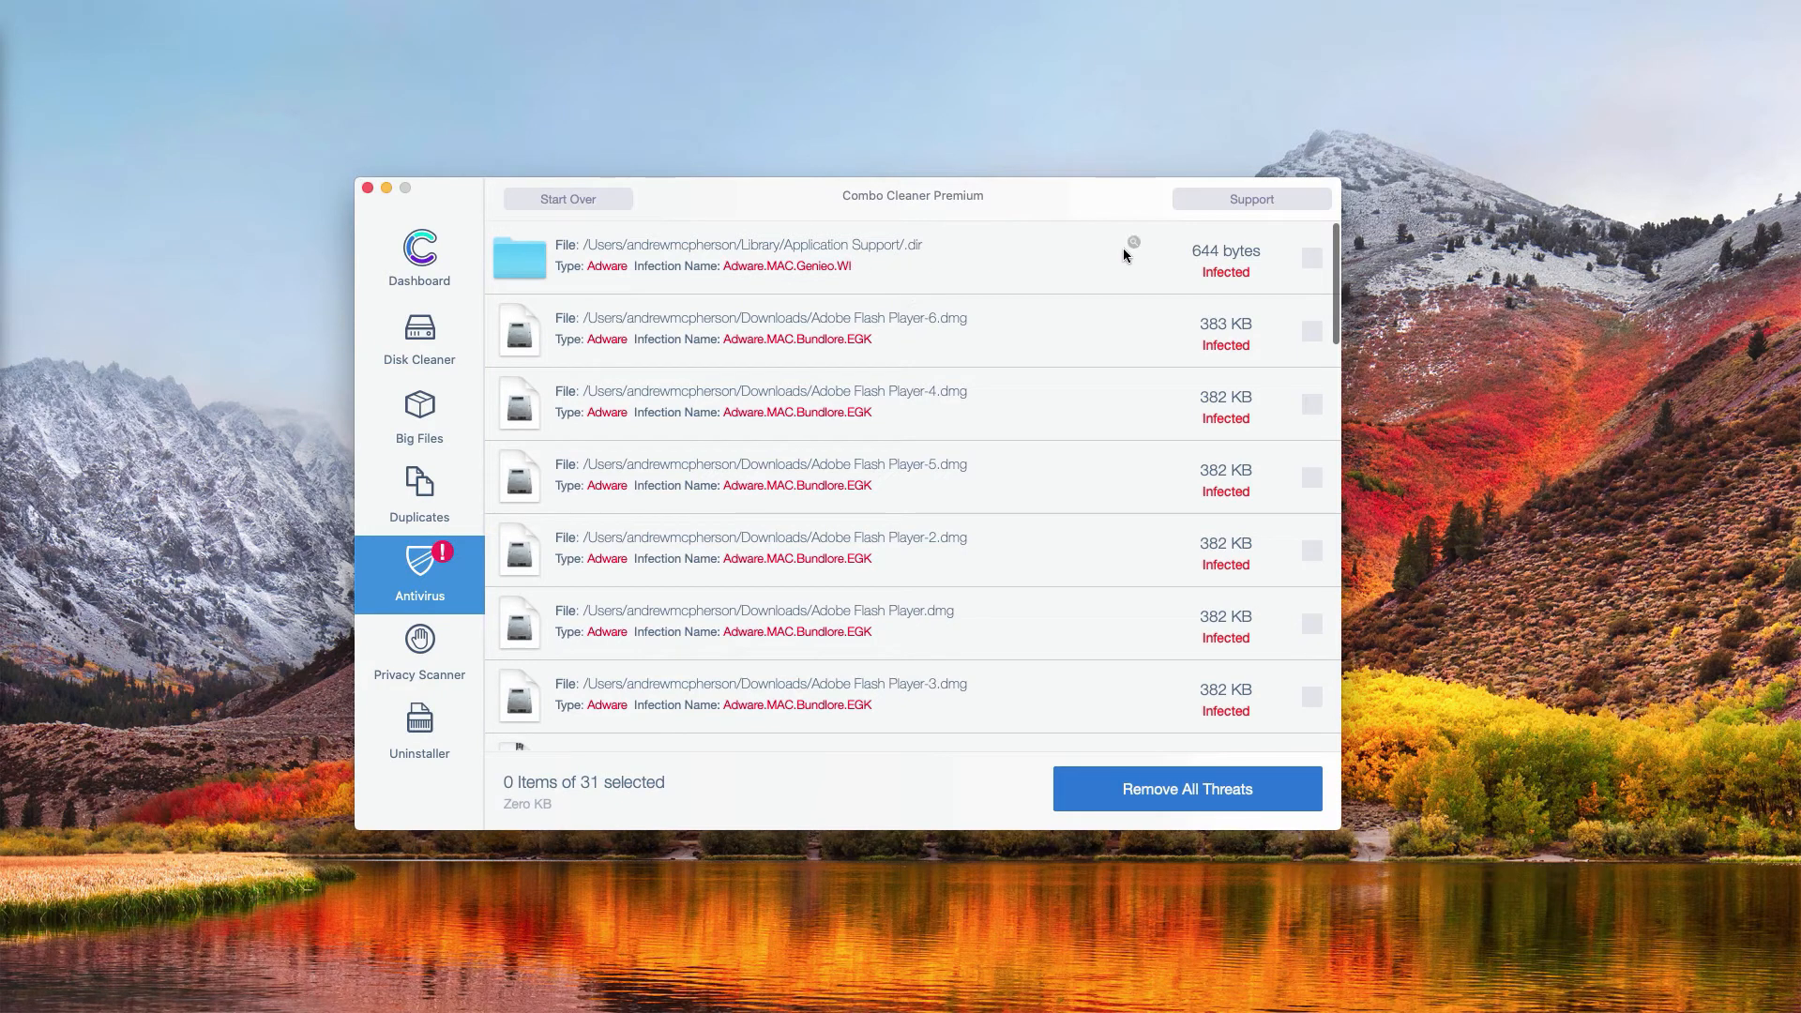
pyautogui.moveTo(1131, 250)
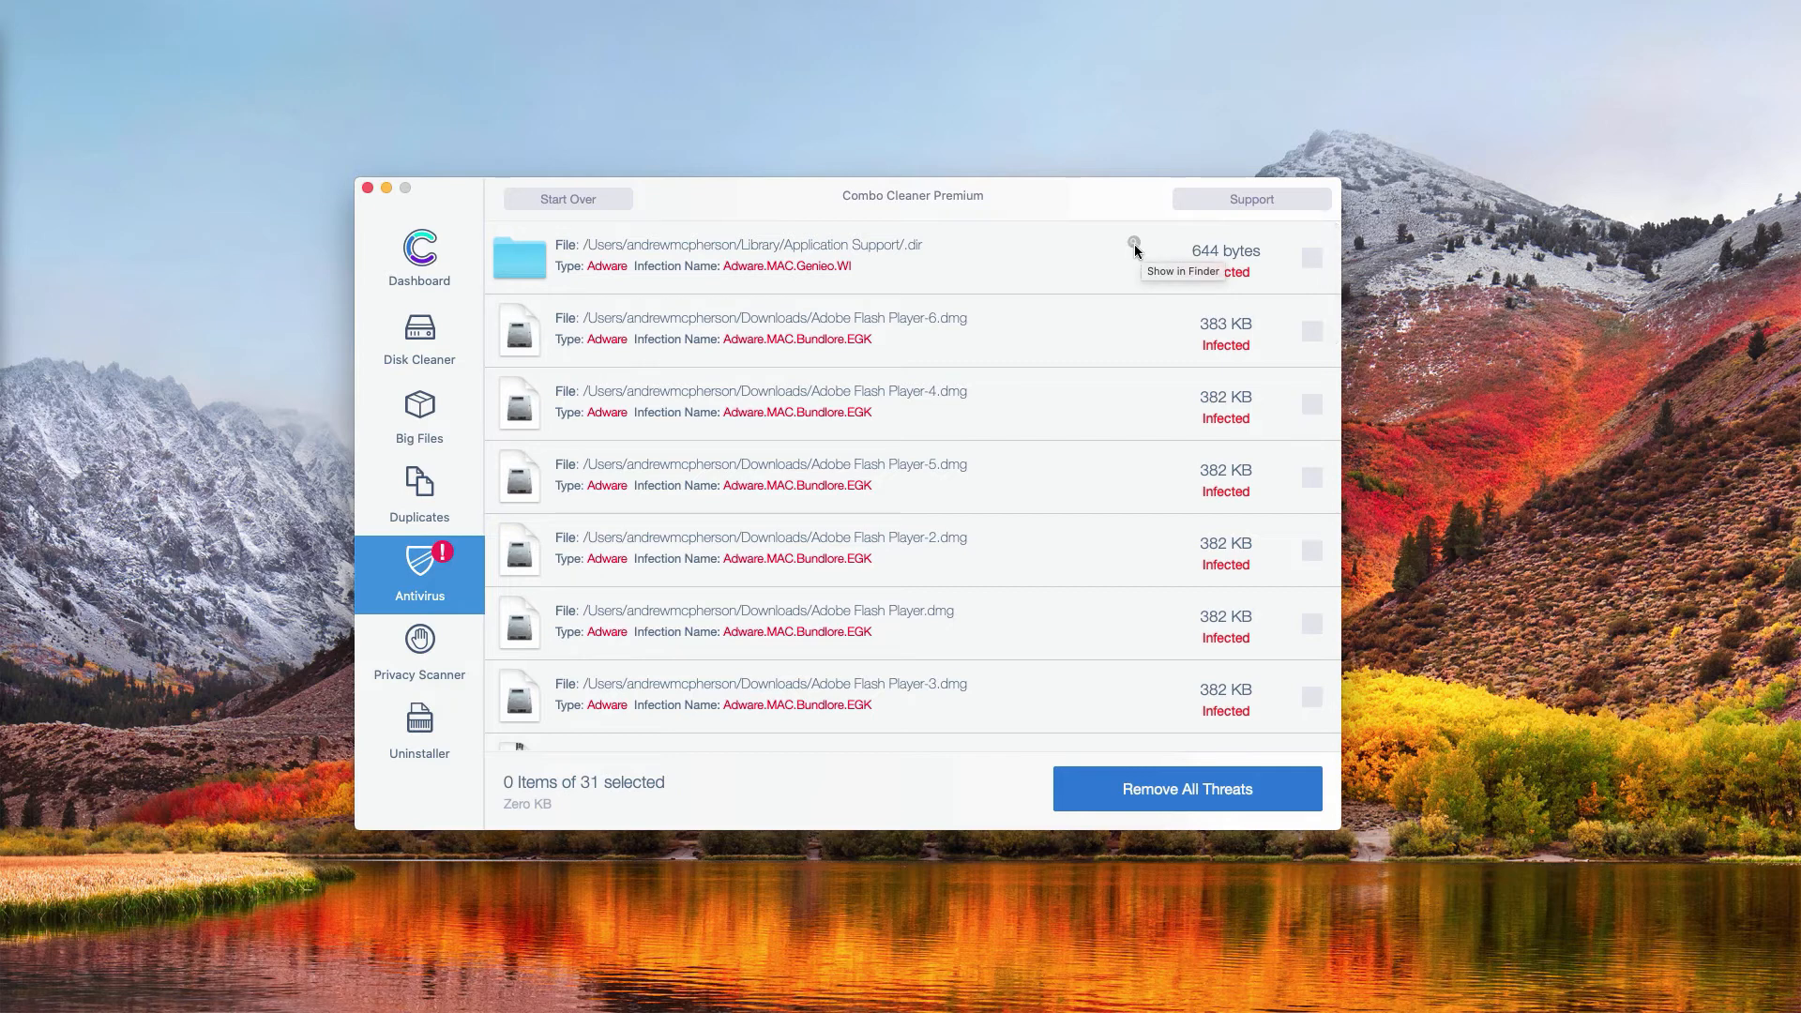
# Show the Application Support folder and the infected Flash Player download in Finder.
pyautogui.click(1134, 244)
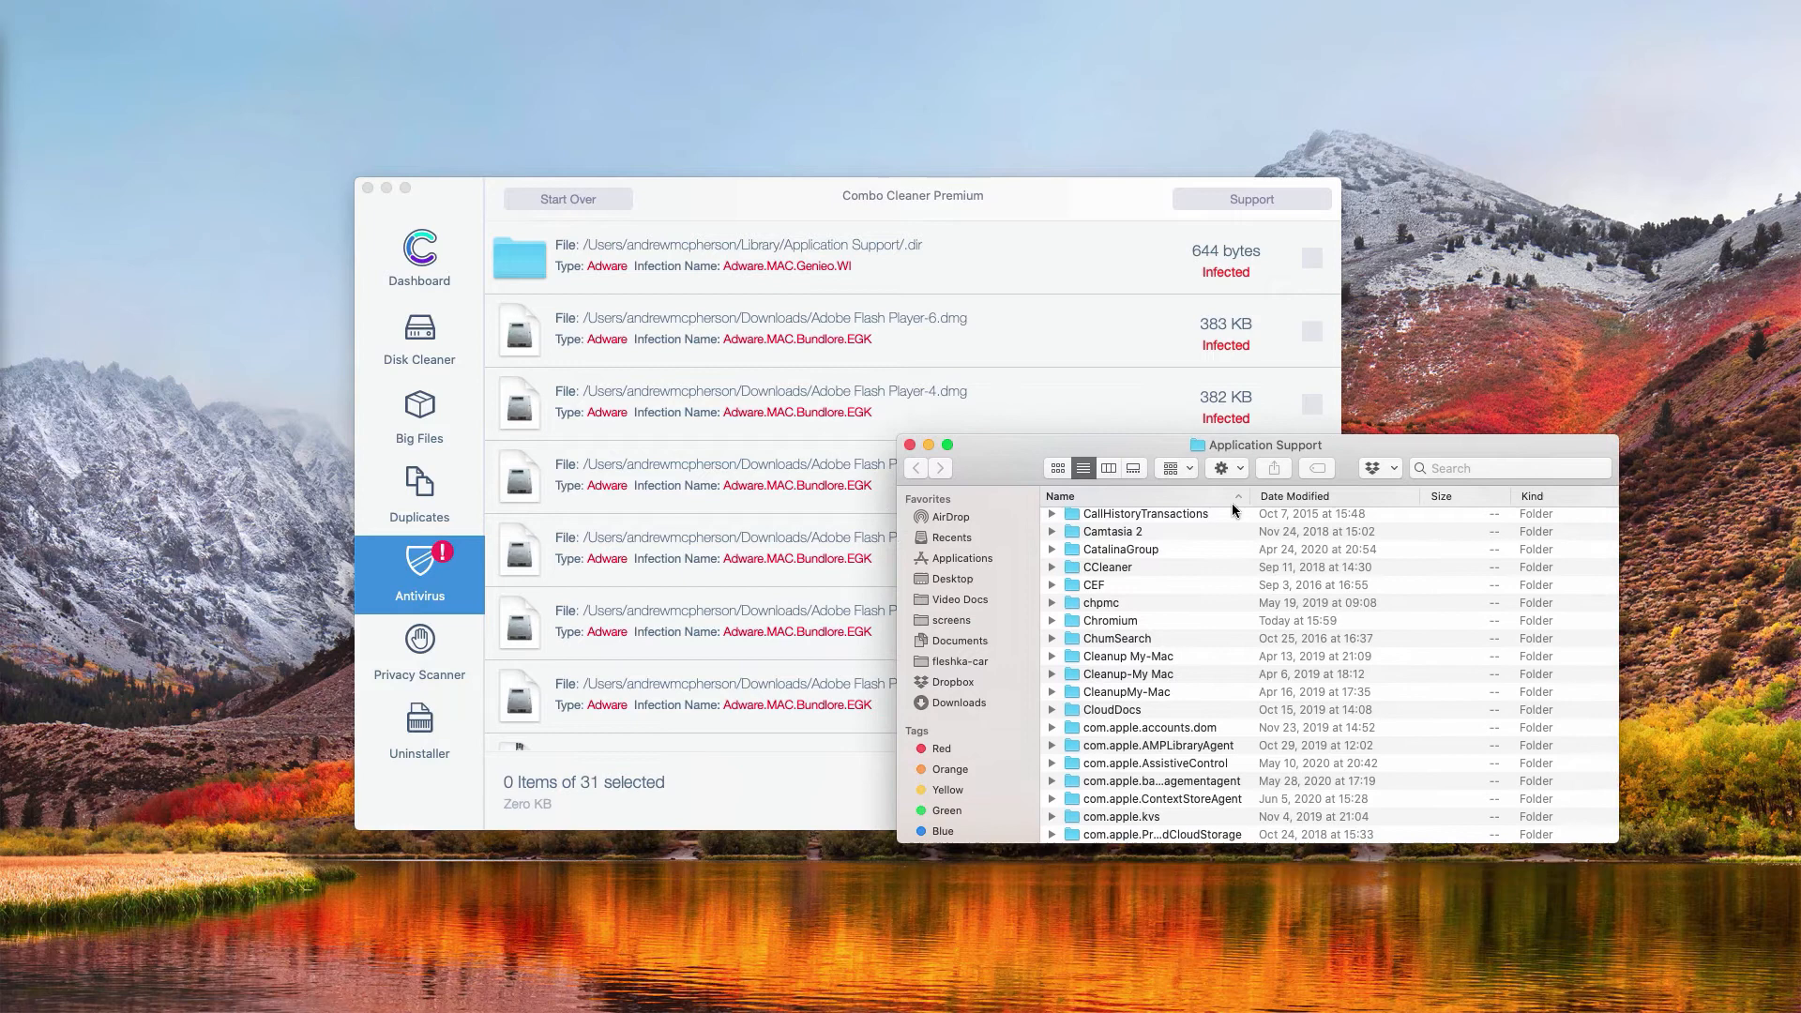
pyautogui.scroll(-3)
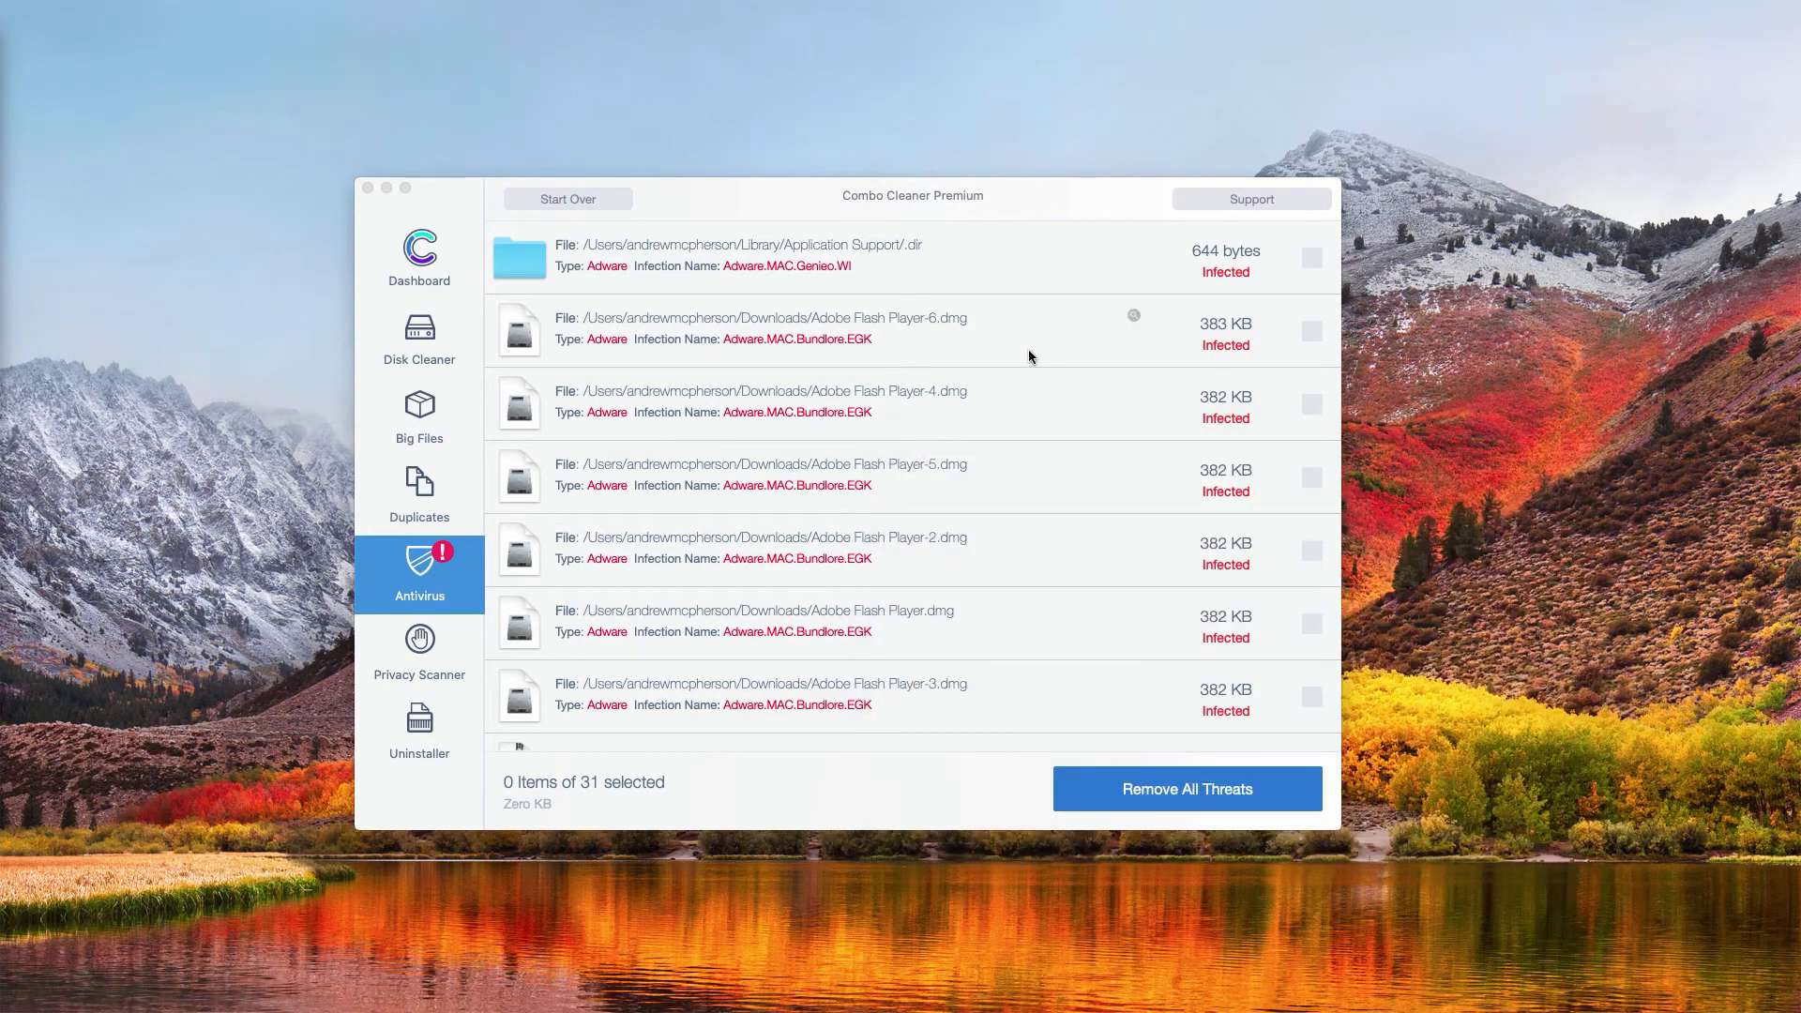
pyautogui.moveTo(968, 334)
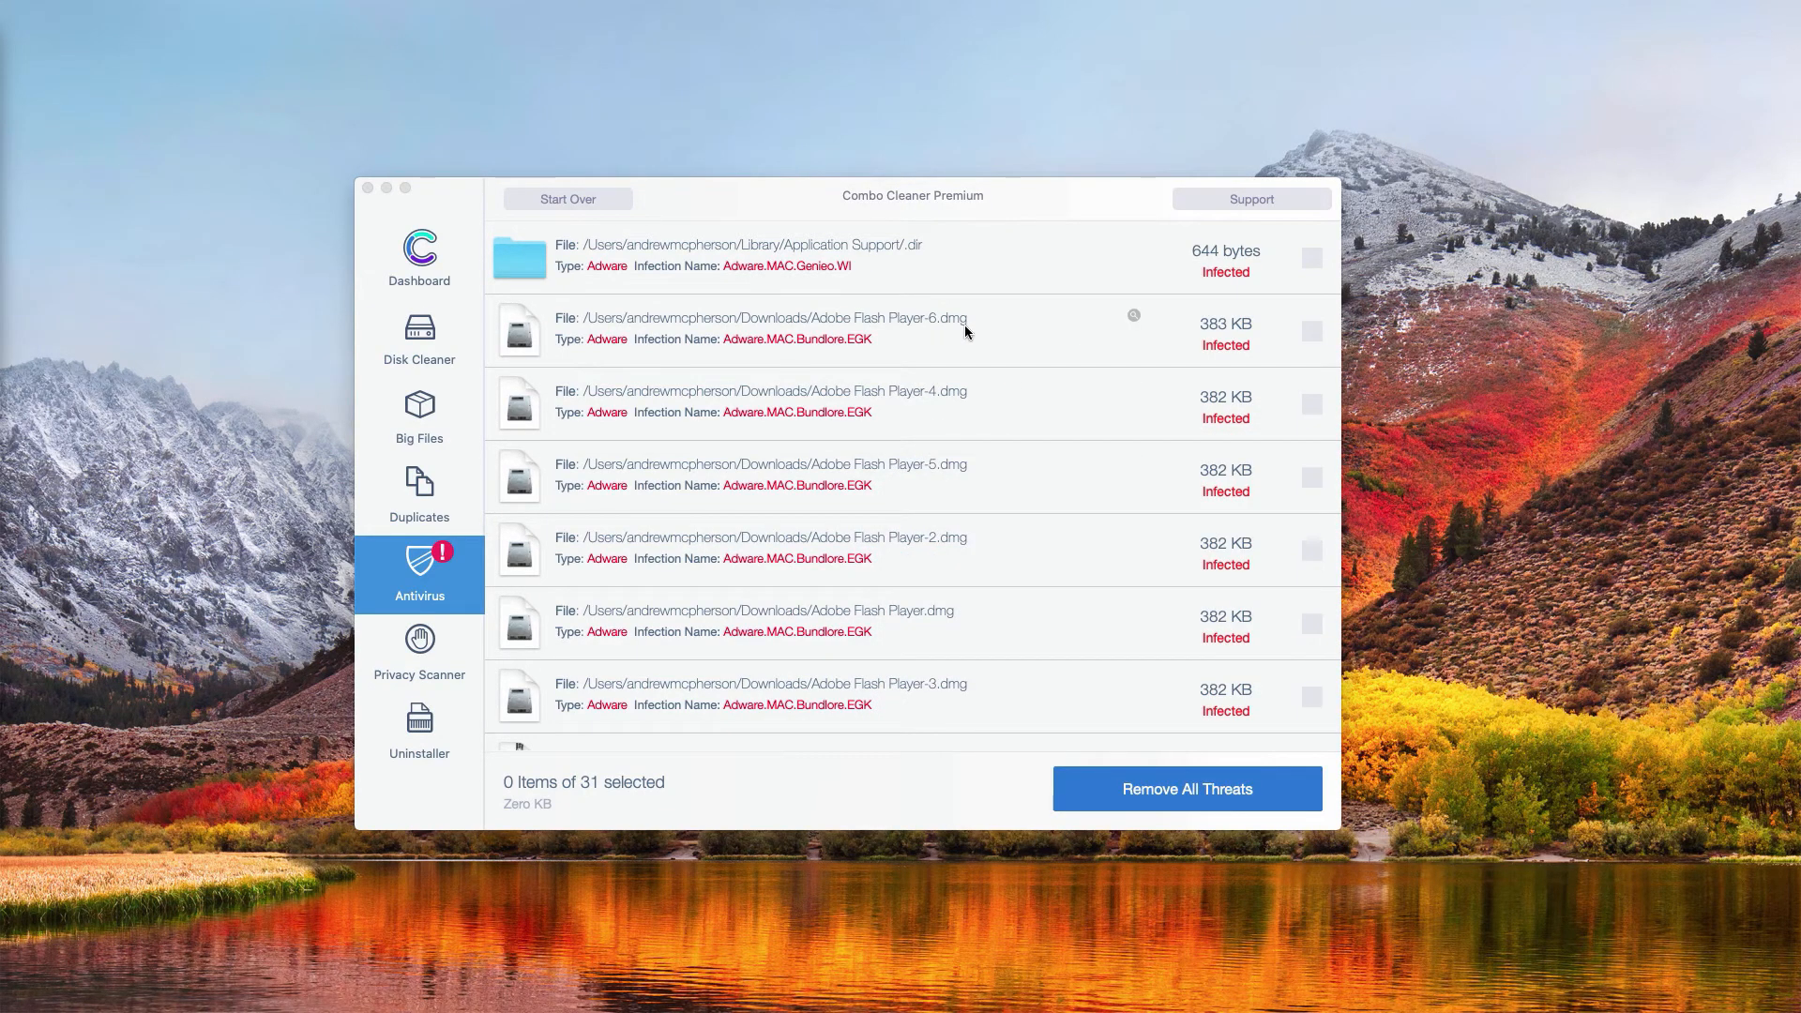
pyautogui.moveTo(953, 330)
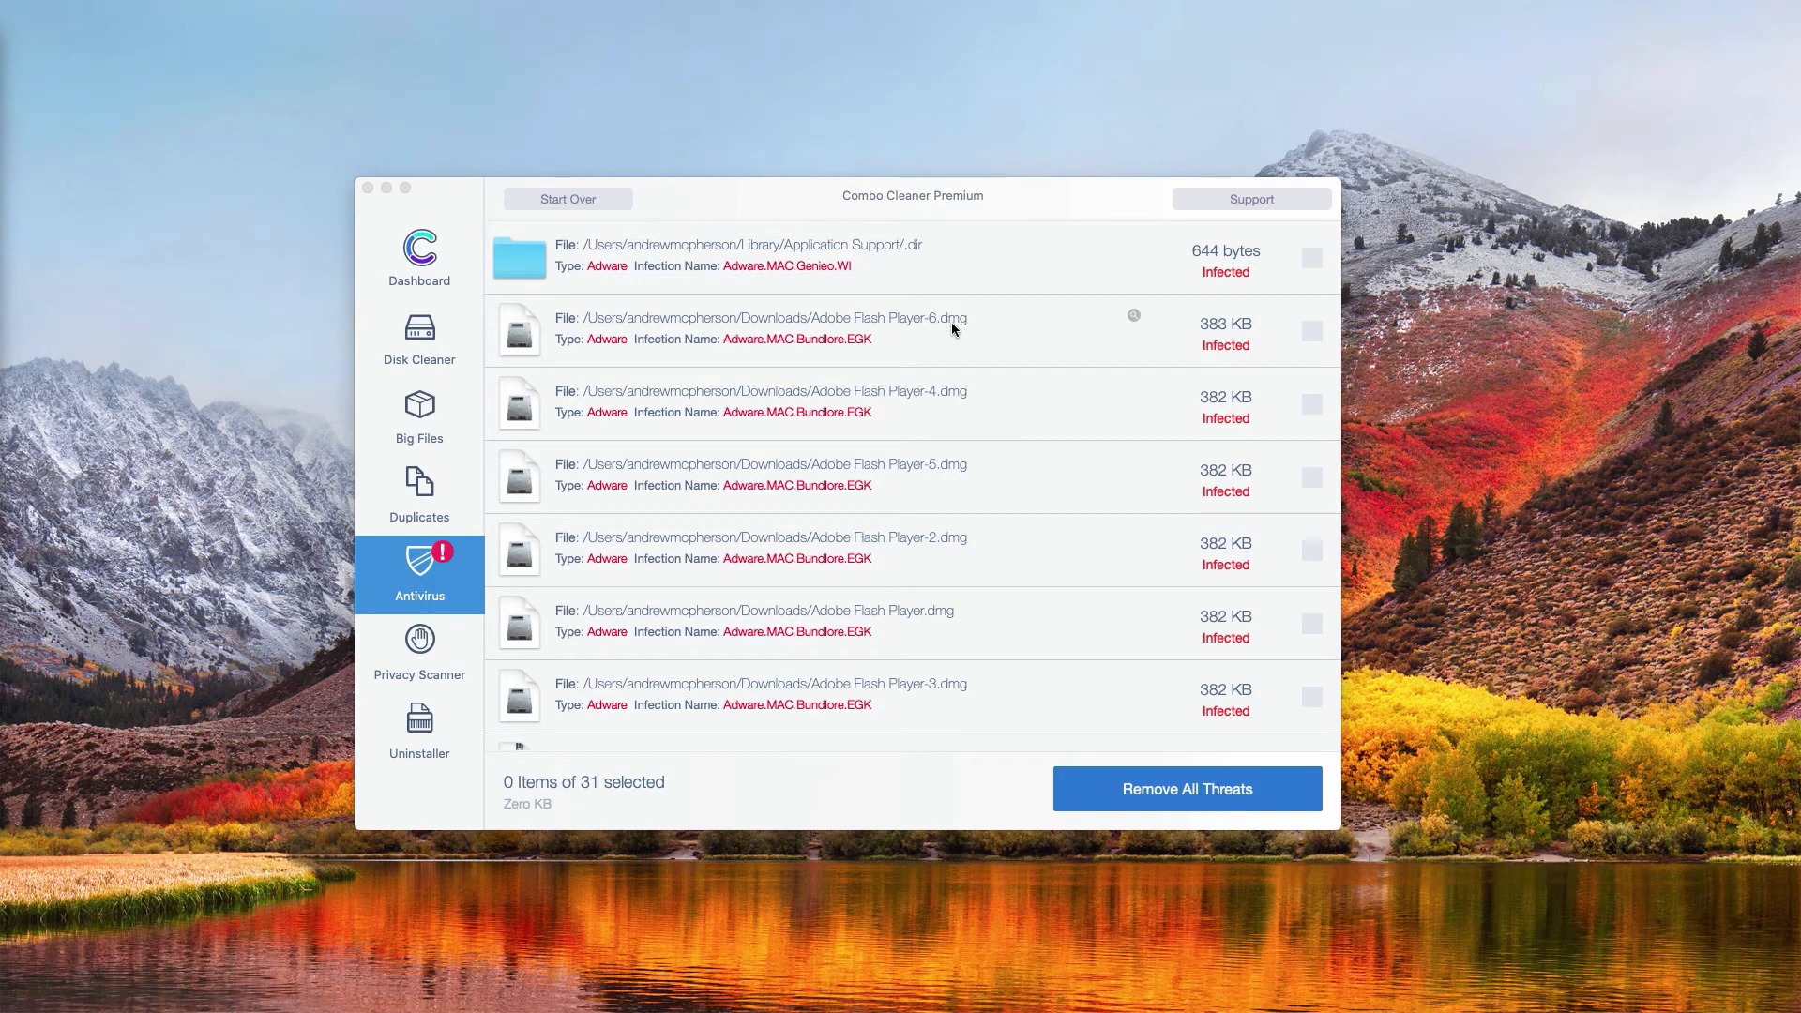
pyautogui.moveTo(1135, 323)
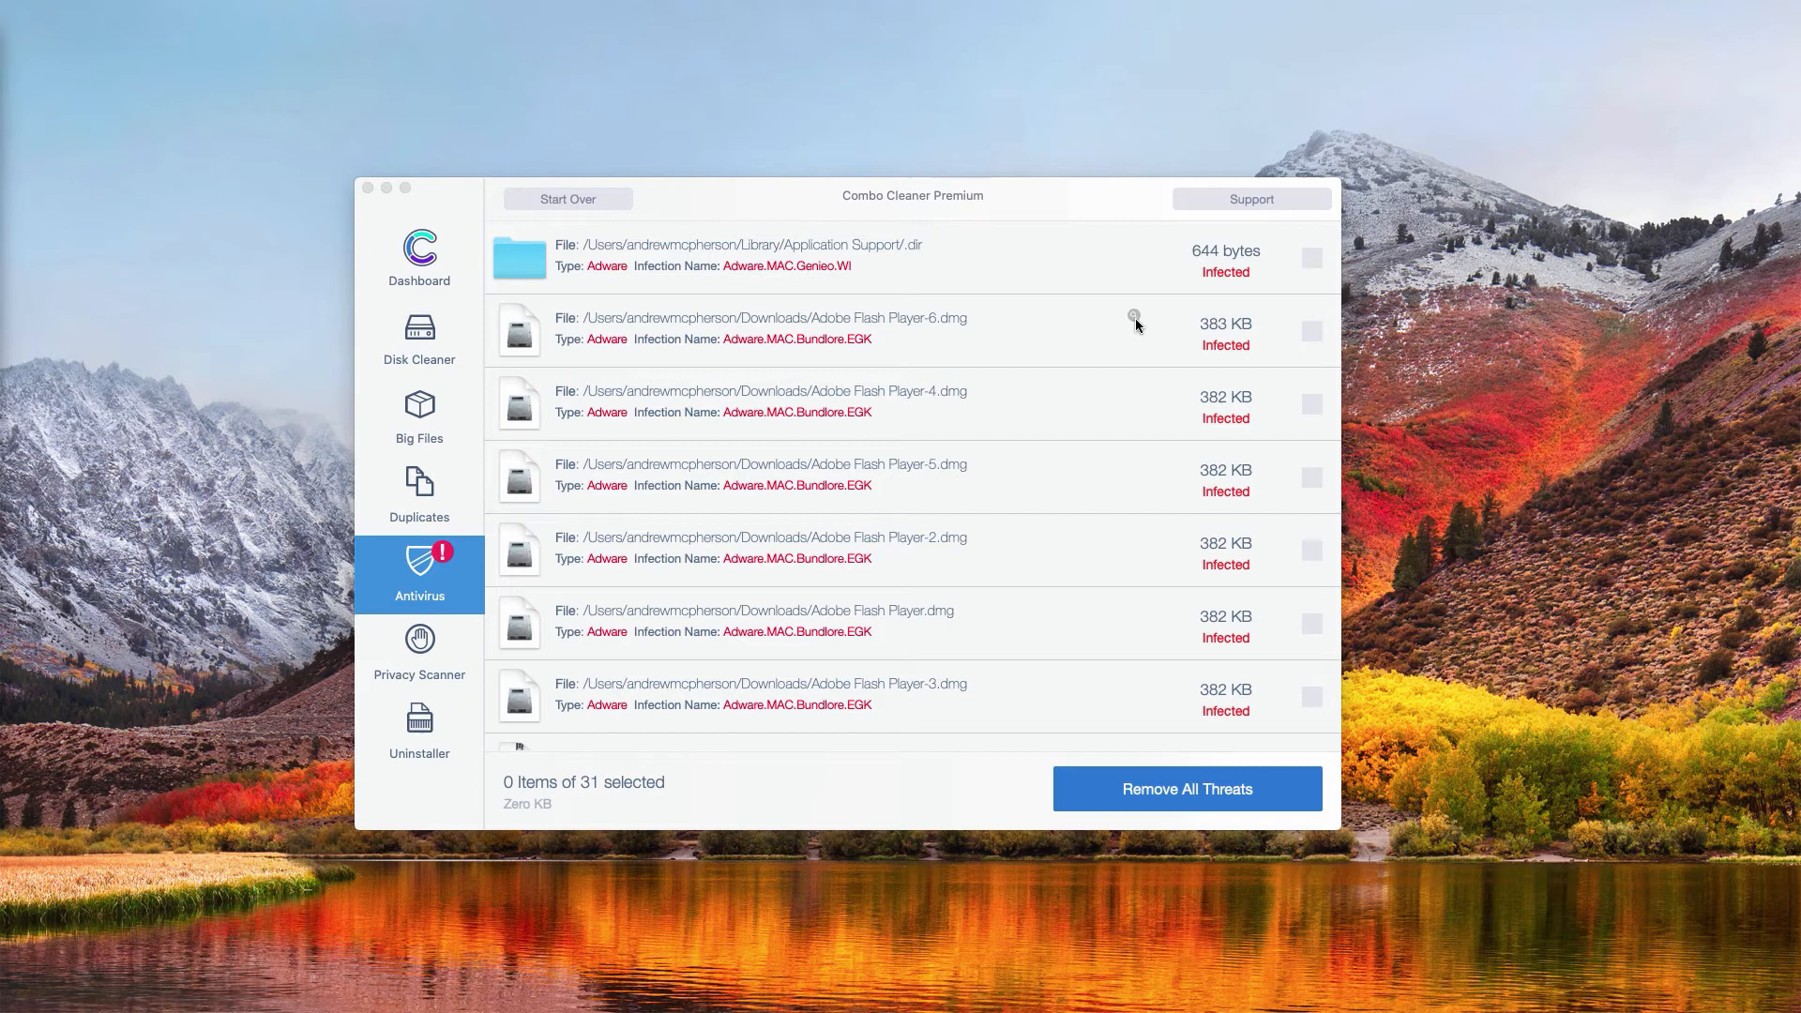
pyautogui.click(1134, 319)
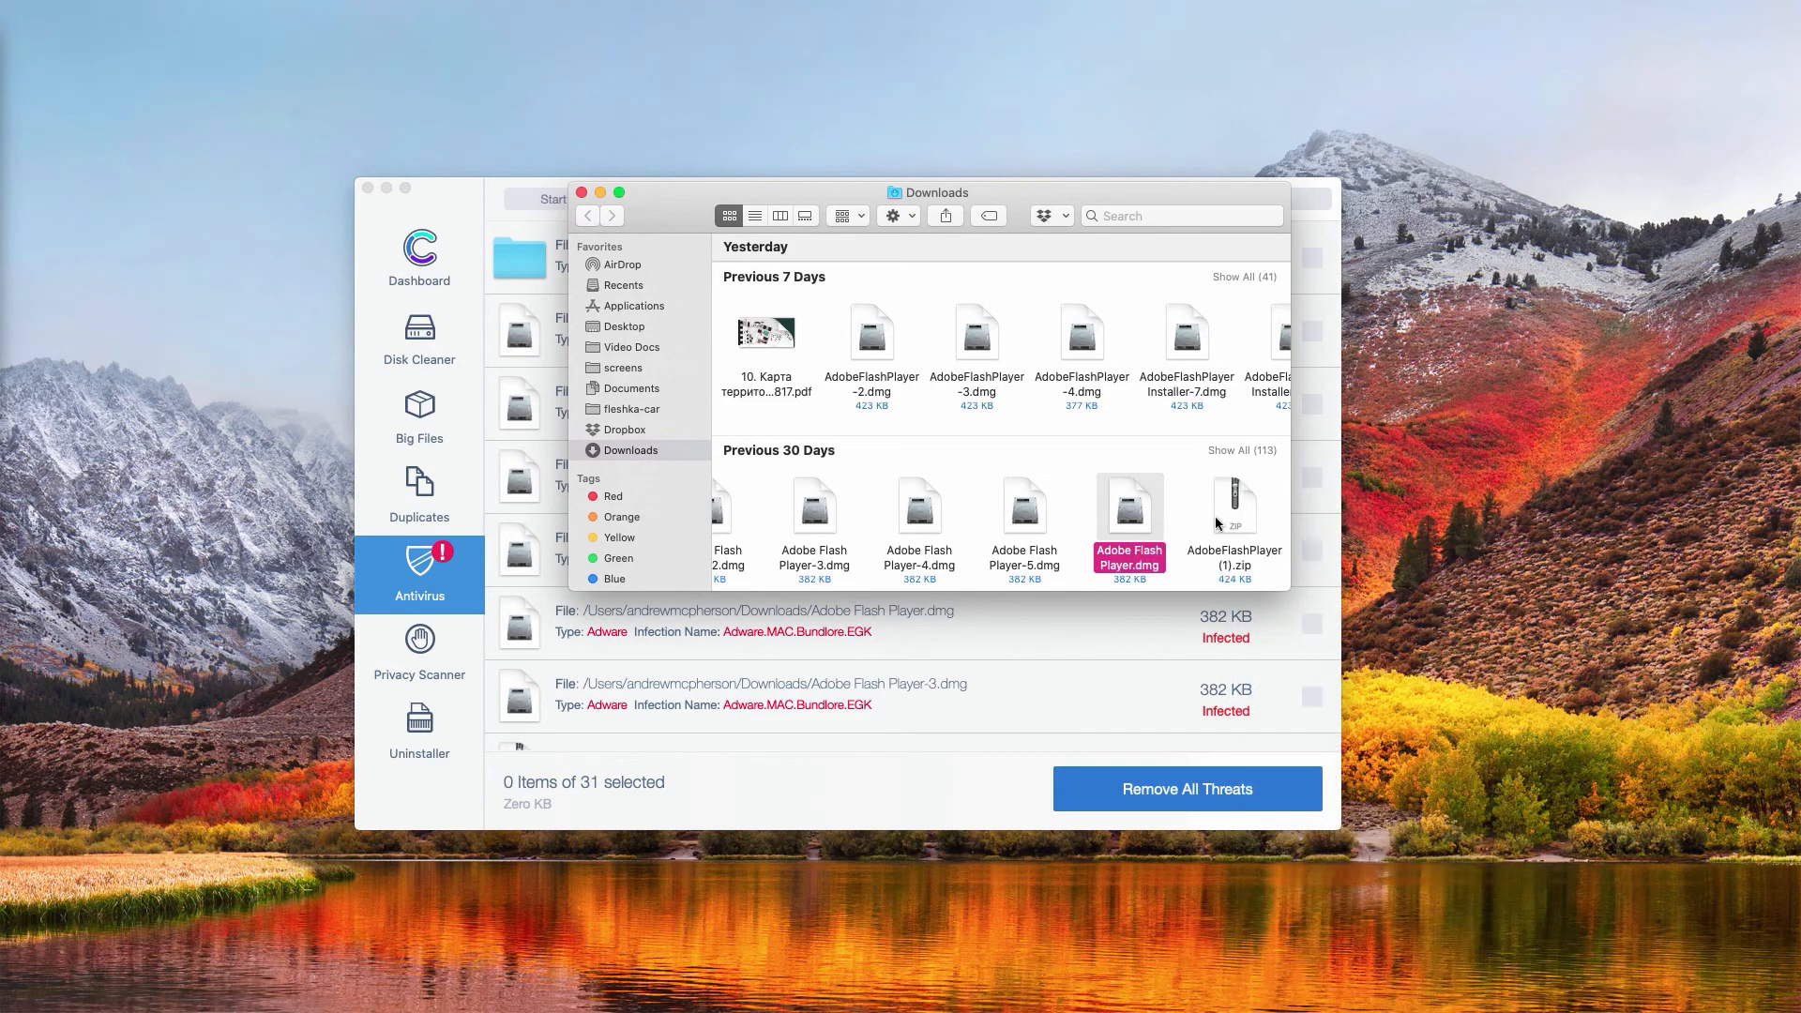
pyautogui.click(581, 191)
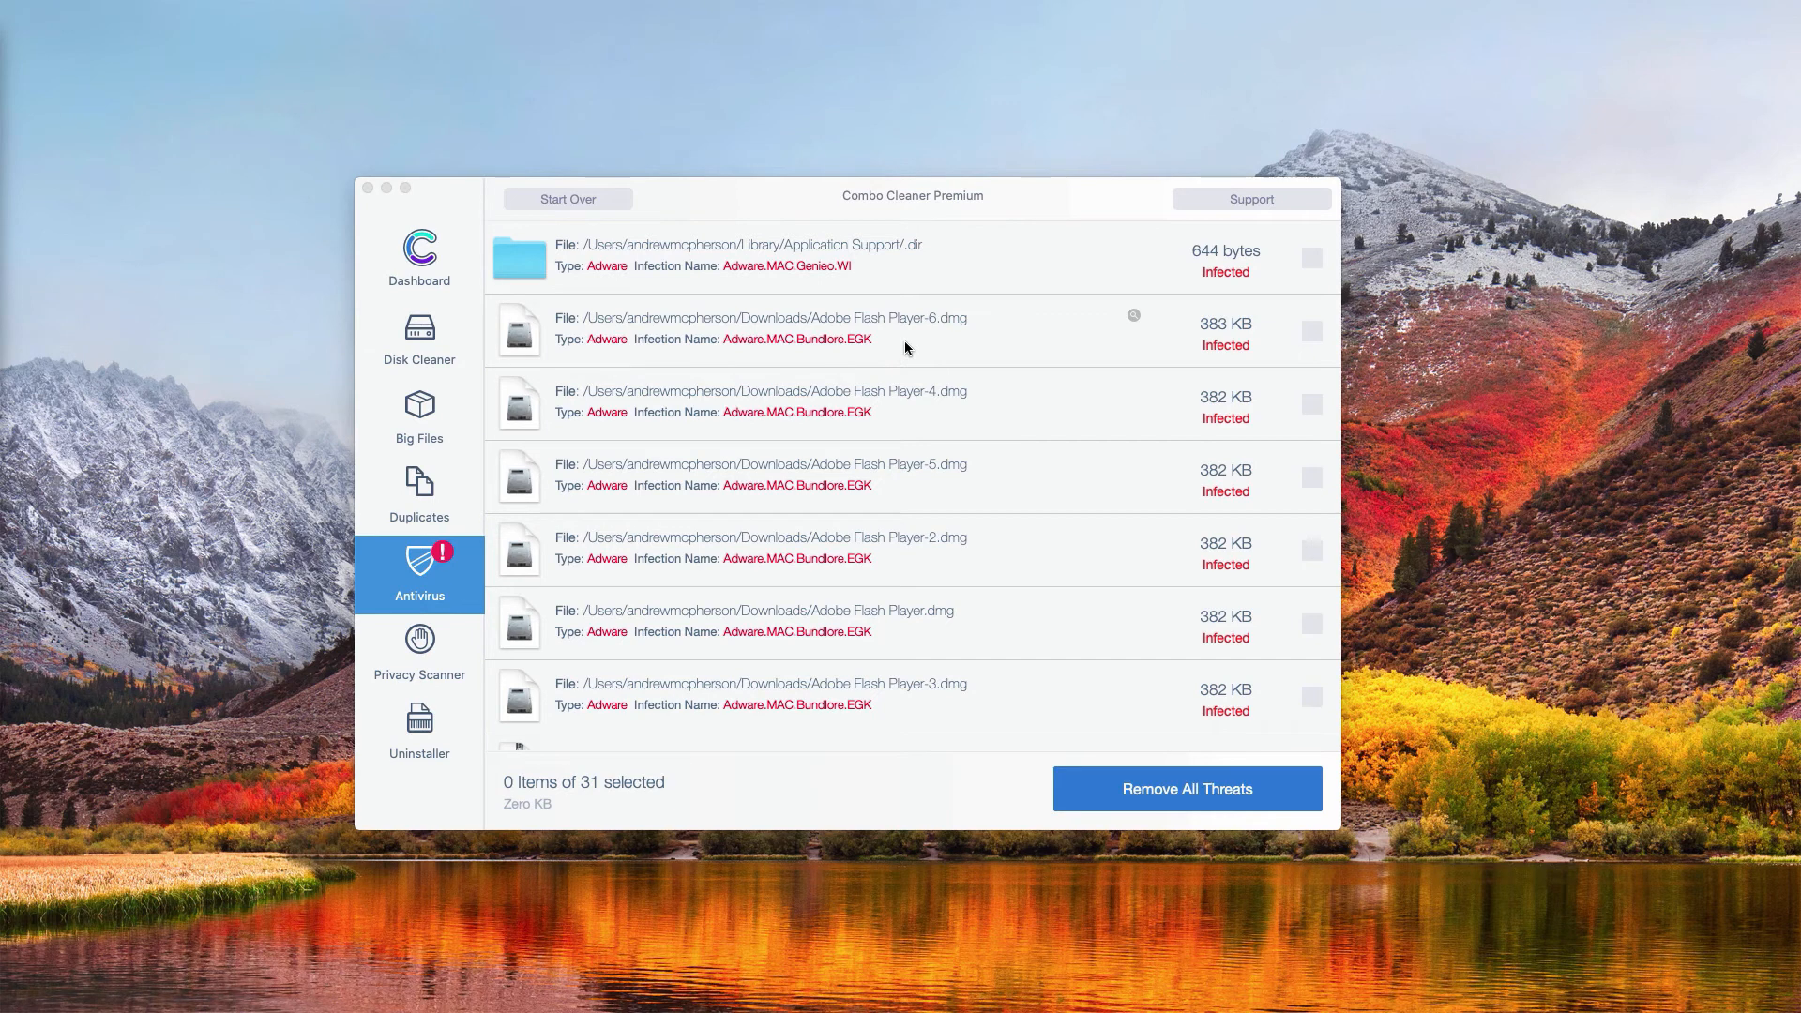
pyautogui.moveTo(985, 209)
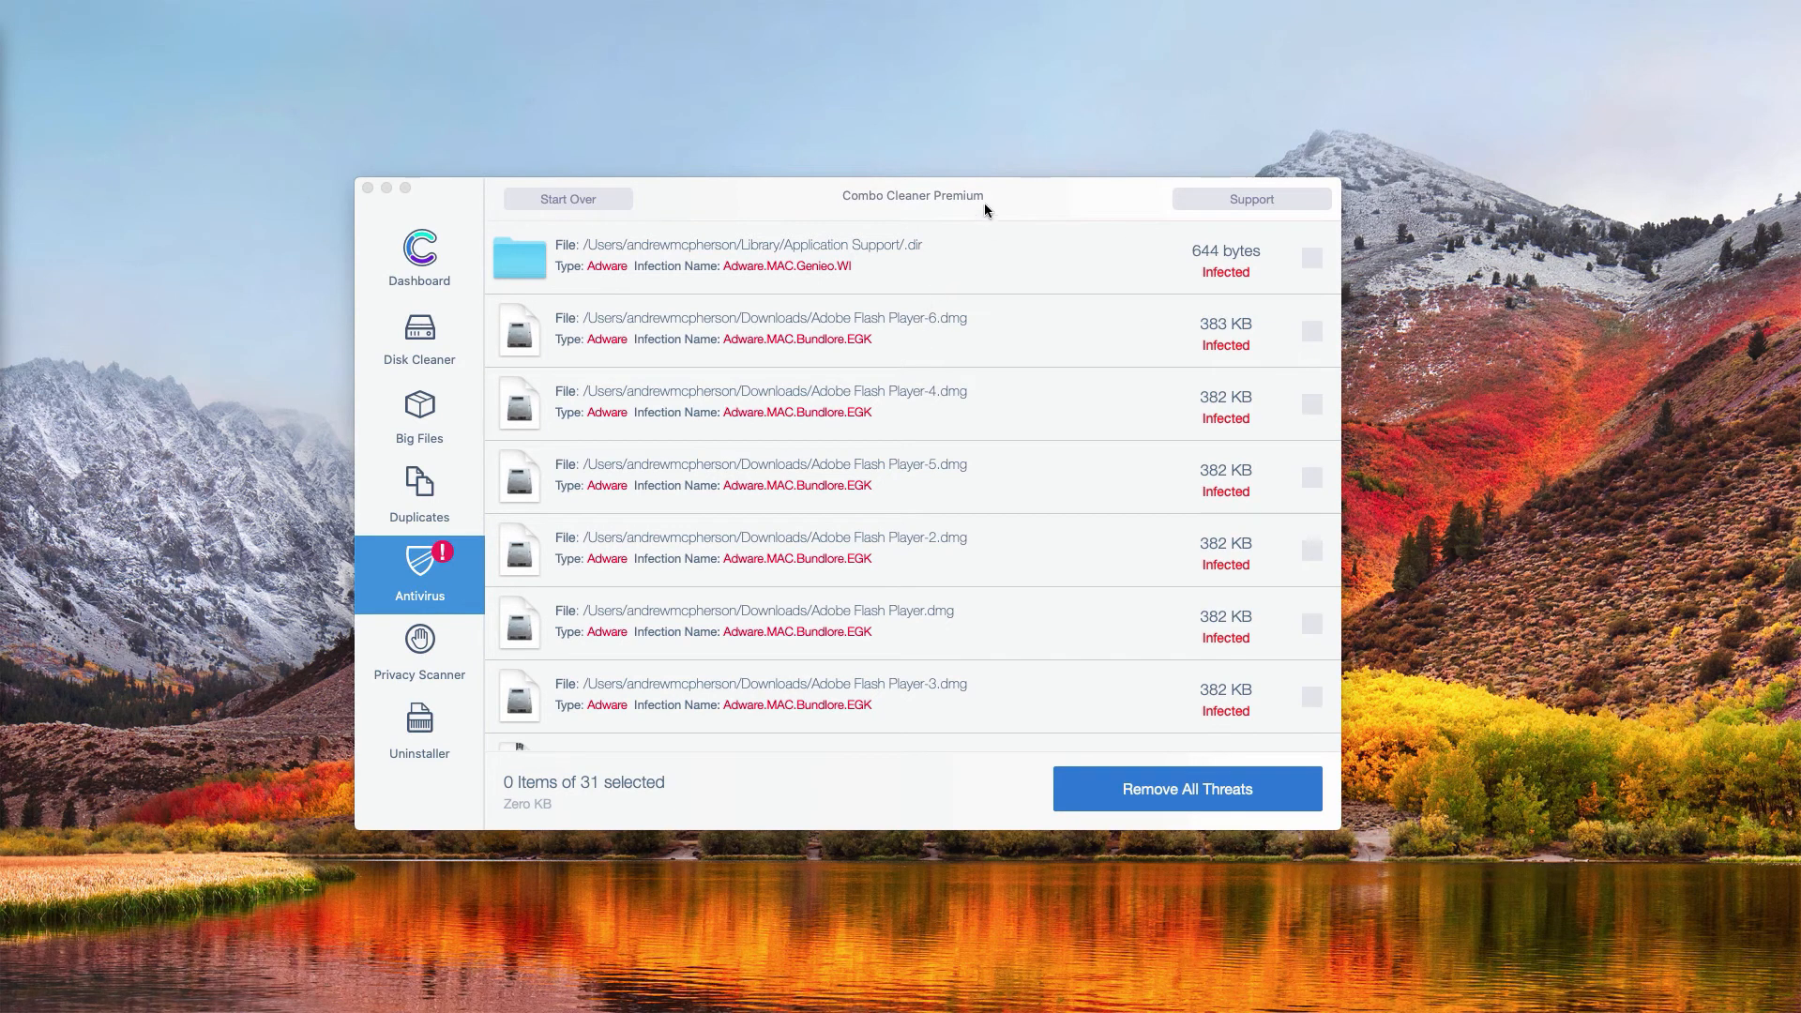
pyautogui.moveTo(996, 201)
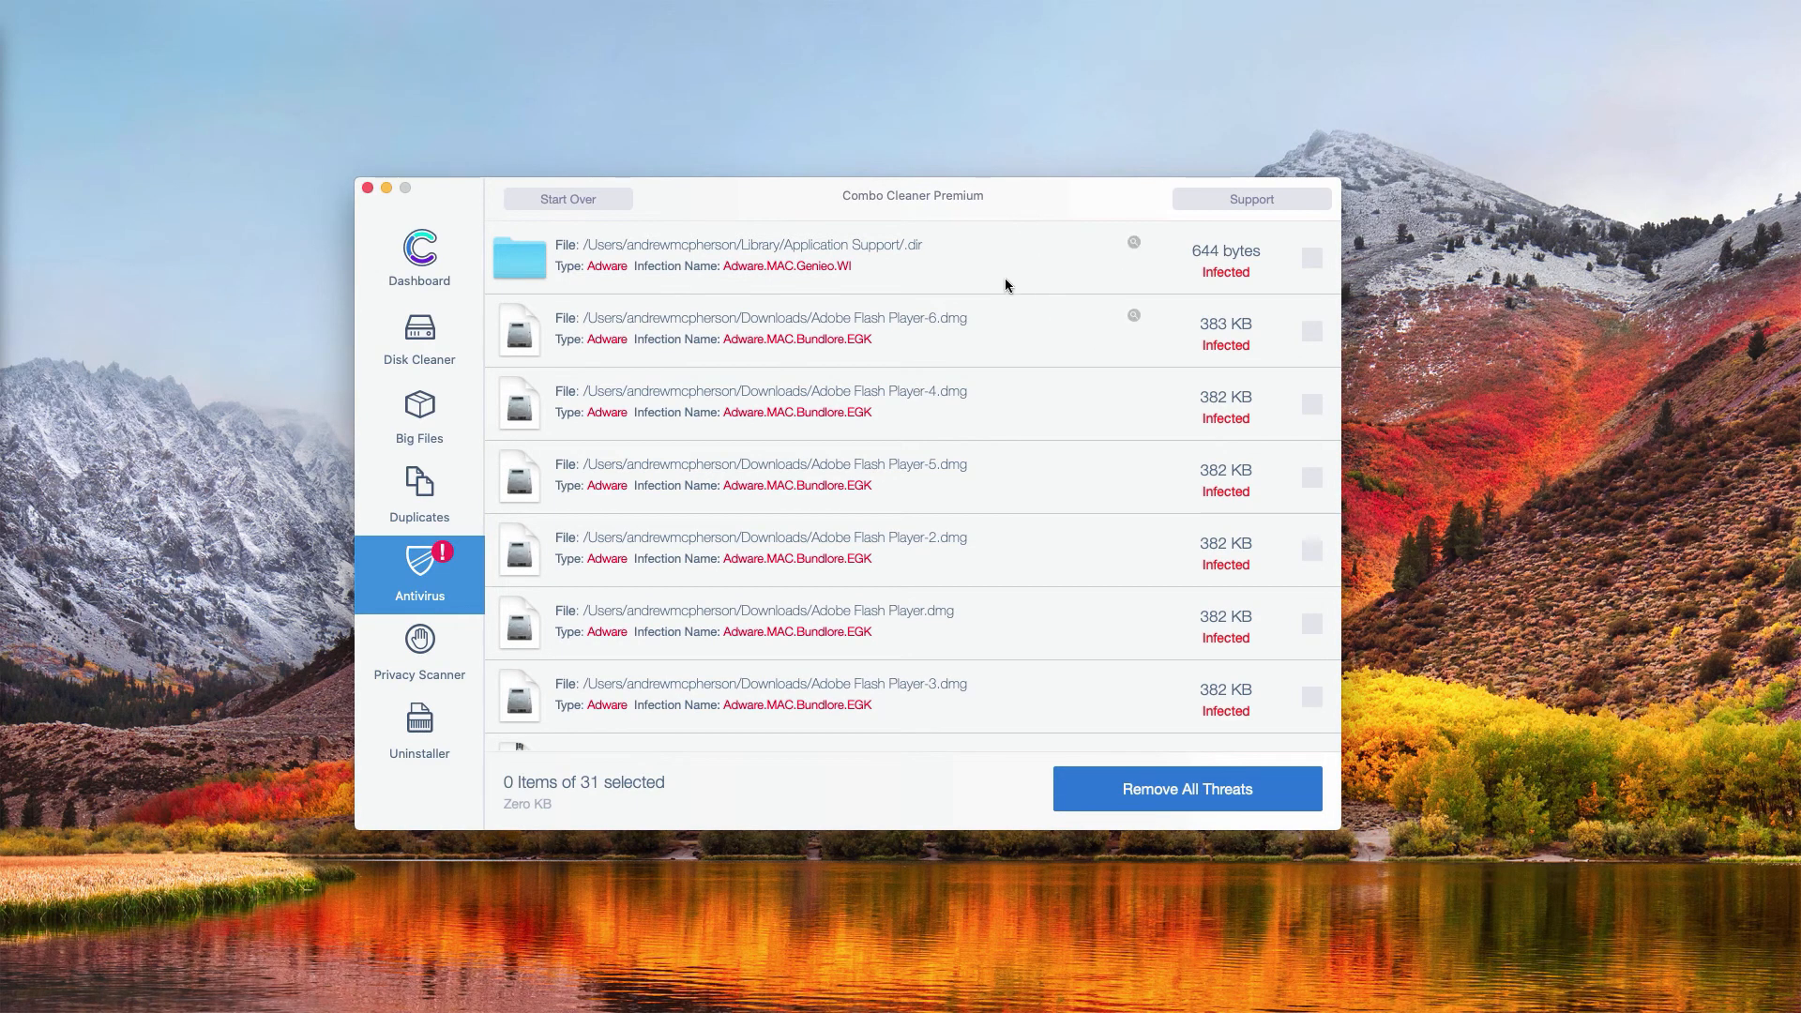
pyautogui.moveTo(1133, 320)
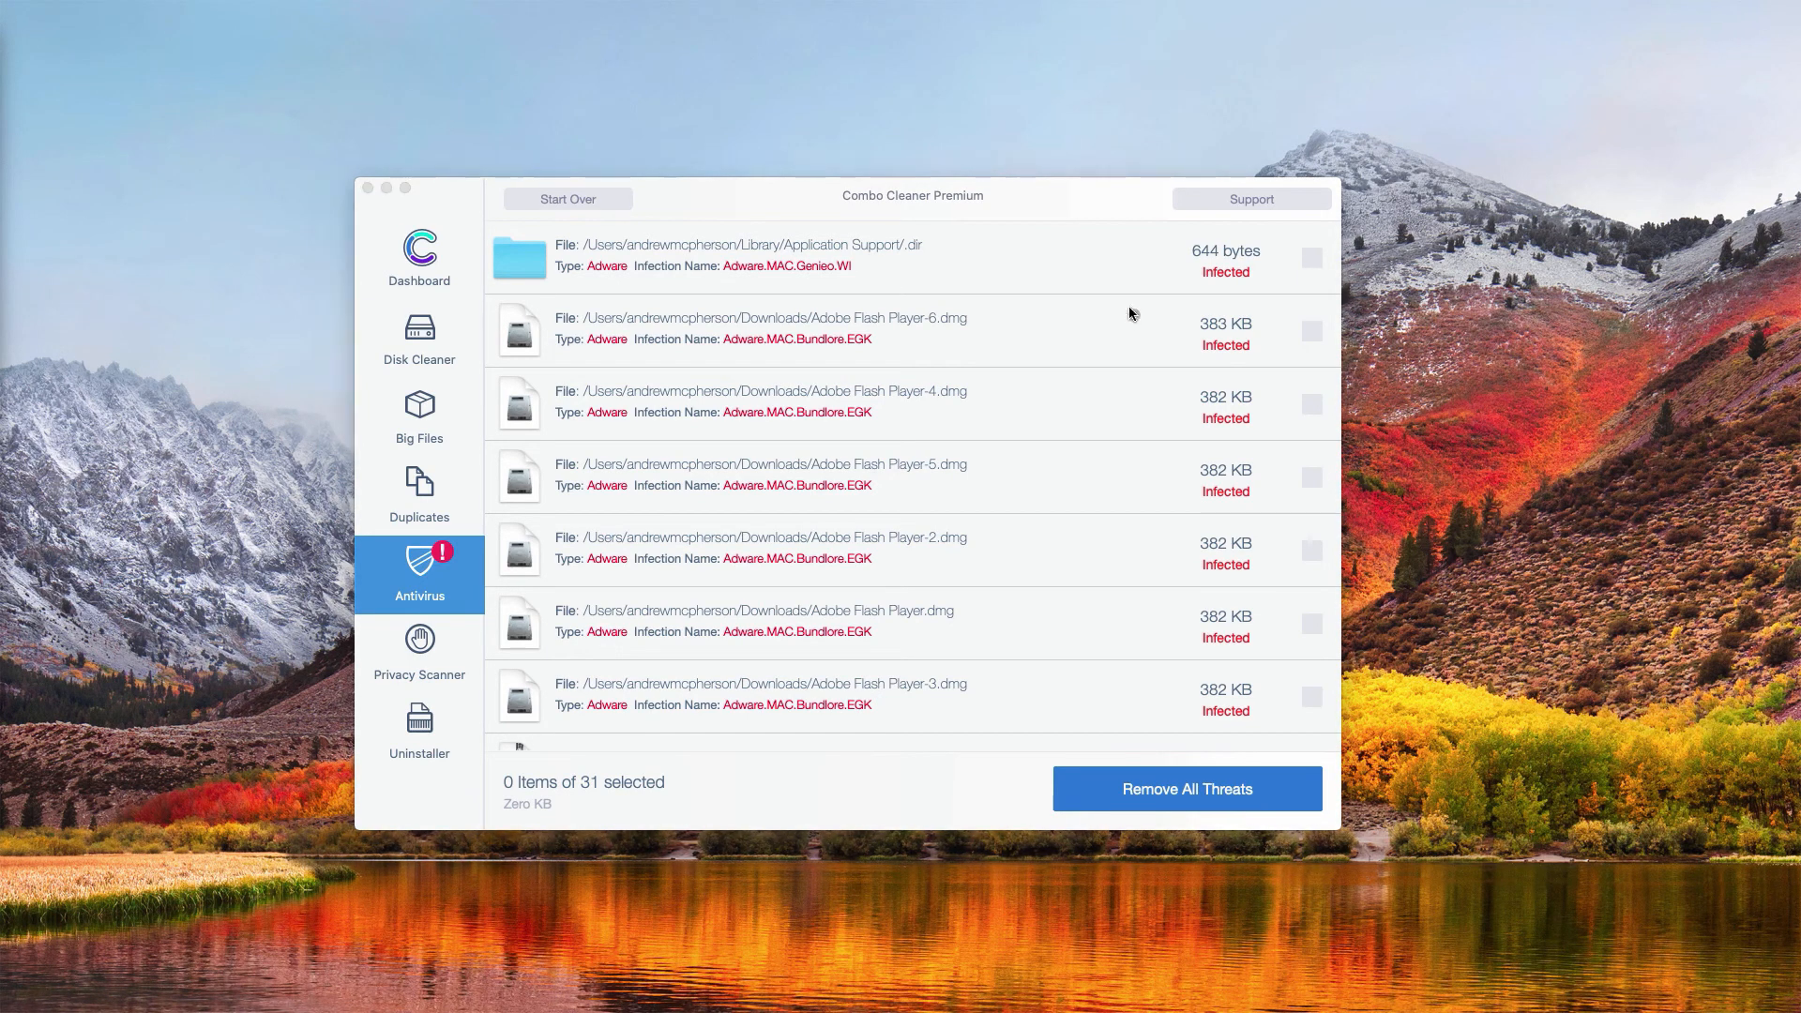
pyautogui.moveTo(1021, 356)
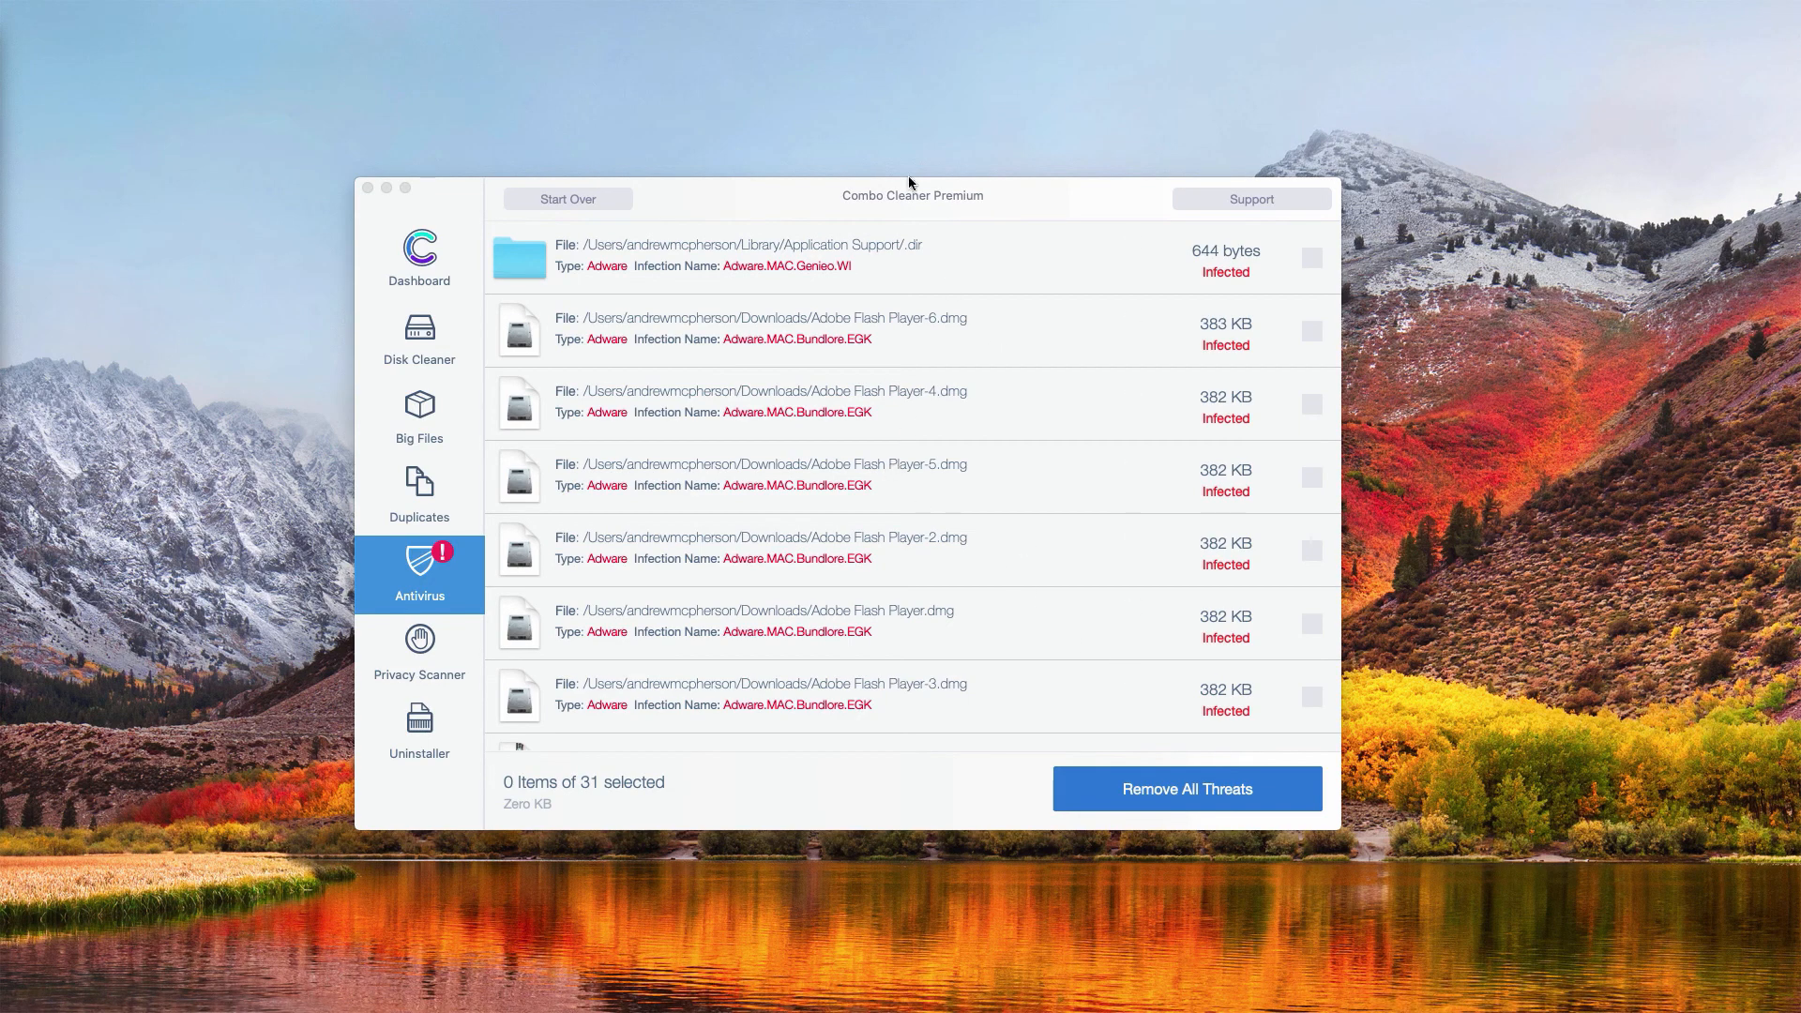
pyautogui.moveTo(122, 97)
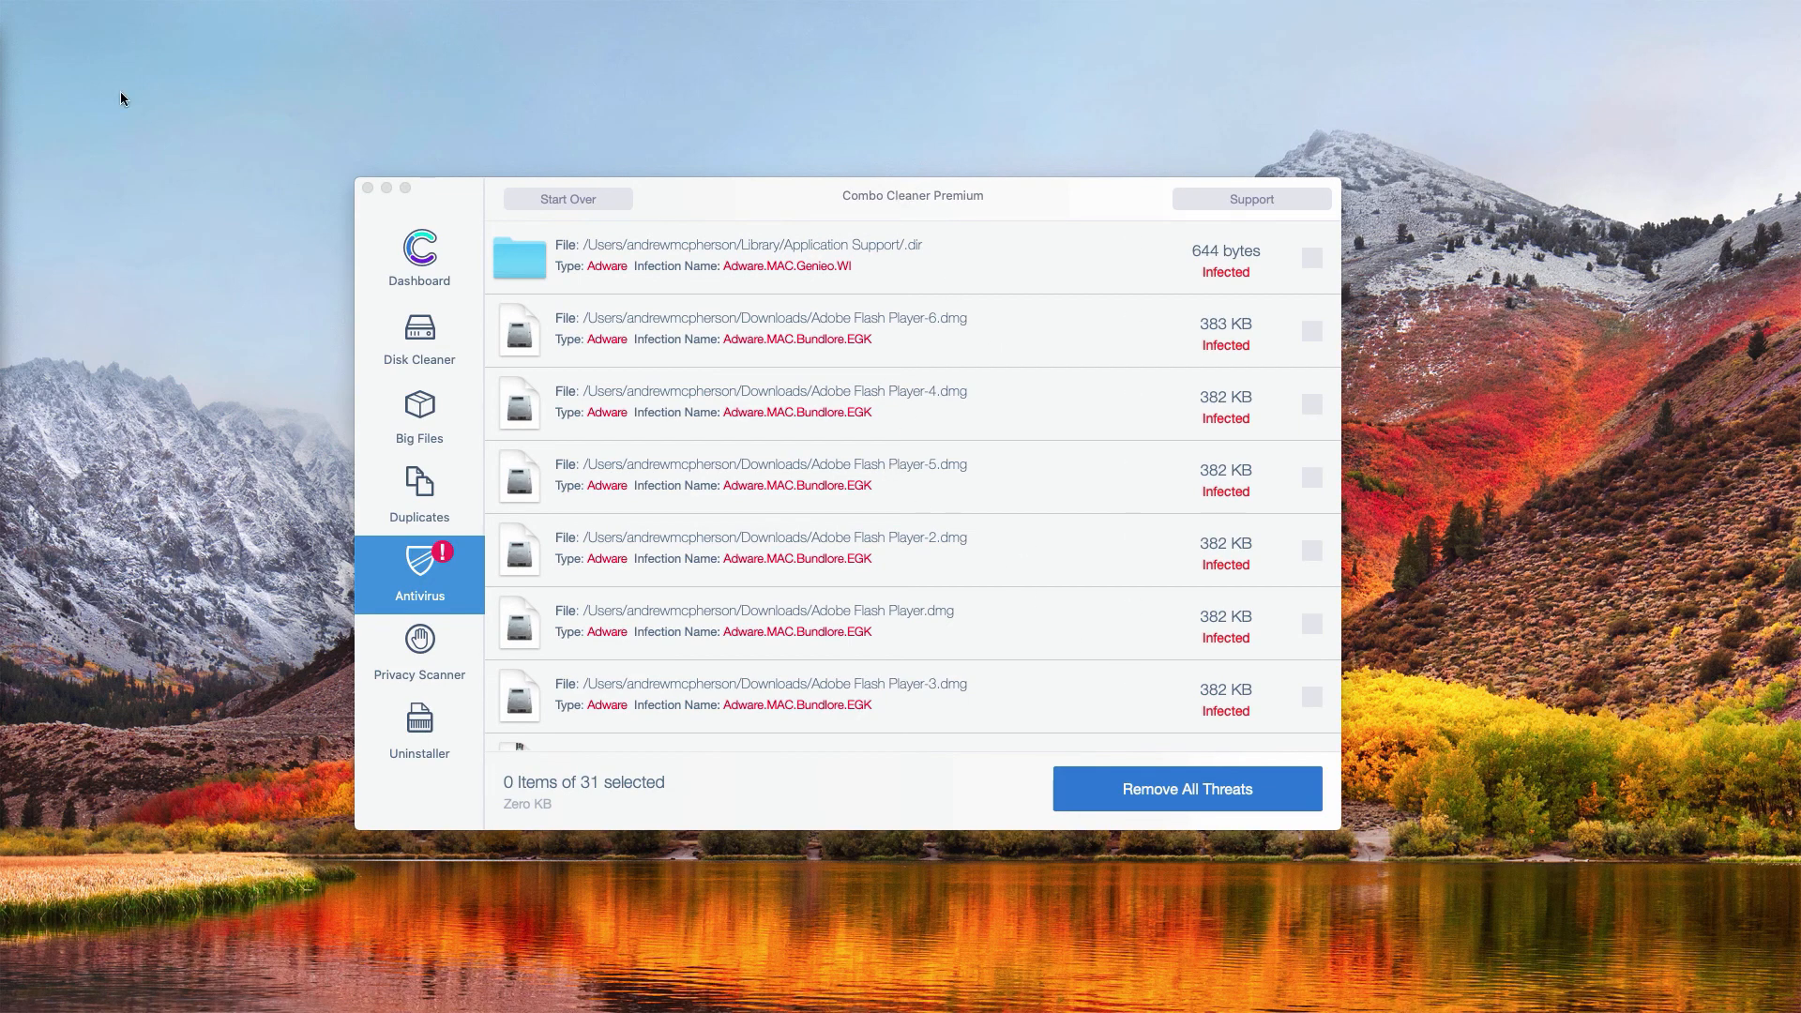